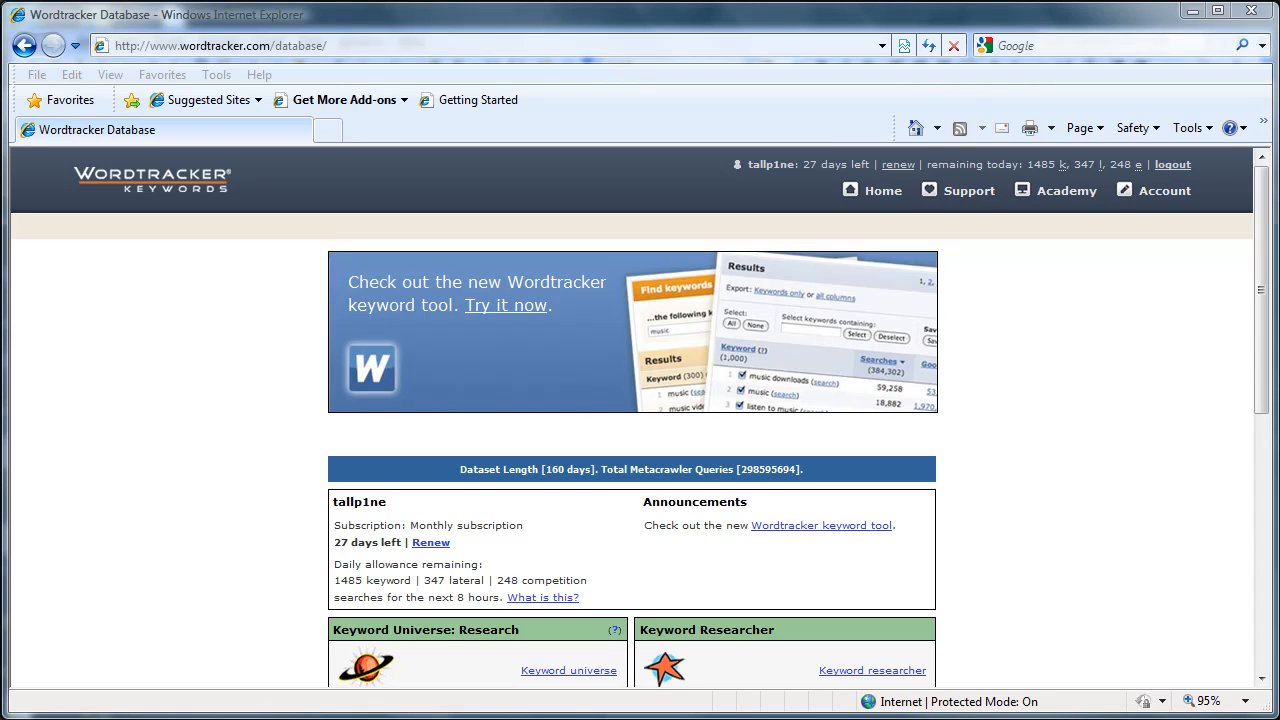
{"action": "mouse_move", "coordinate": [568, 670]}
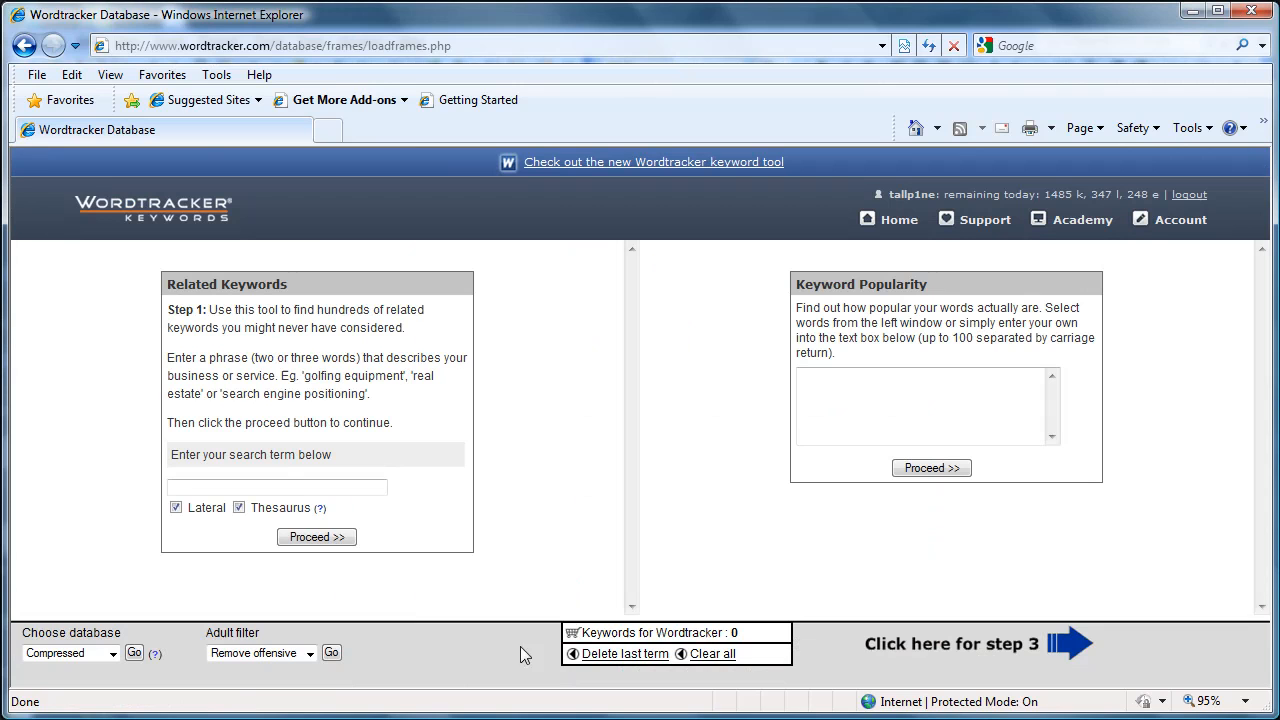
Search related keywords for 'how to' and scroll down to the suggestions list
{"action": "left_click", "coordinate": [277, 486]}
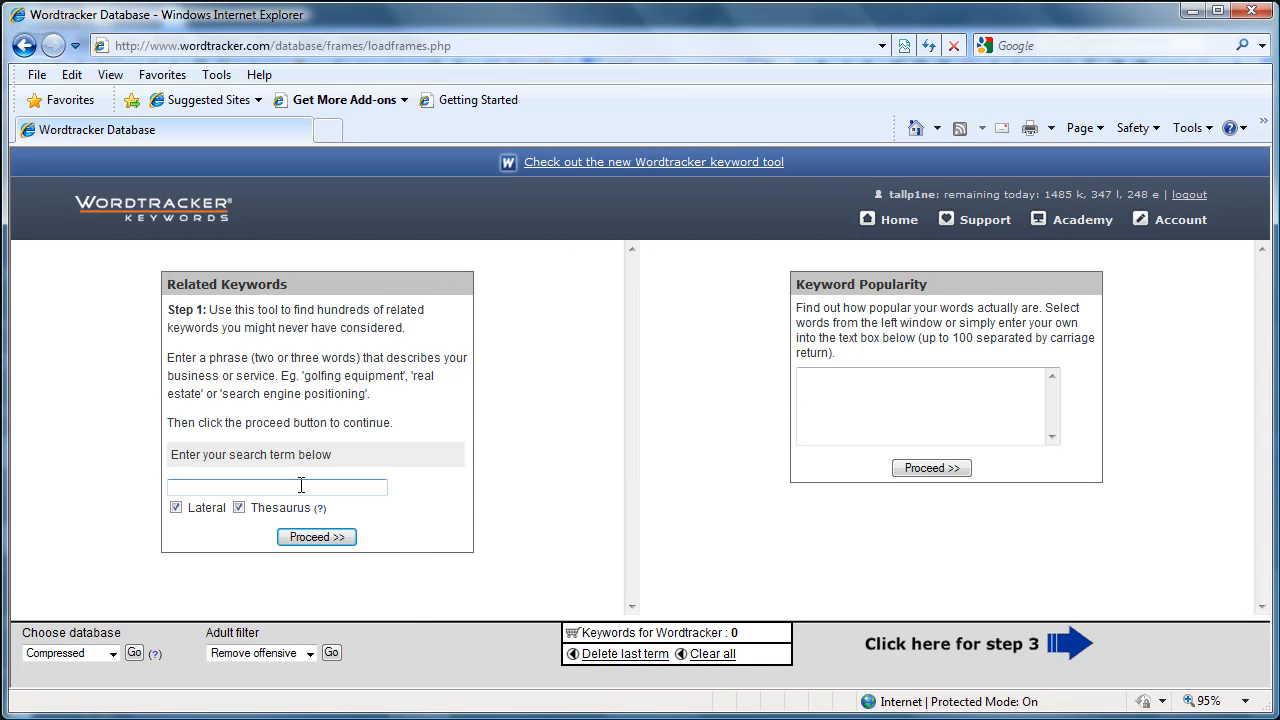
{"action": "type", "text": "h"}
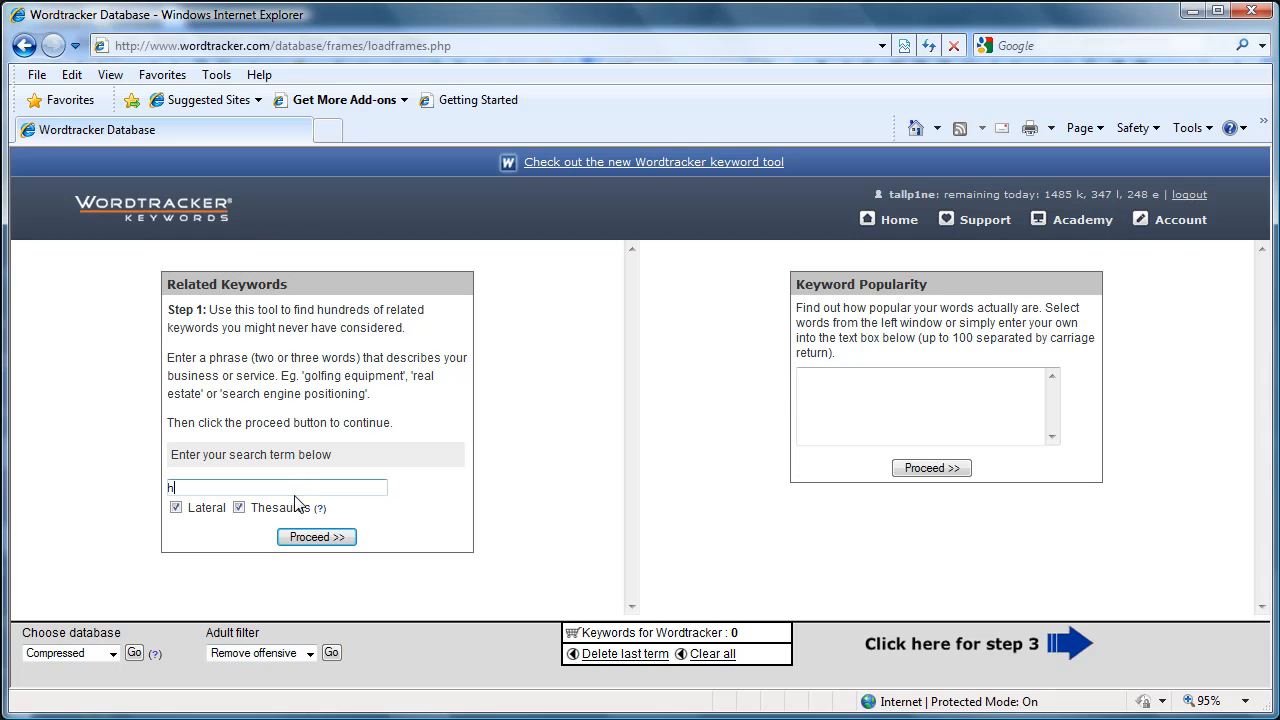
{"action": "type", "text": "ow"}
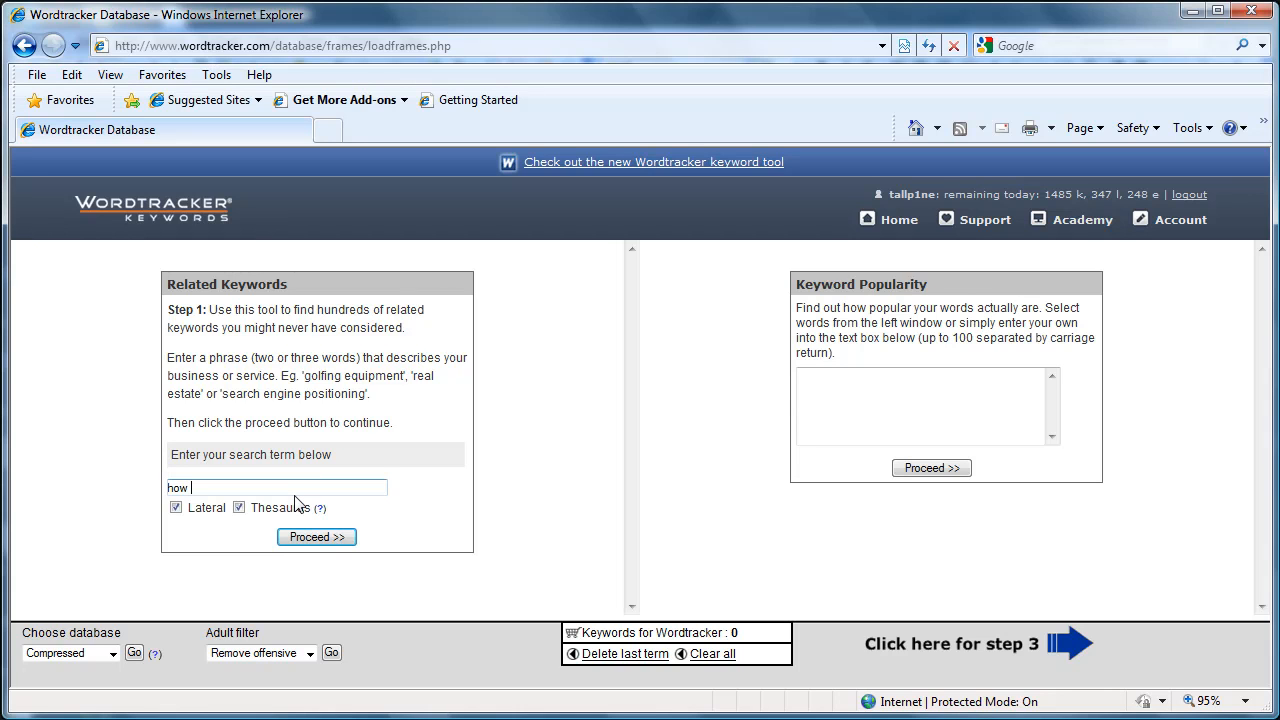
{"action": "type", "text": "to"}
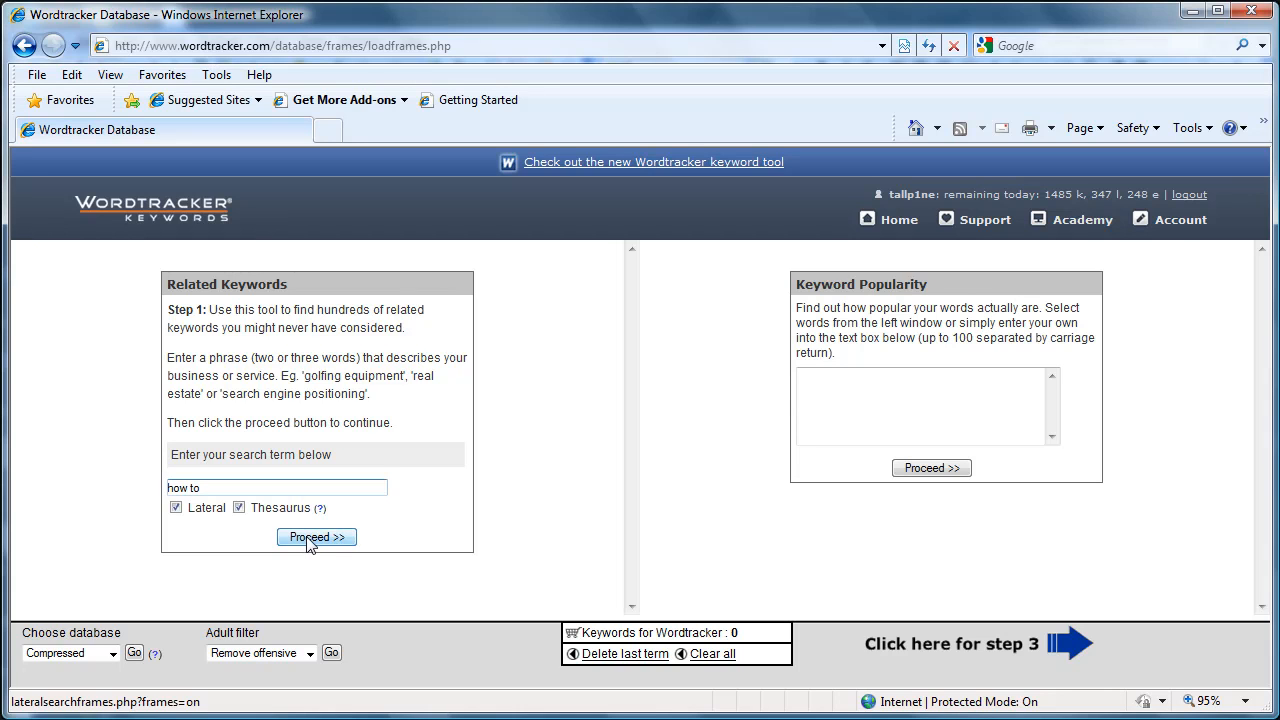
{"action": "left_click", "coordinate": [316, 537]}
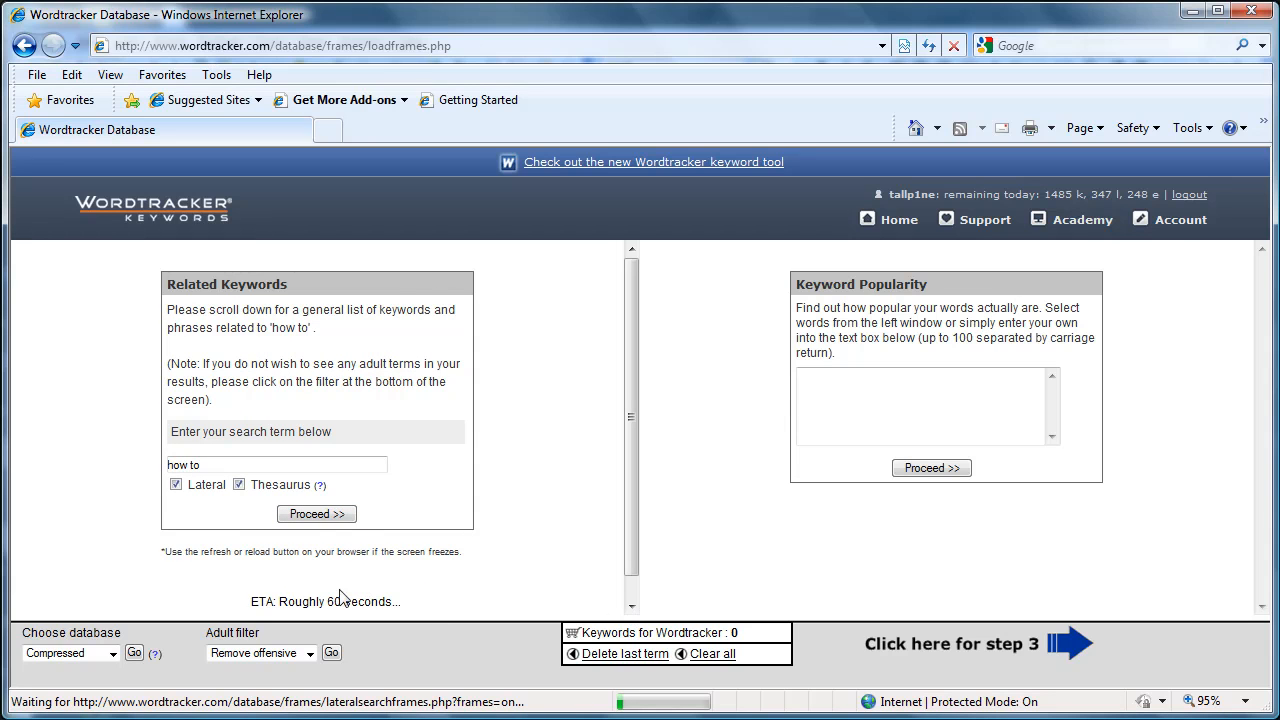
{"action": "left_click", "coordinate": [631, 607]}
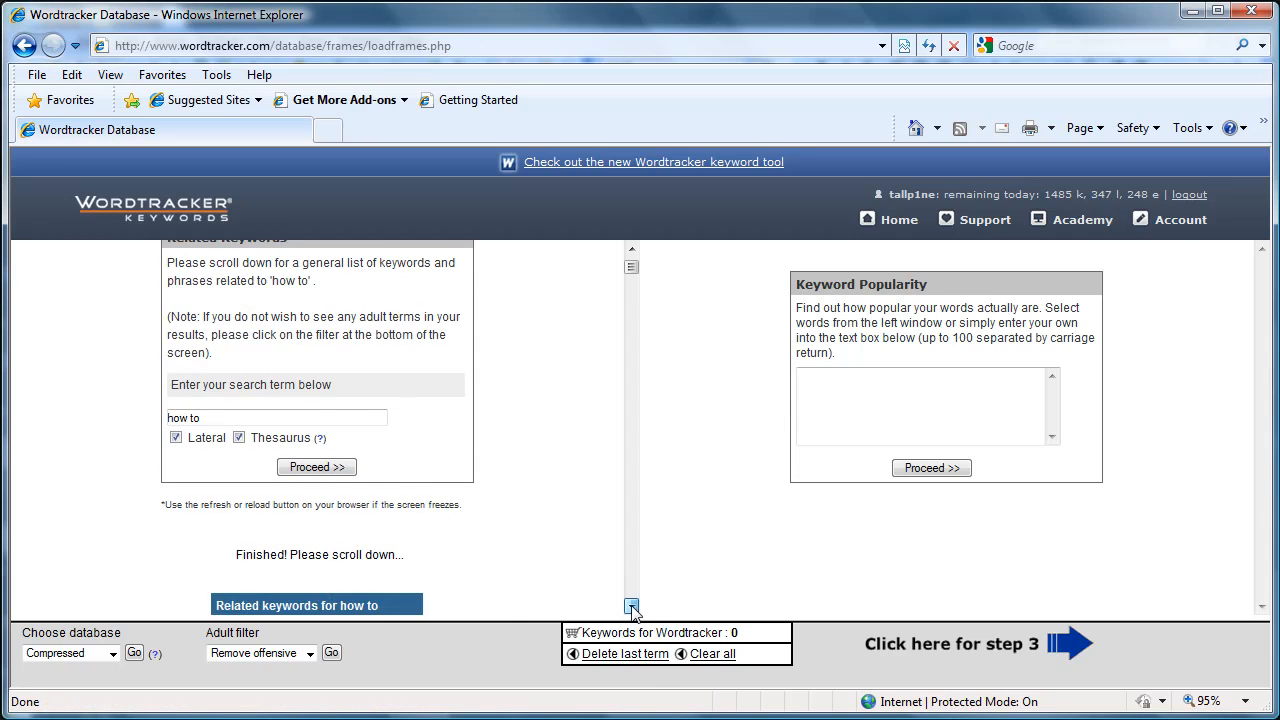
{"action": "scroll", "scroll_direction": "down", "scroll_amount": 3}
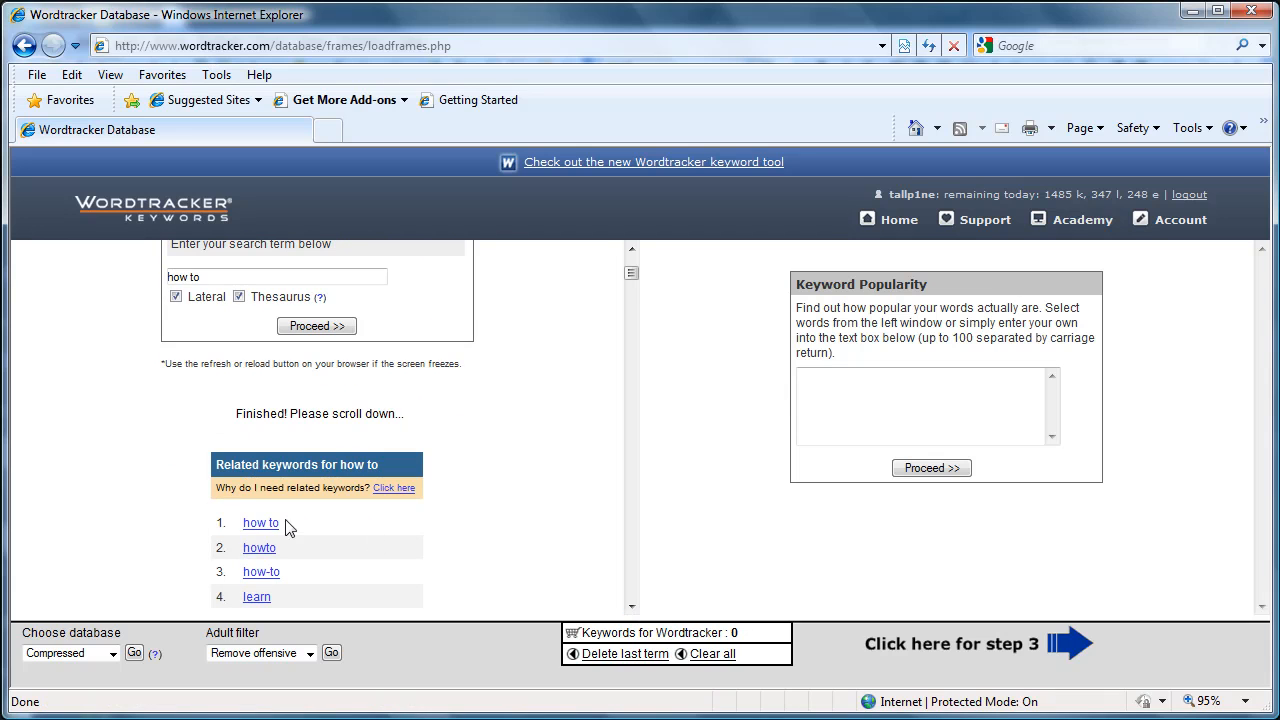
{"action": "mouse_move", "coordinate": [261, 522]}
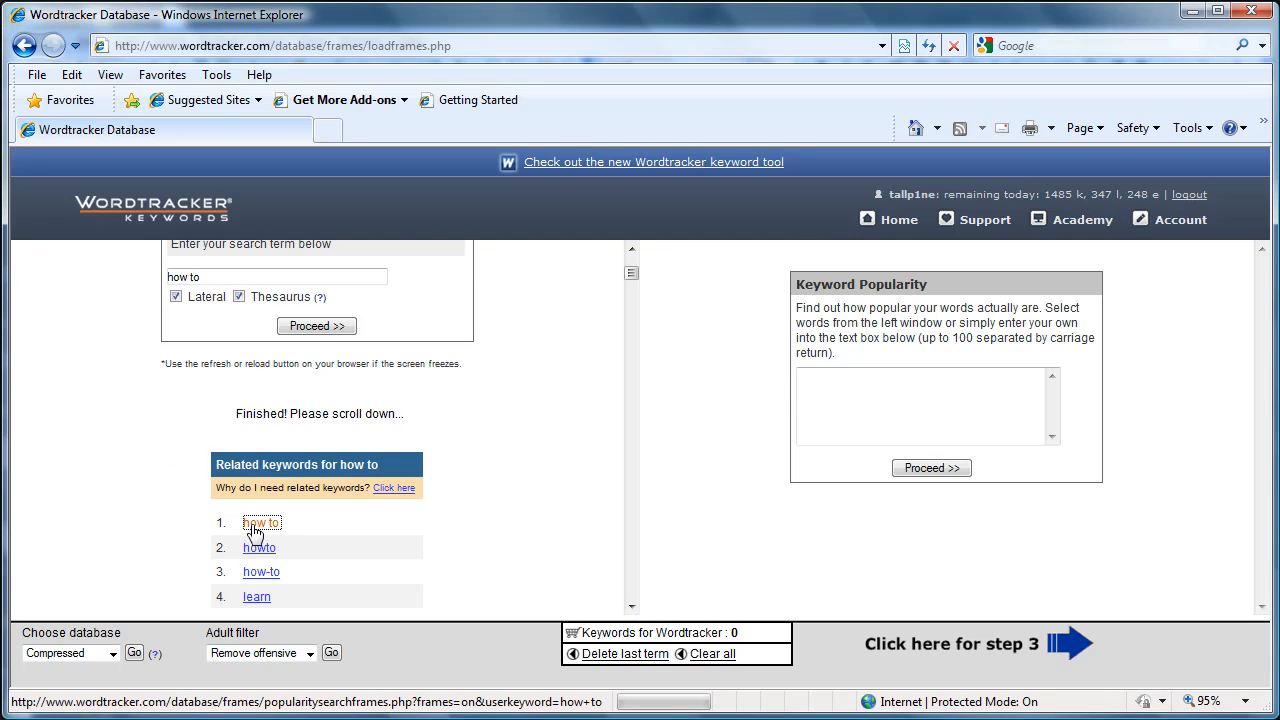
Look up popularity counts for 'how to' phrases and scroll through all 300 results
{"action": "left_click", "coordinate": [262, 522]}
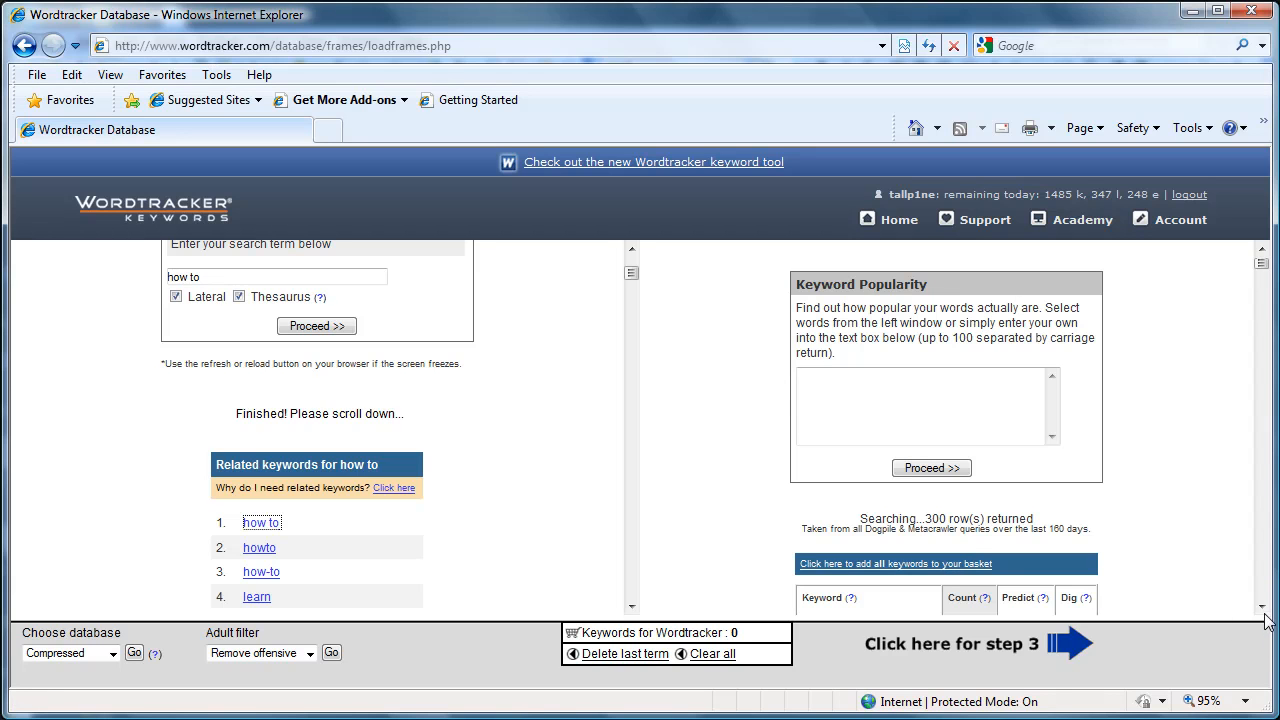
{"action": "scroll", "scroll_direction": "down", "scroll_amount": 3}
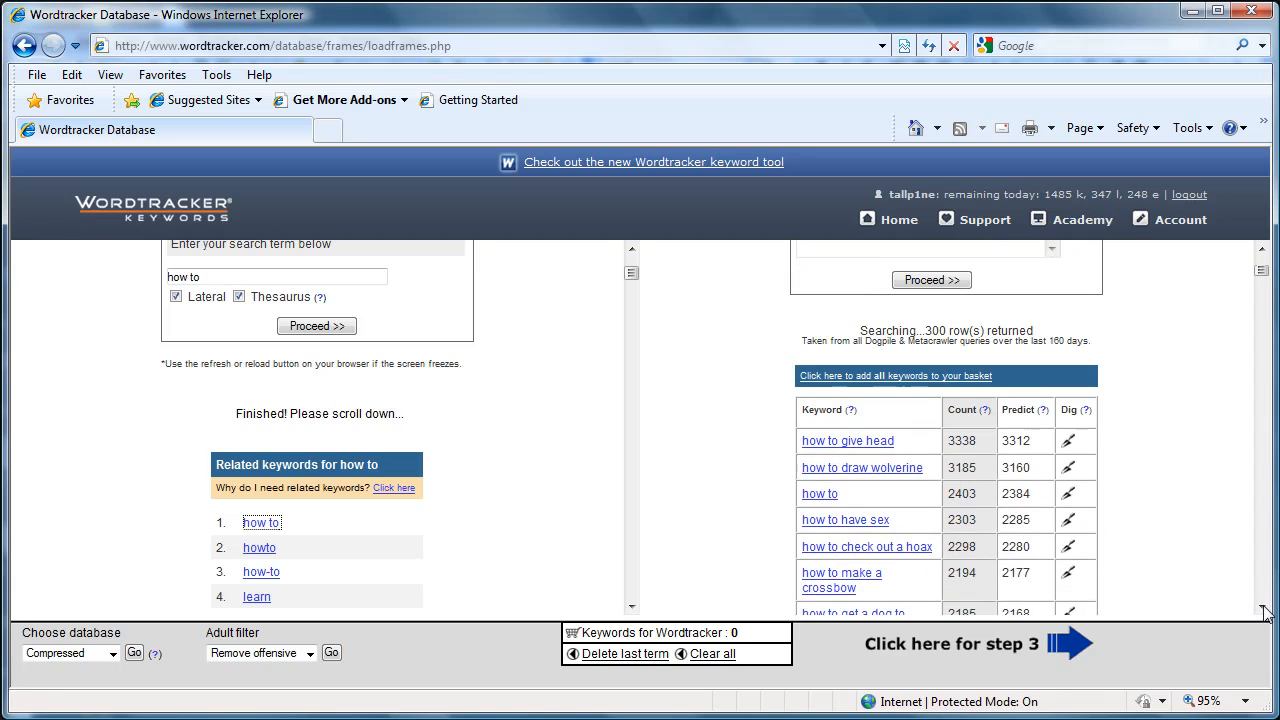
{"action": "mouse_move", "coordinate": [1205, 558]}
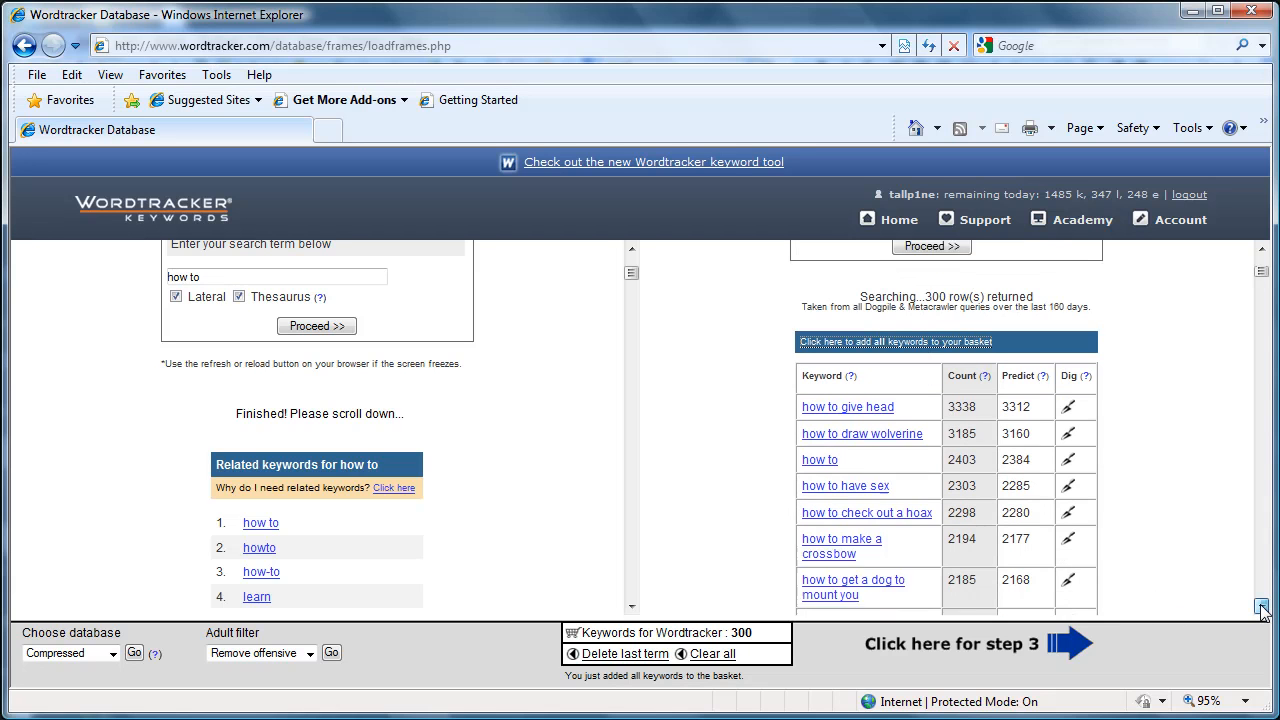
{"action": "scroll", "scroll_direction": "down", "scroll_amount": 3}
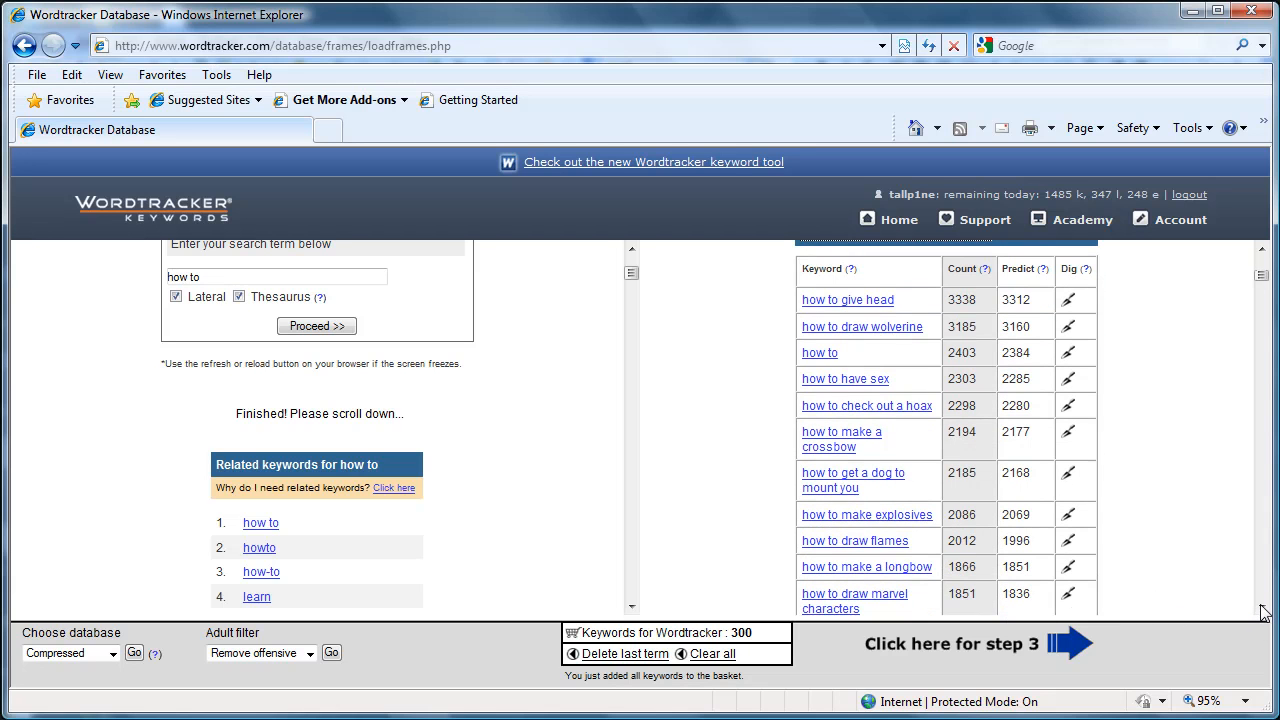
{"action": "scroll", "scroll_direction": "down", "scroll_amount": 3}
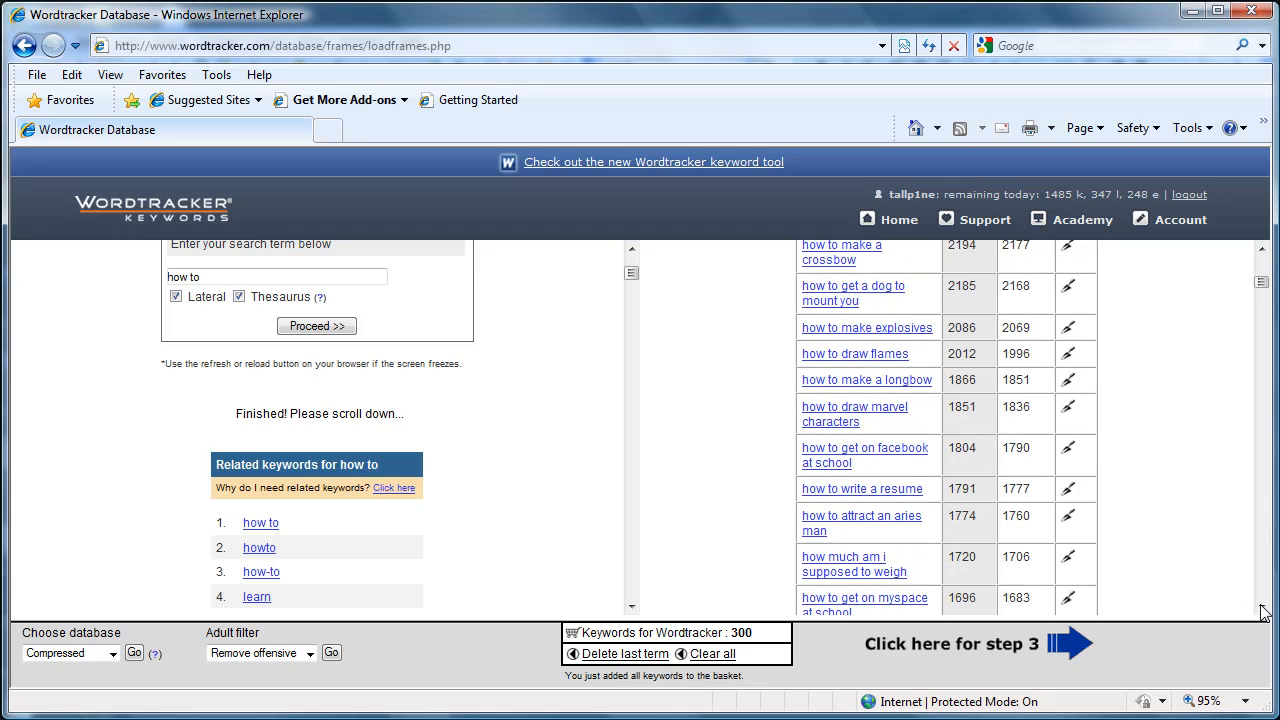
{"action": "scroll", "scroll_direction": "down", "scroll_amount": 3}
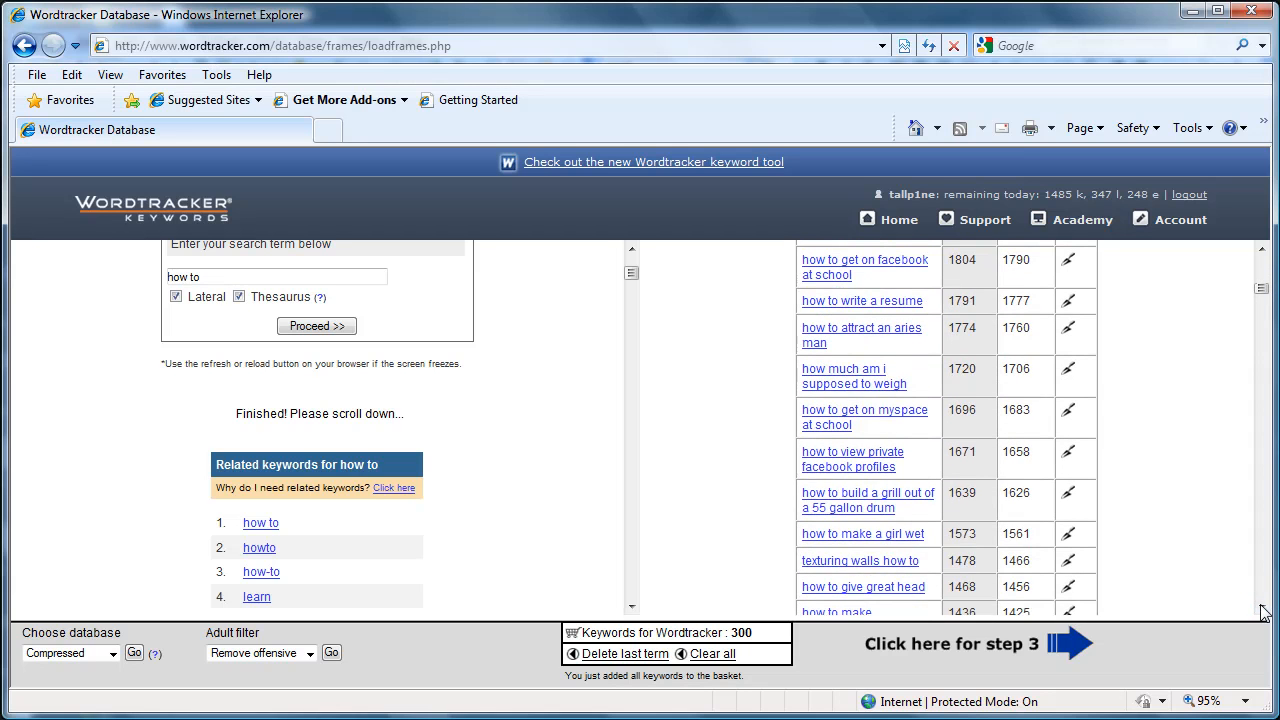
{"action": "scroll", "scroll_direction": "down", "scroll_amount": 3}
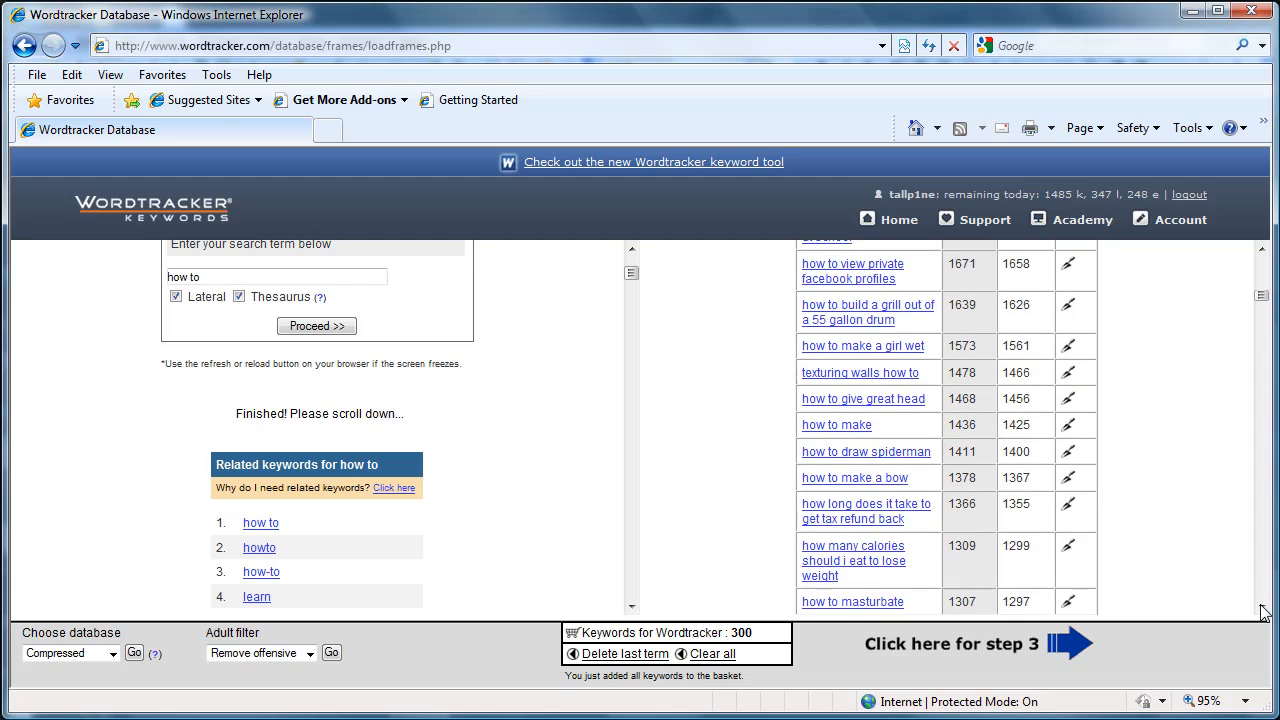
{"action": "scroll", "scroll_direction": "down", "scroll_amount": 3}
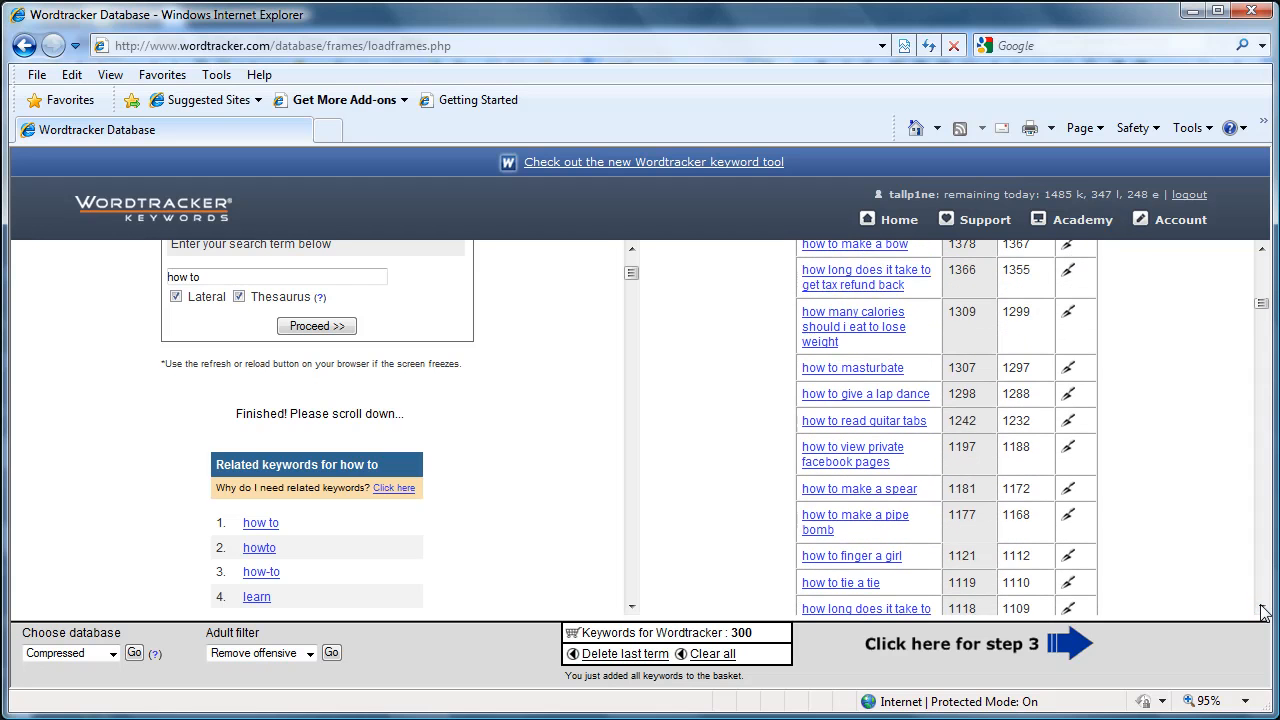
{"action": "scroll", "scroll_direction": "down", "scroll_amount": 3}
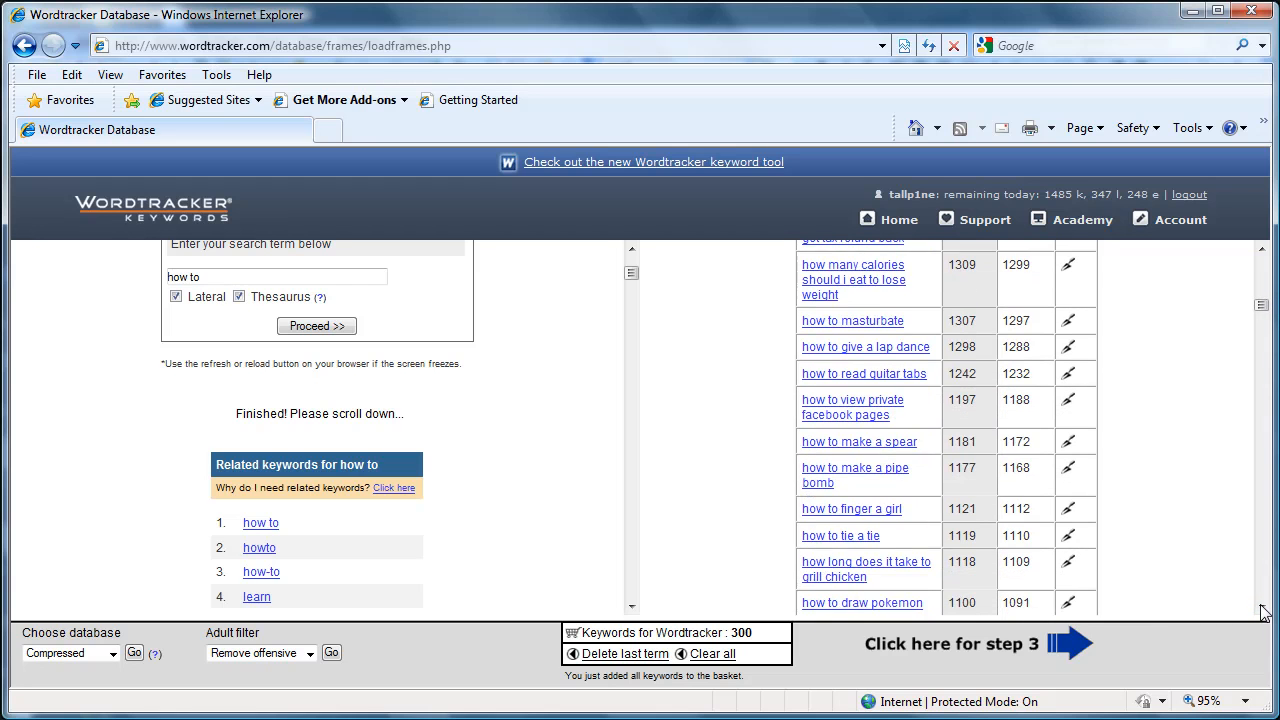
{"action": "scroll", "scroll_direction": "down", "scroll_amount": 3}
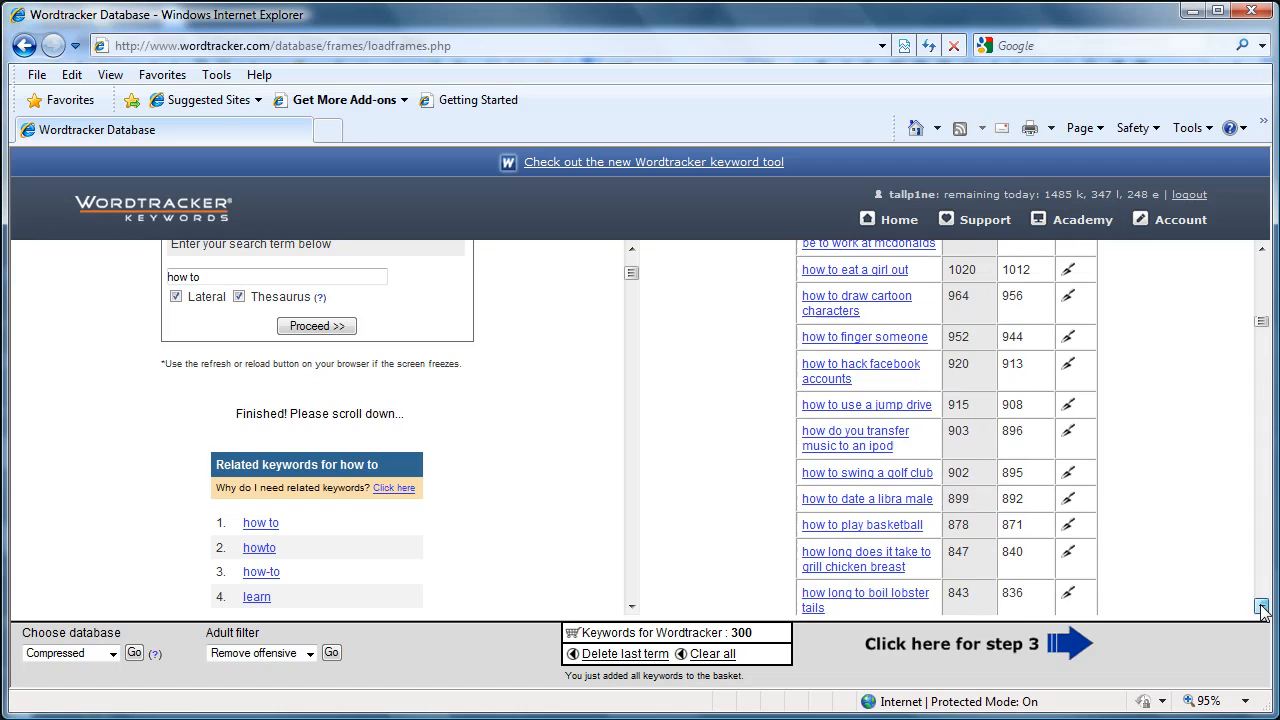
{"action": "scroll", "scroll_direction": "down", "scroll_amount": 3}
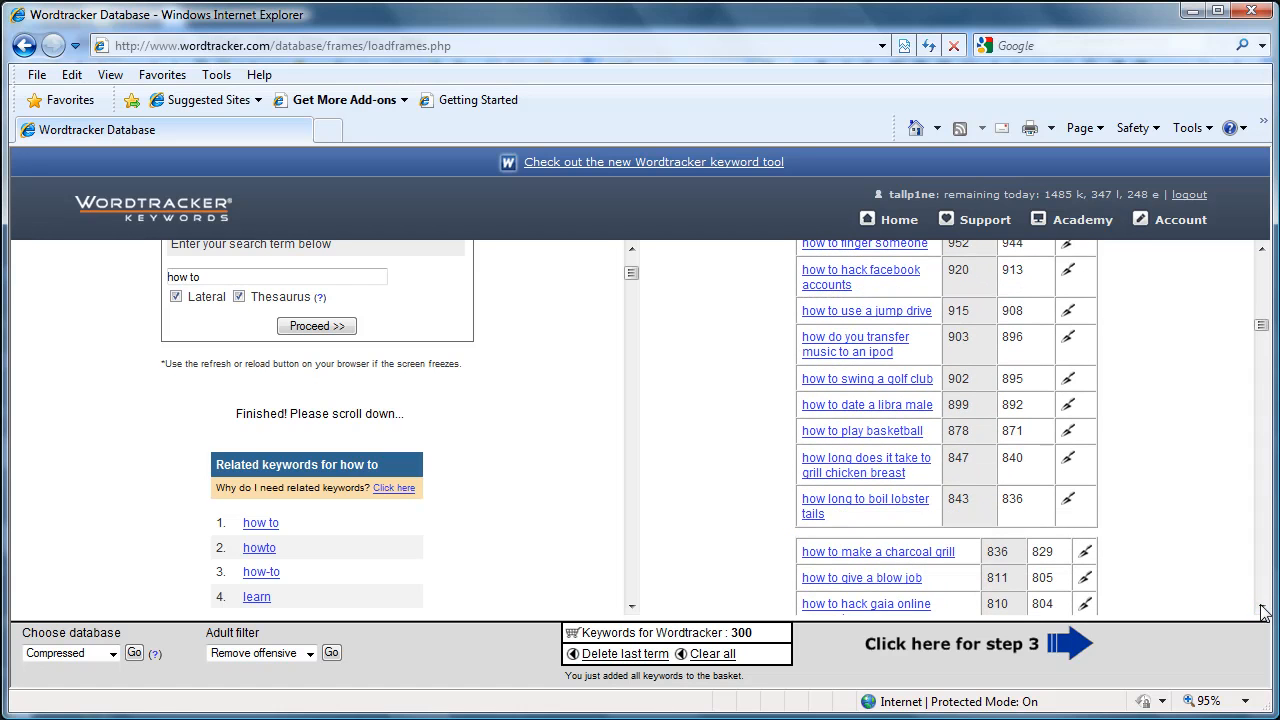
{"action": "scroll", "scroll_direction": "down", "scroll_amount": 3}
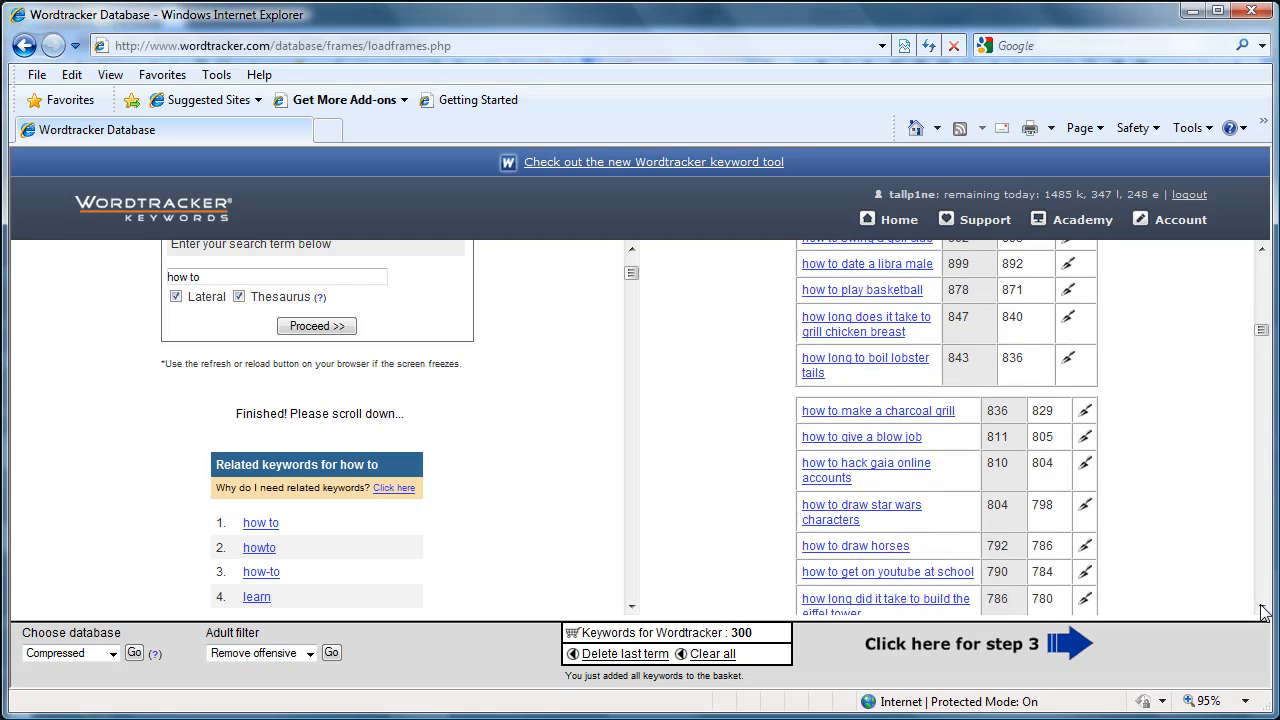
{"action": "scroll", "scroll_direction": "down", "scroll_amount": 3}
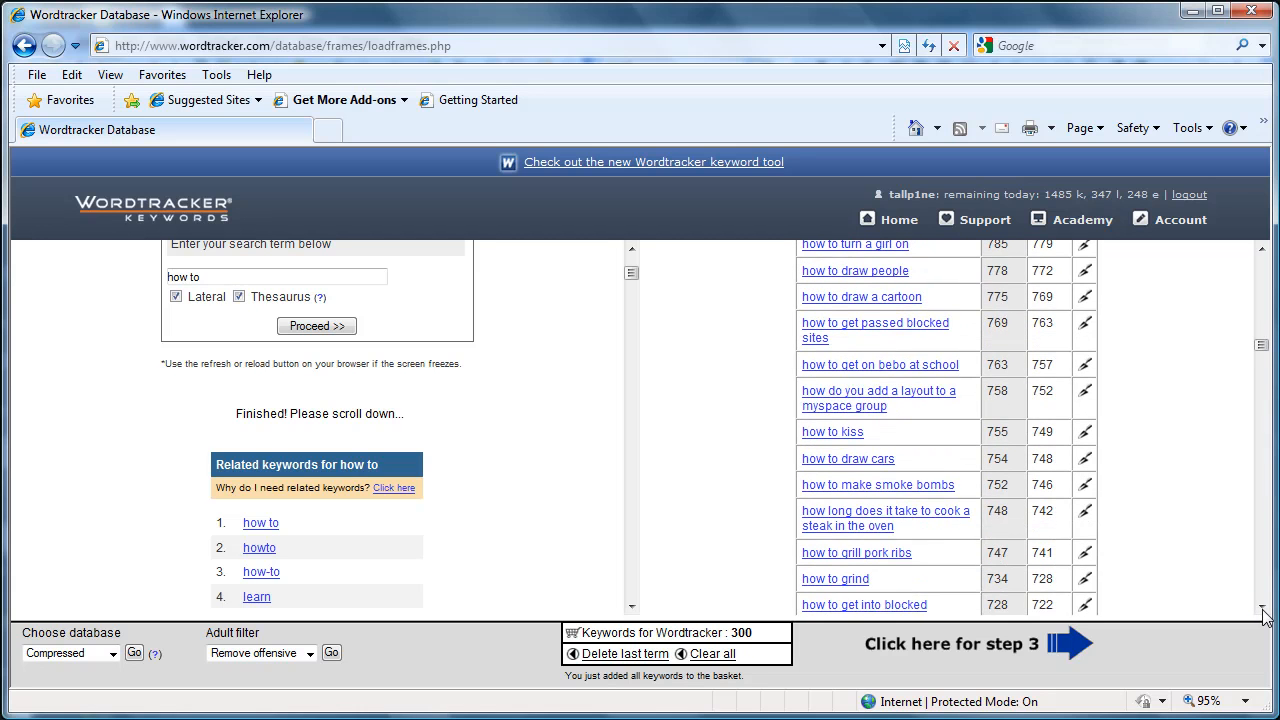
{"action": "scroll", "scroll_direction": "down", "scroll_amount": 3}
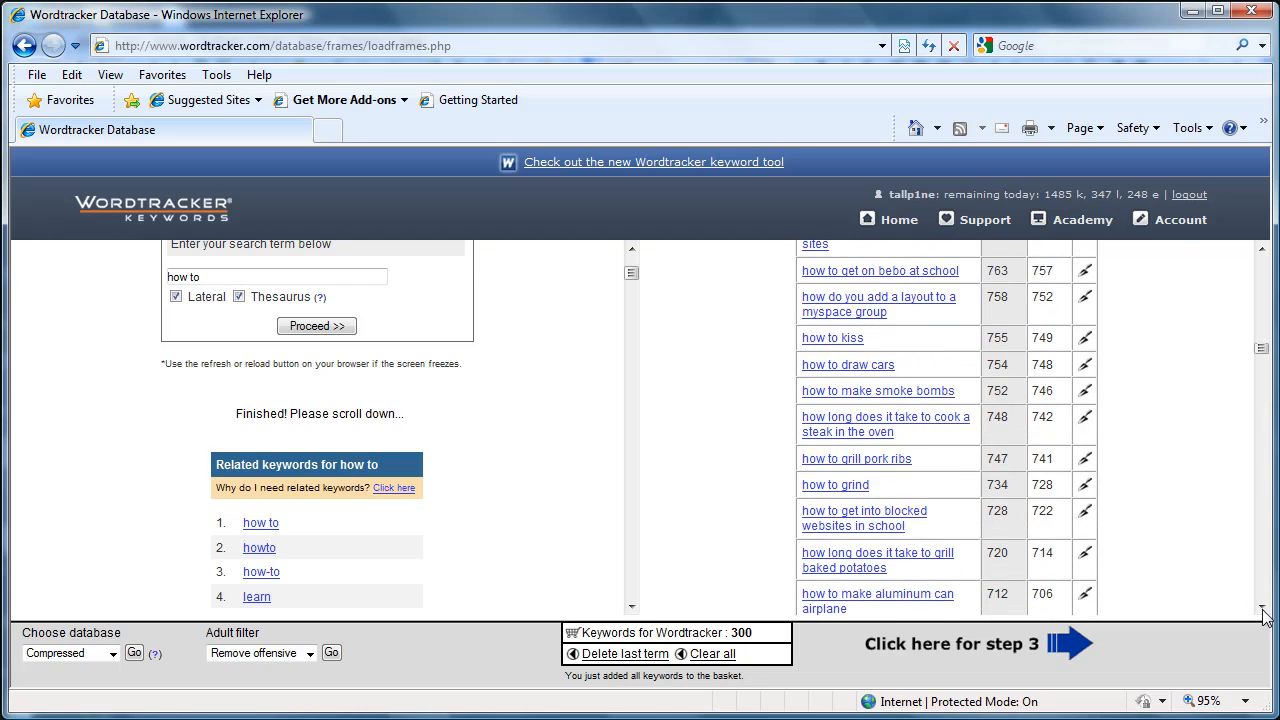
{"action": "scroll", "scroll_direction": "down", "scroll_amount": 3}
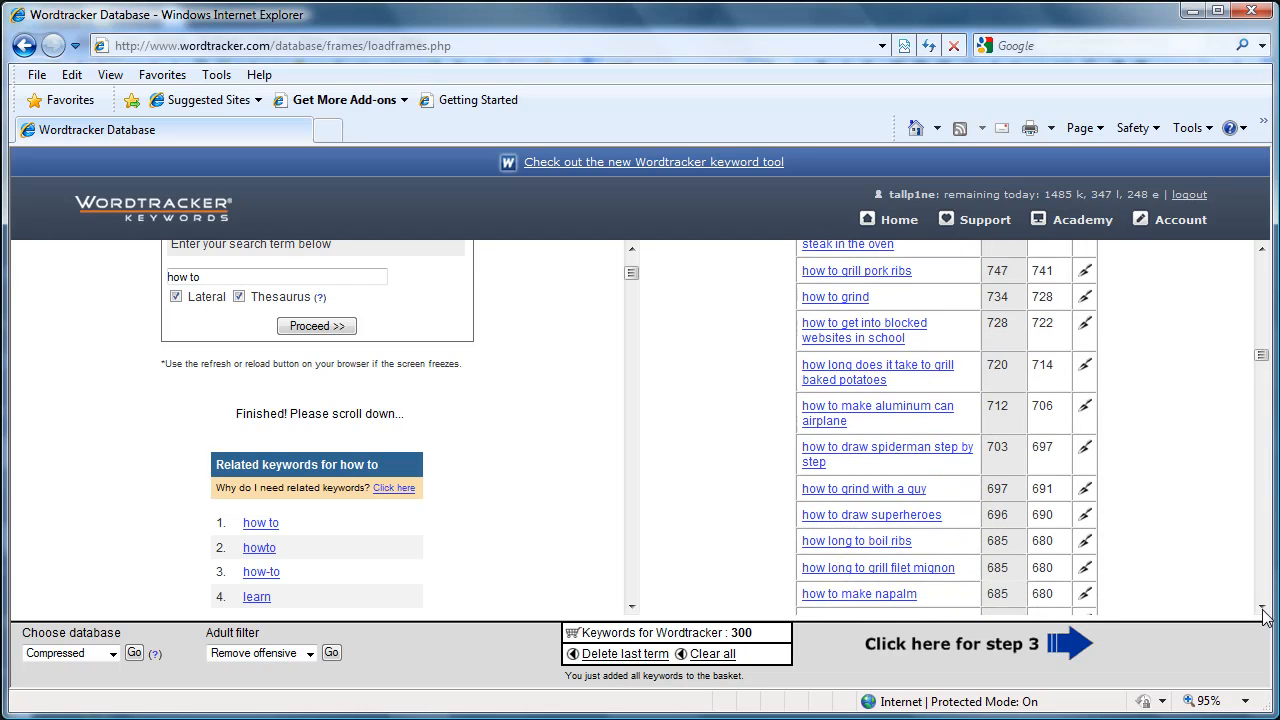
{"action": "scroll", "scroll_direction": "down", "scroll_amount": 3}
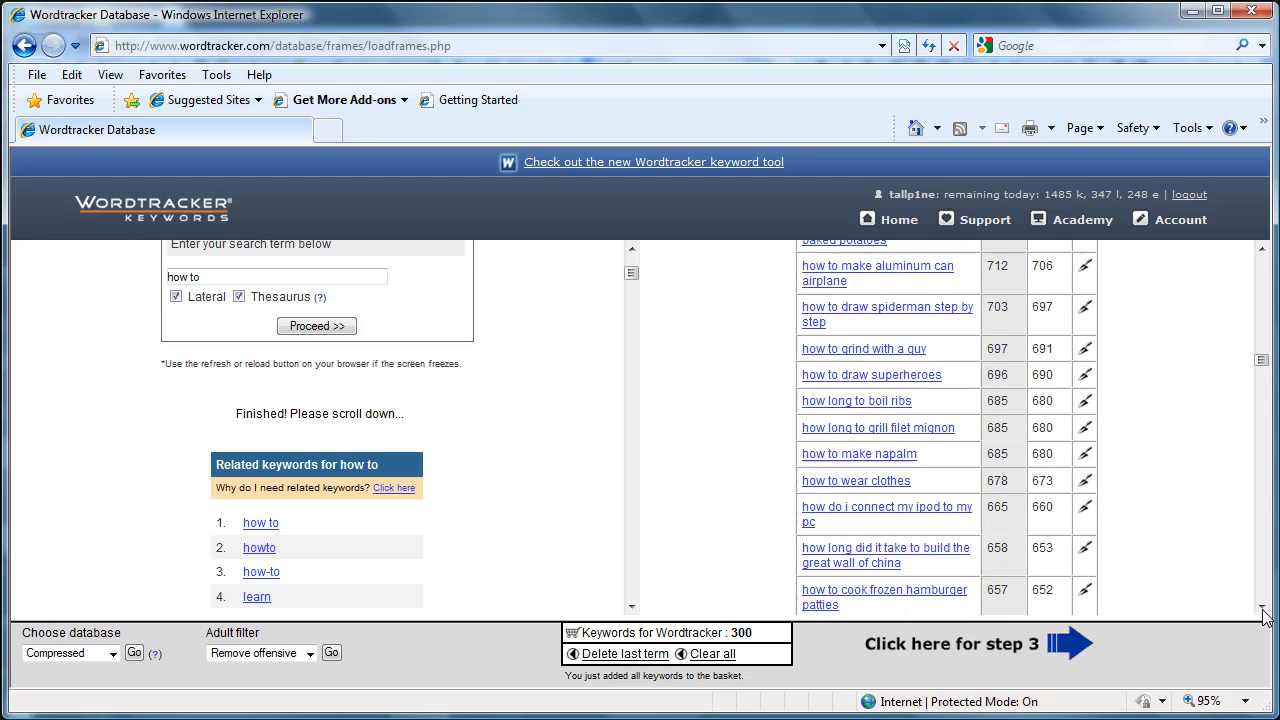
{"action": "scroll", "scroll_direction": "down", "scroll_amount": 3}
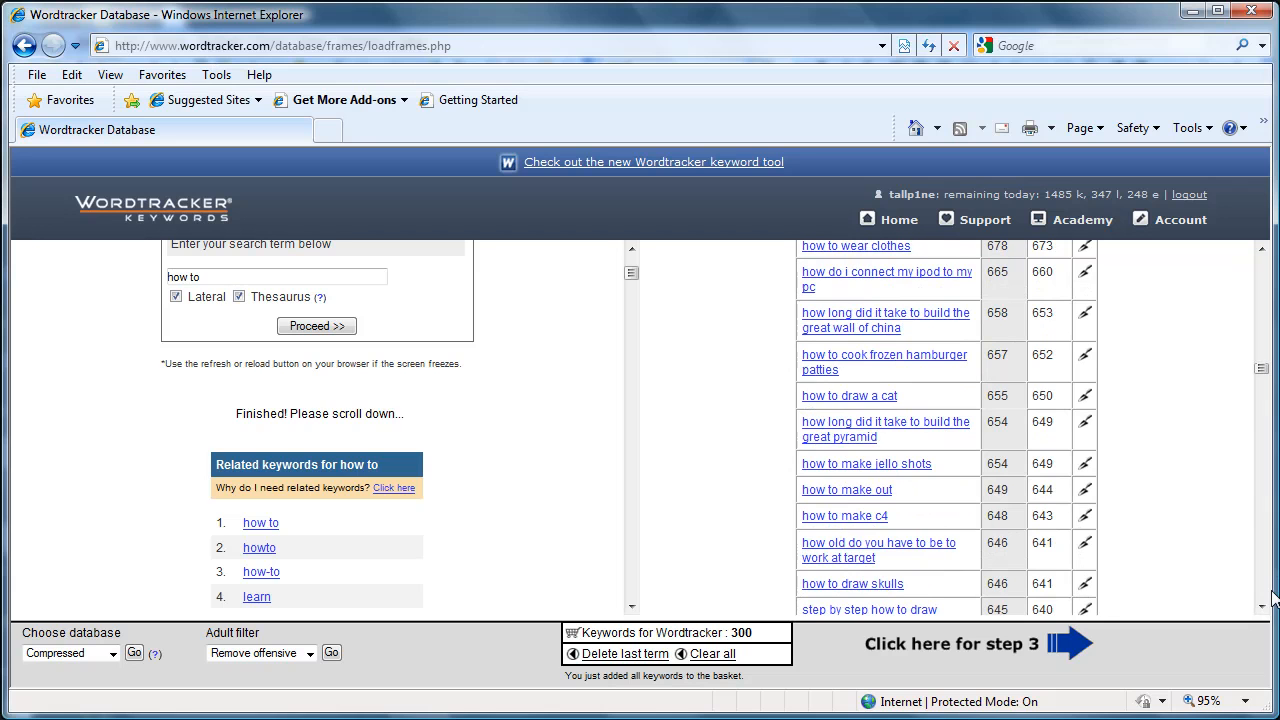
{"action": "scroll", "scroll_direction": "down", "scroll_amount": 3}
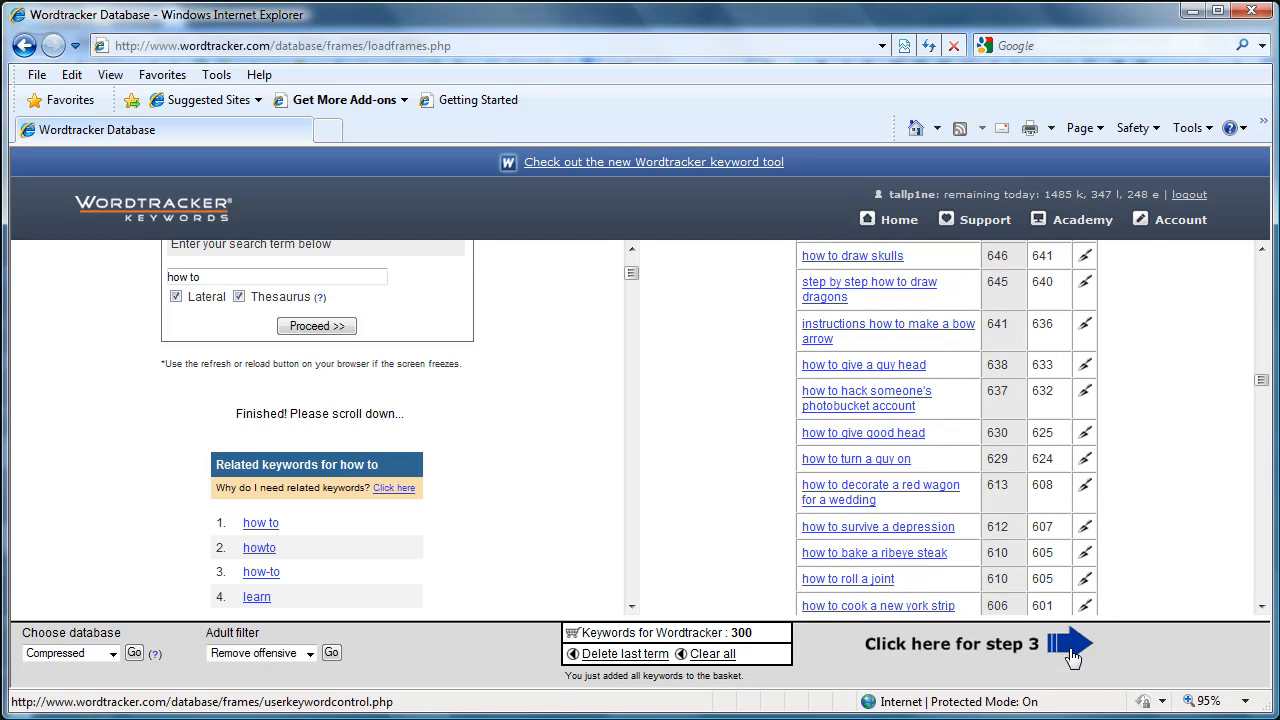
{"action": "mouse_move", "coordinate": [1070, 645]}
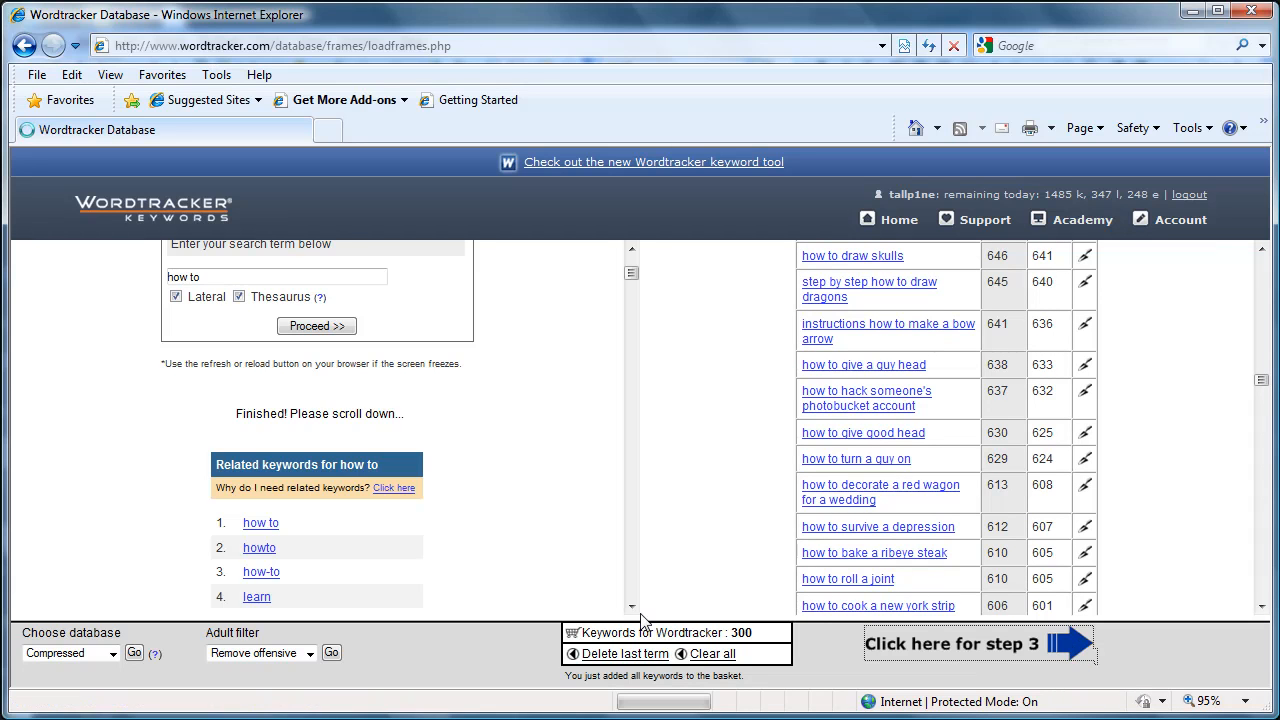
Send the basket keywords to a competition search using Google as the engine
{"action": "left_click", "coordinate": [950, 643]}
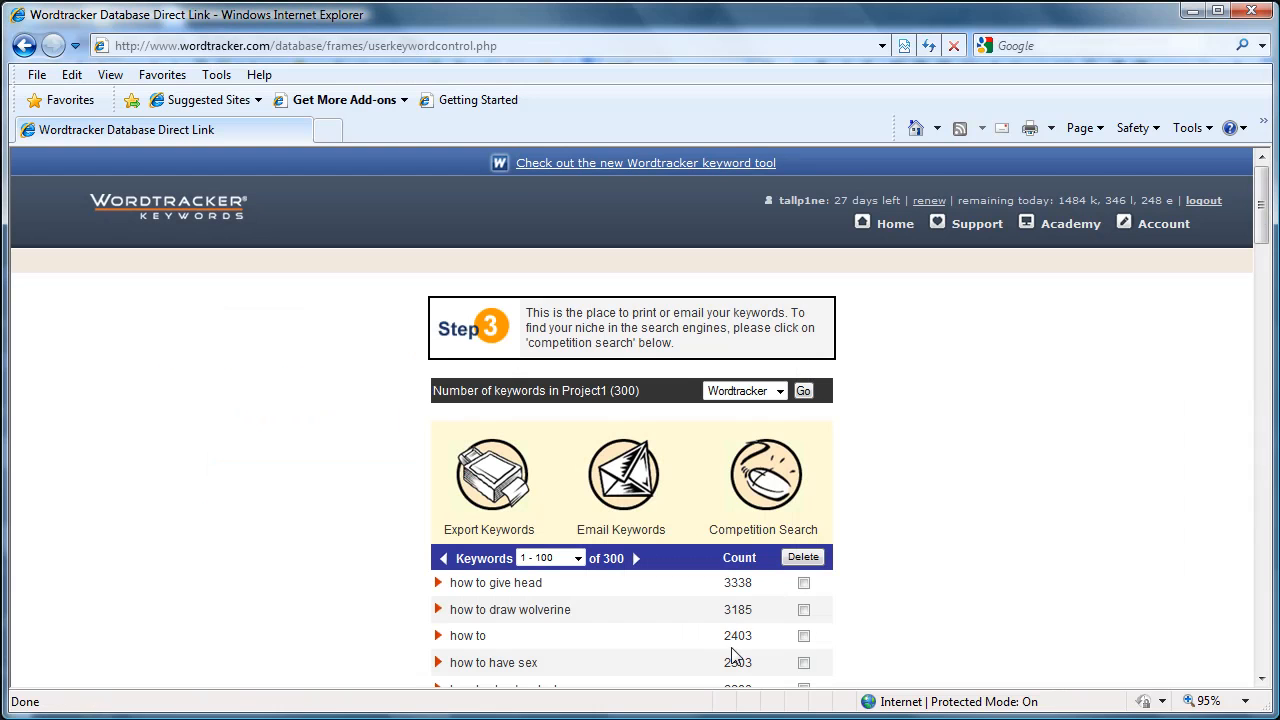
{"action": "mouse_move", "coordinate": [763, 474]}
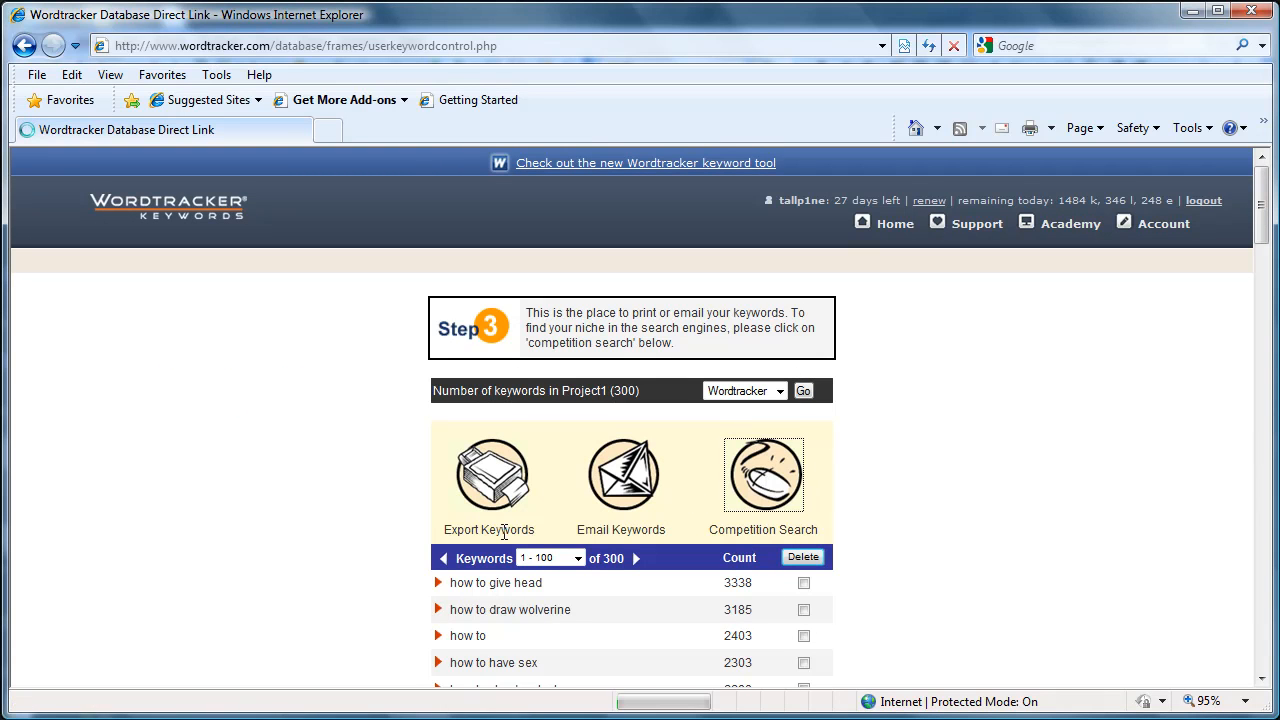
{"action": "left_click", "coordinate": [762, 475]}
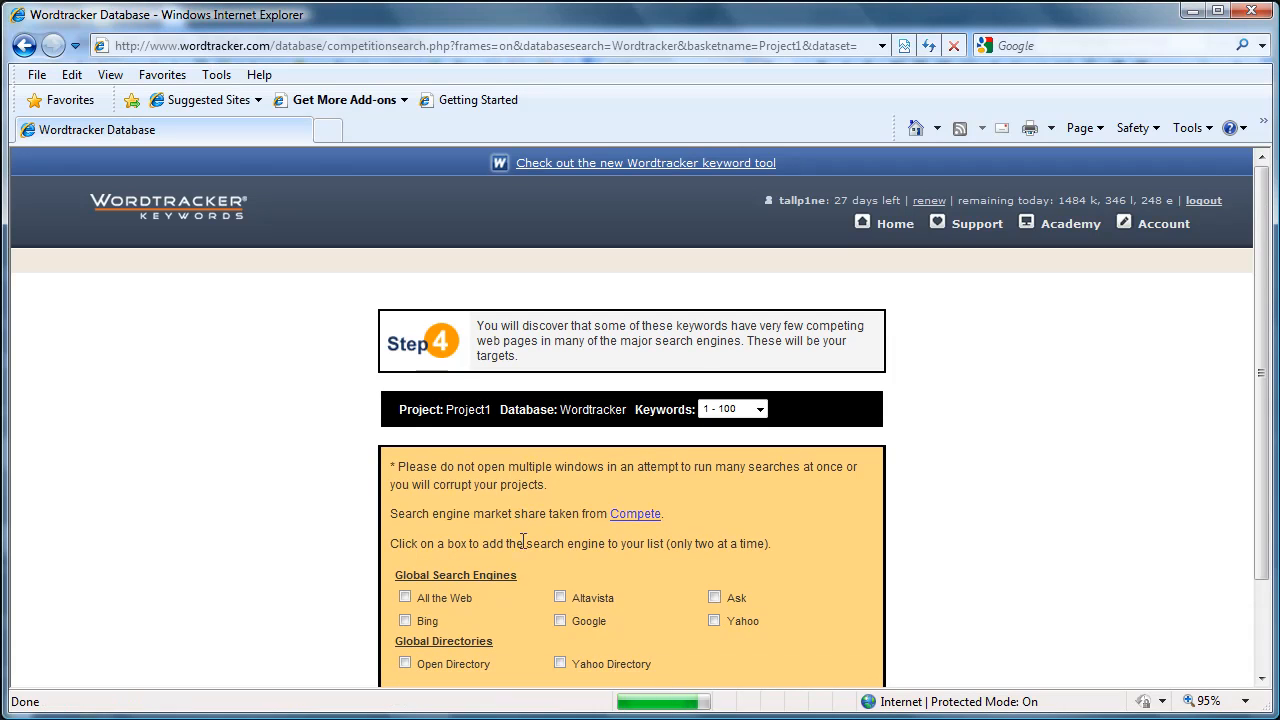
{"action": "mouse_move", "coordinate": [550, 630]}
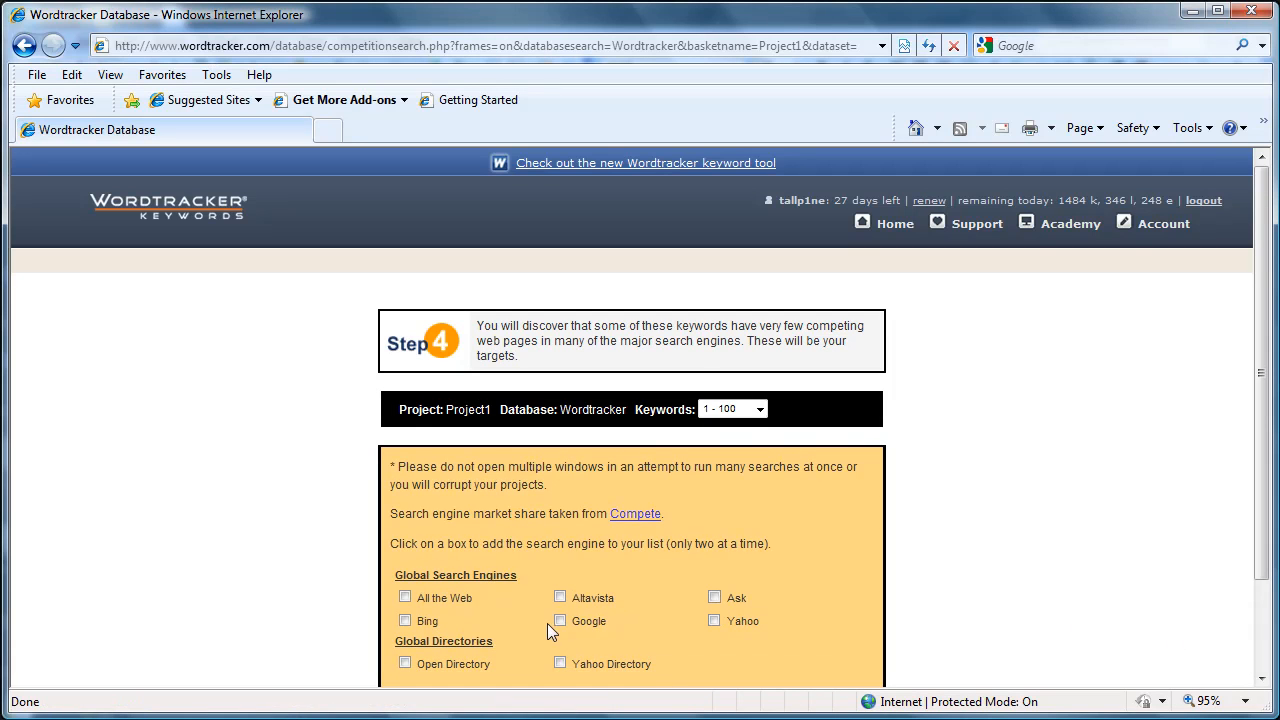
{"action": "left_click", "coordinate": [560, 620]}
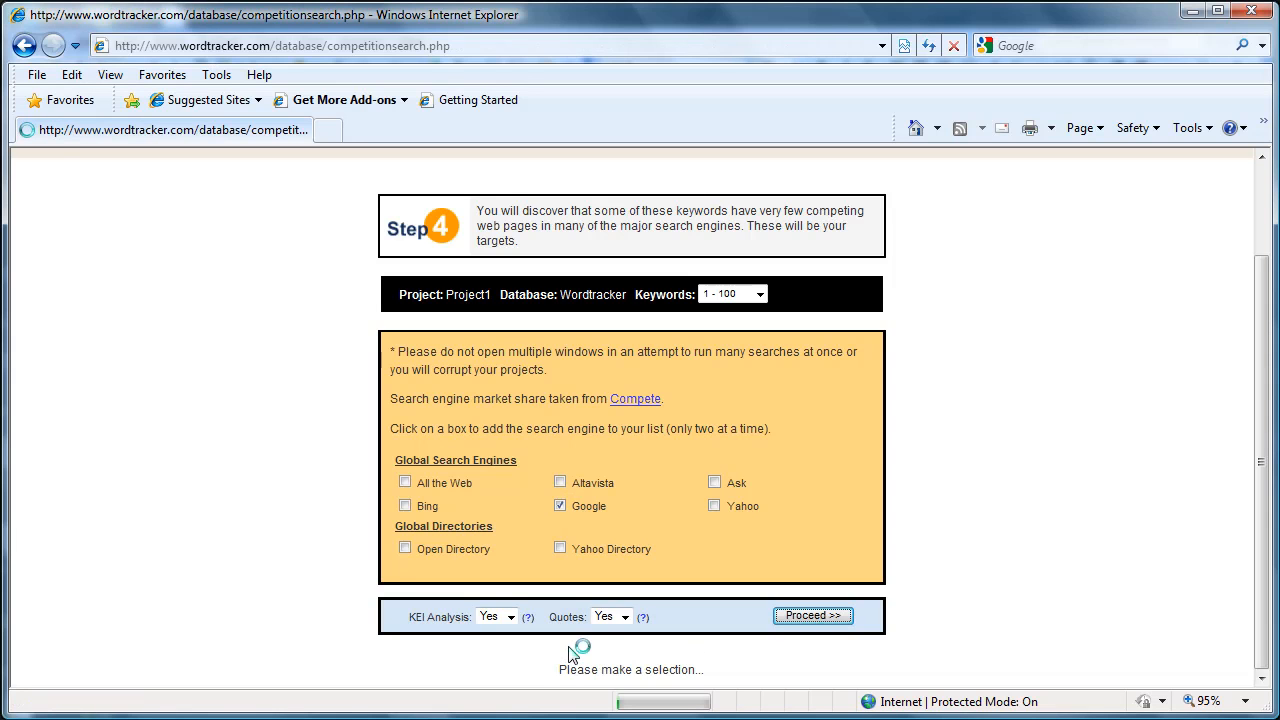
{"action": "mouse_move", "coordinate": [670, 640]}
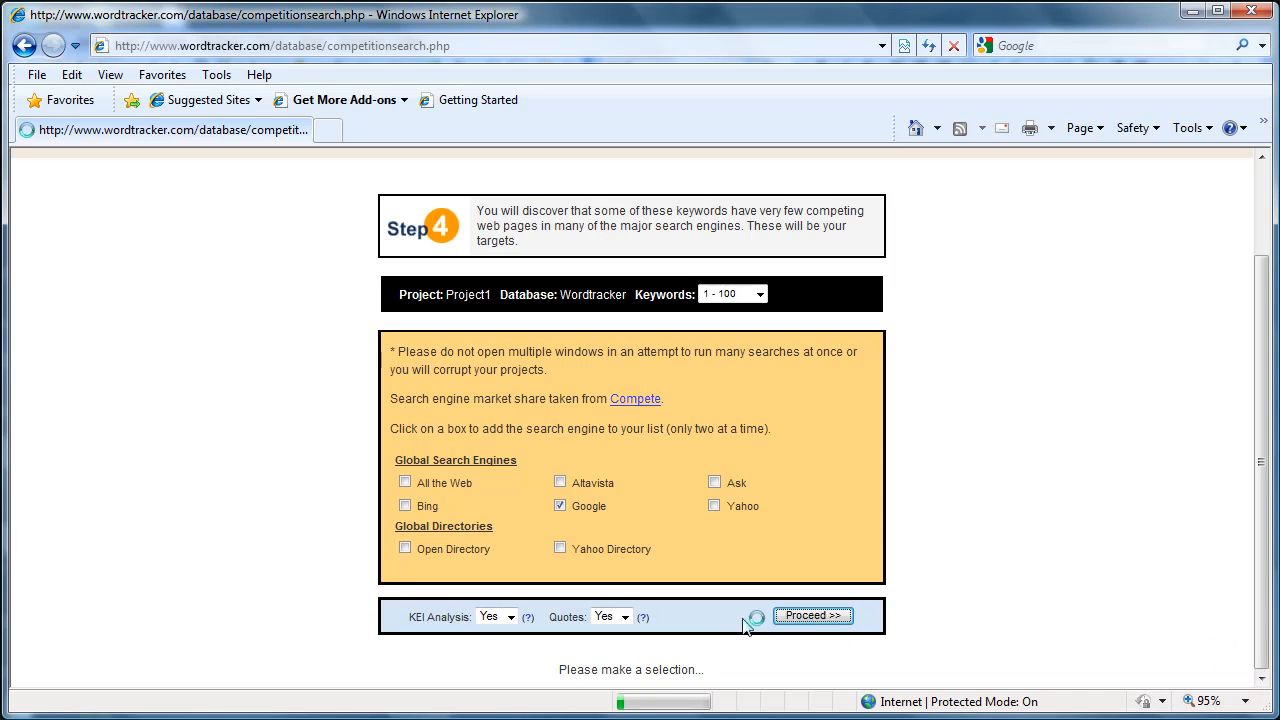
{"action": "mouse_move", "coordinate": [1025, 655]}
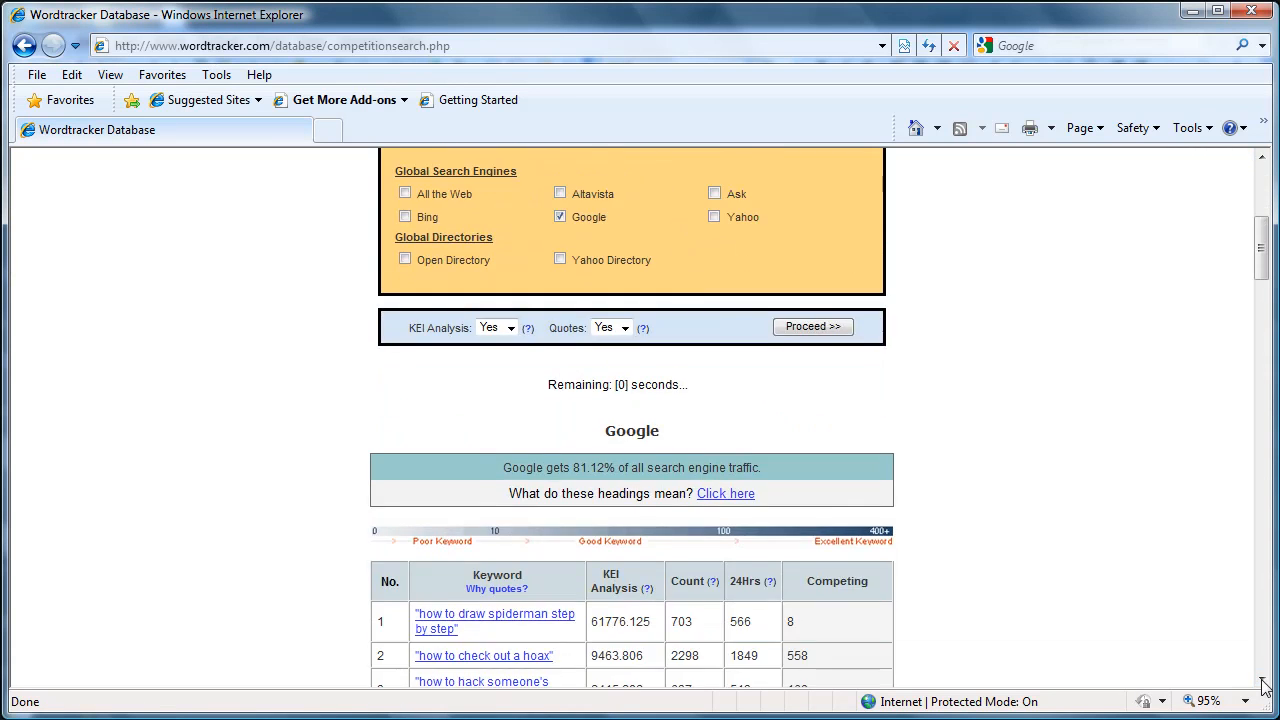
Scroll down the Google KEI results table to row 100
{"action": "scroll", "scroll_direction": "down", "scroll_amount": 3}
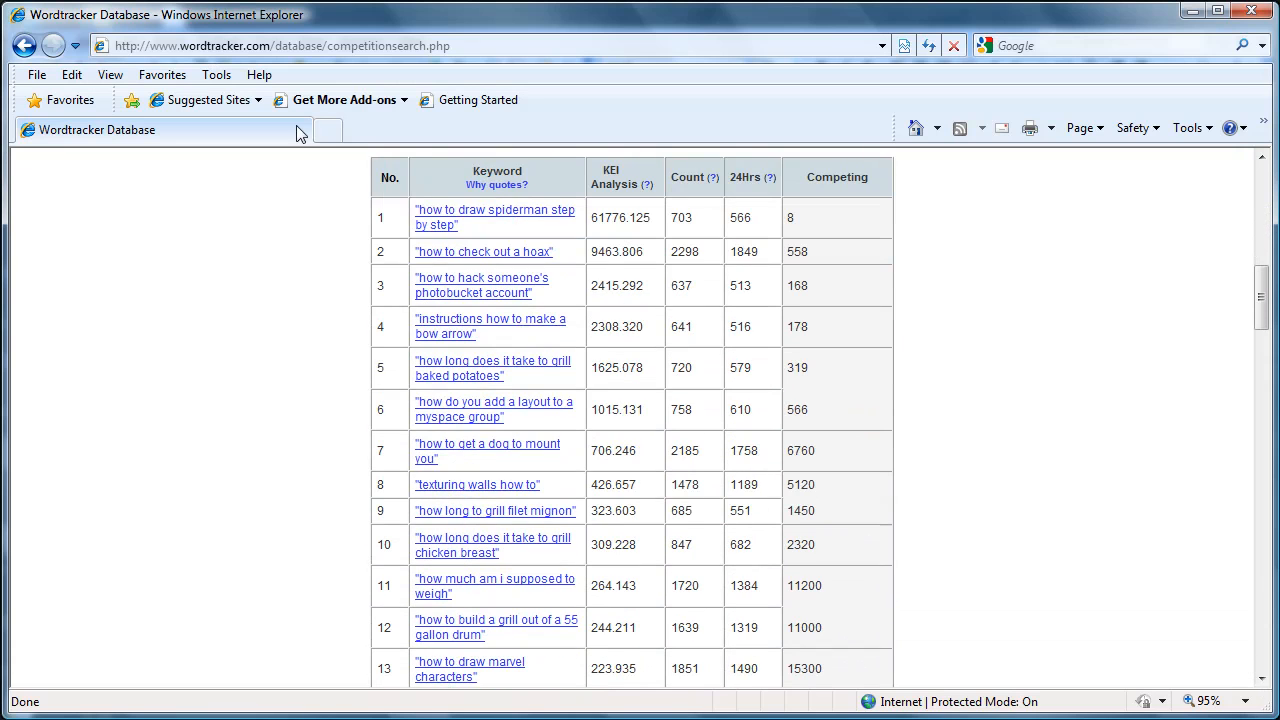
{"action": "mouse_move", "coordinate": [383, 183]}
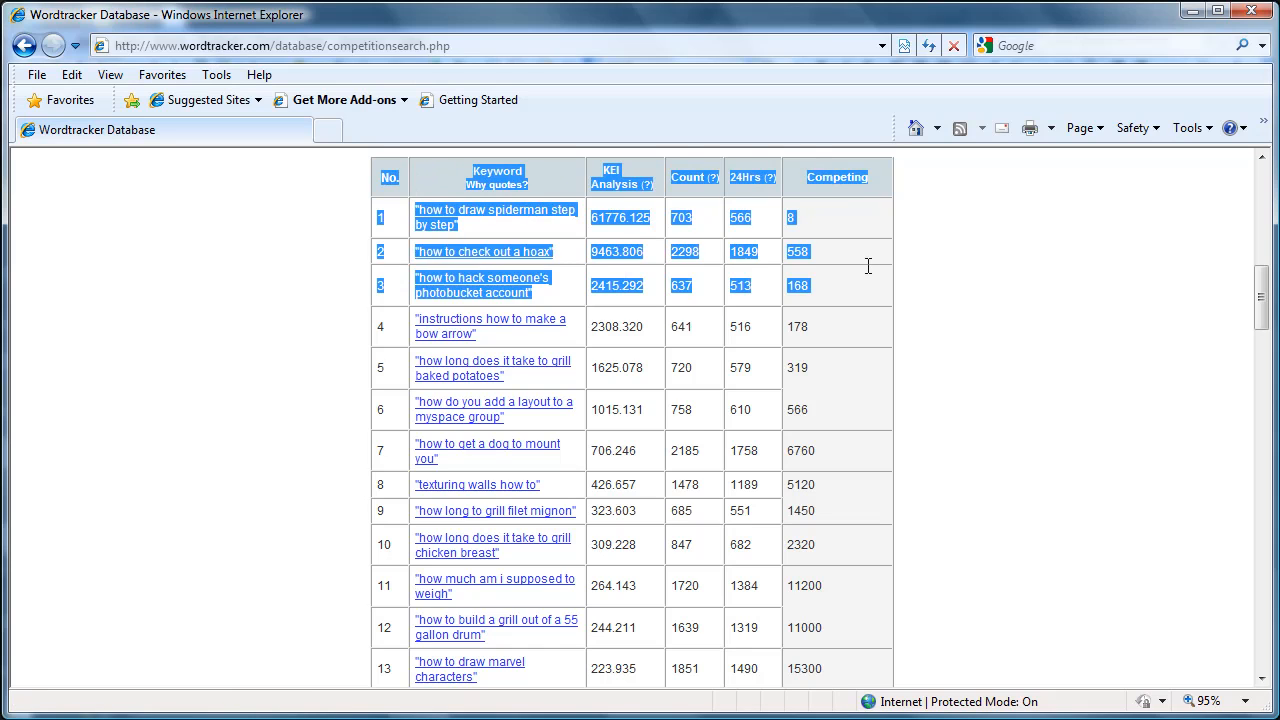
{"action": "scroll", "scroll_direction": "down", "scroll_amount": 3}
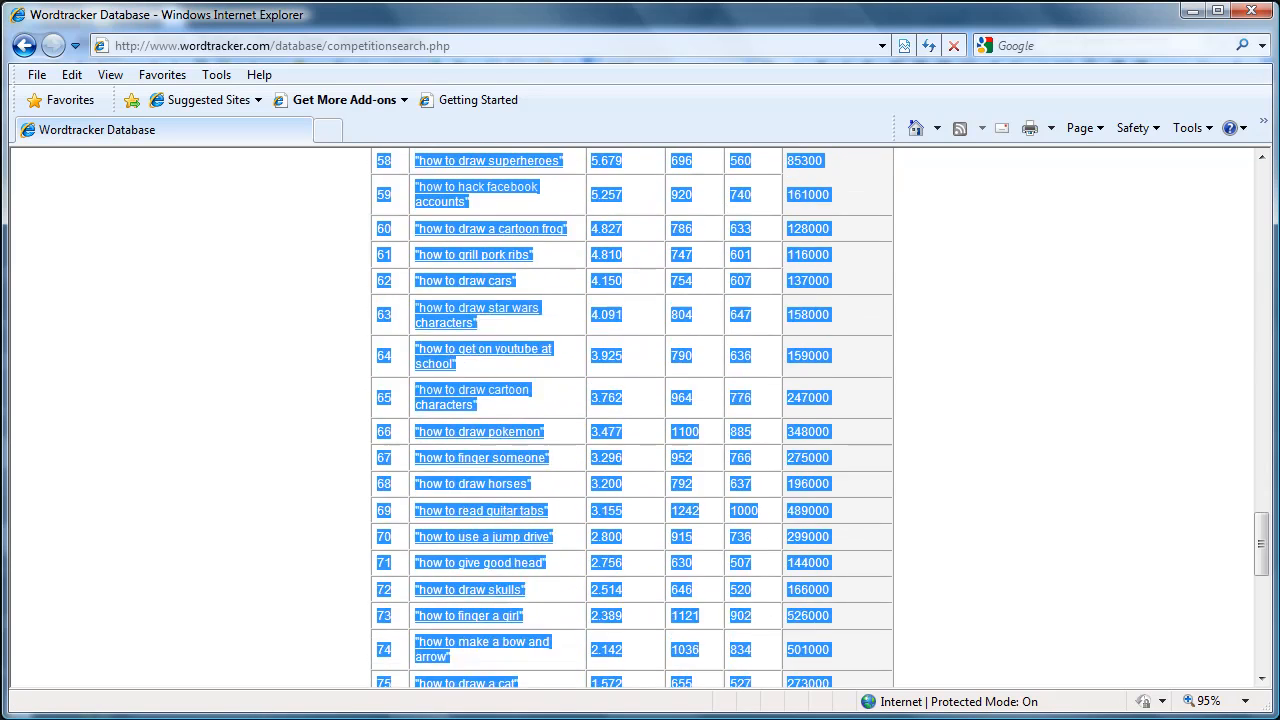
{"action": "scroll", "scroll_direction": "down", "scroll_amount": 3}
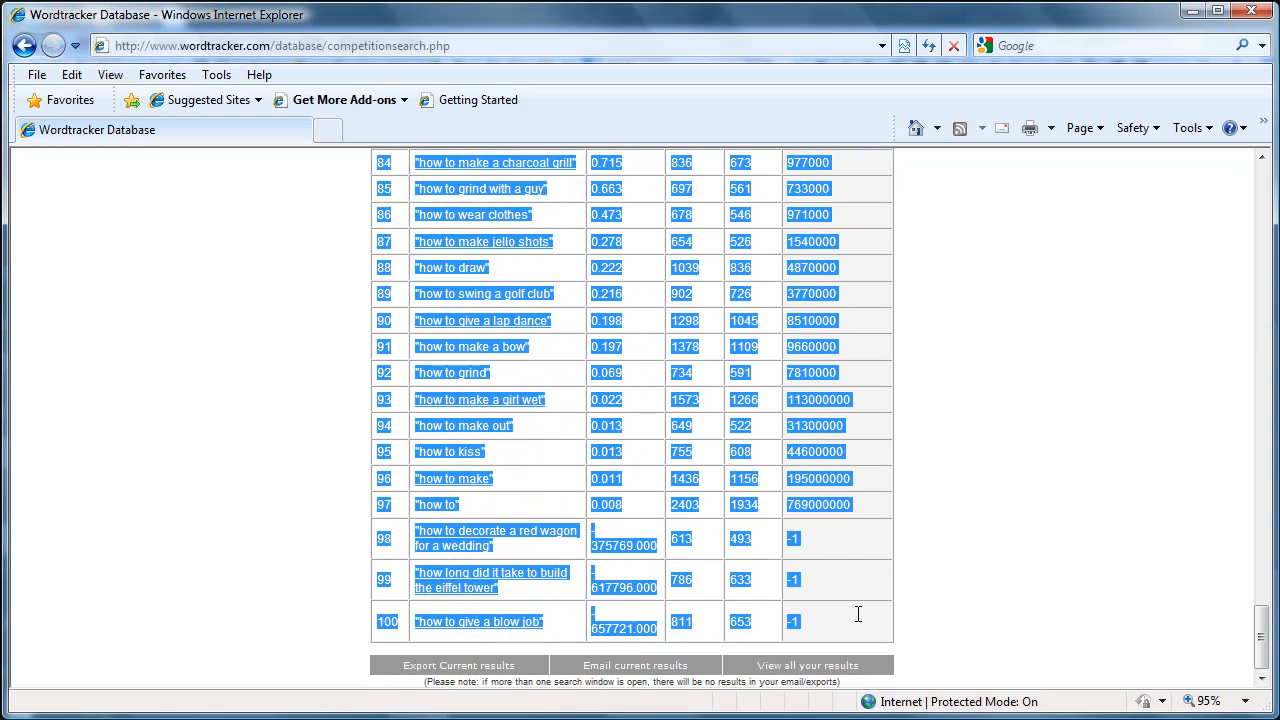
{"action": "mouse_move", "coordinate": [847, 629]}
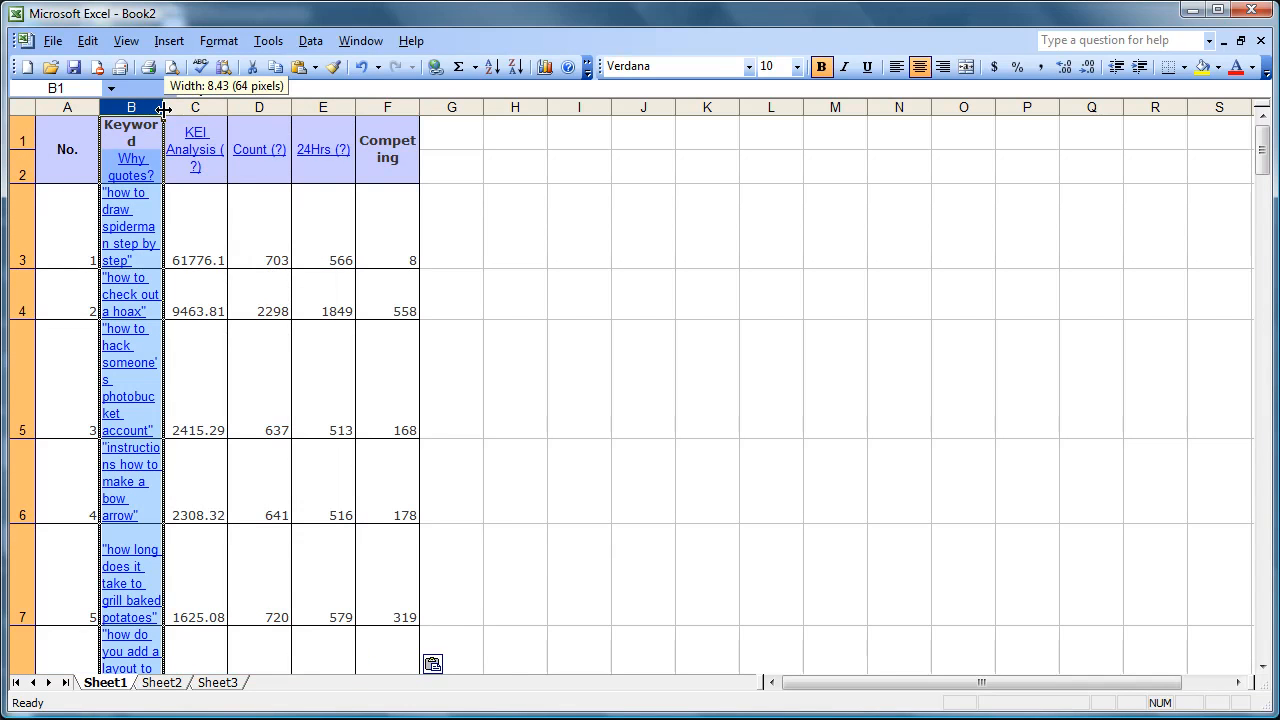
Widen the Keyword column B to fit the keyword phrases
{"action": "left_click_drag", "start_coordinate": [163, 107], "coordinate": [547, 107]}
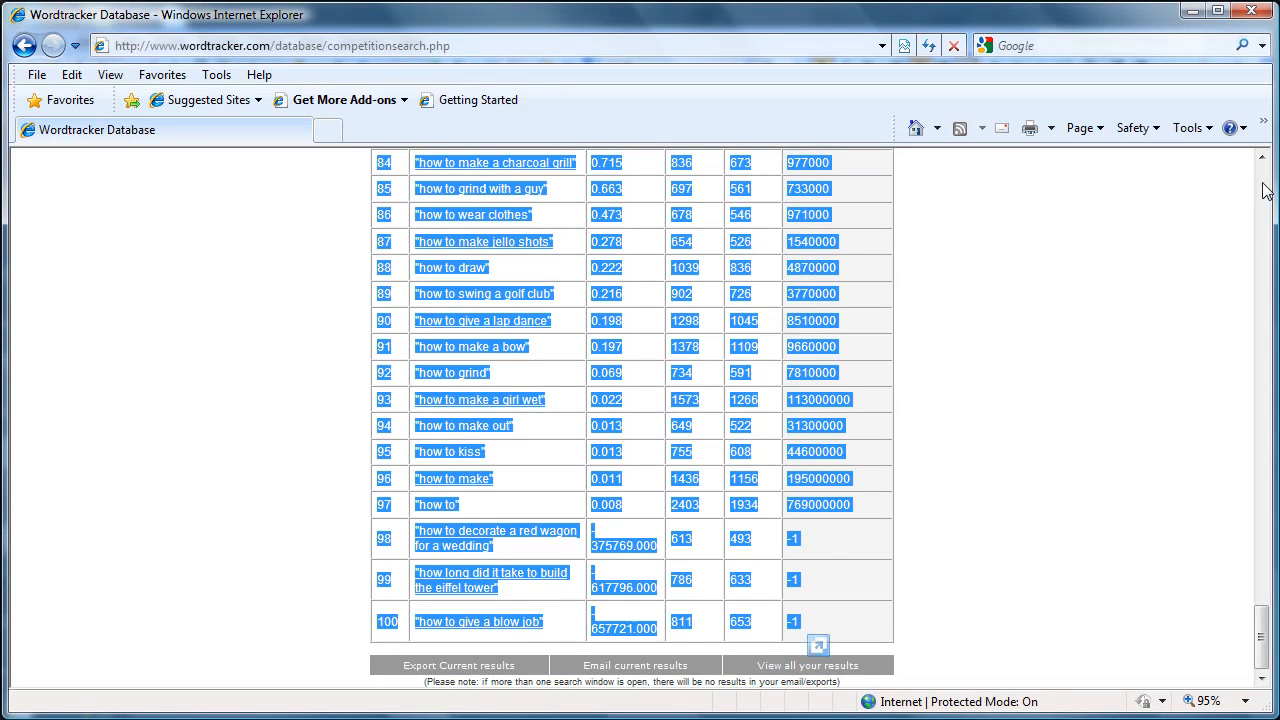
Set the keyword range to 101–200, keep Google checked, and submit the search
{"action": "scroll", "scroll_direction": "up", "scroll_amount": 3}
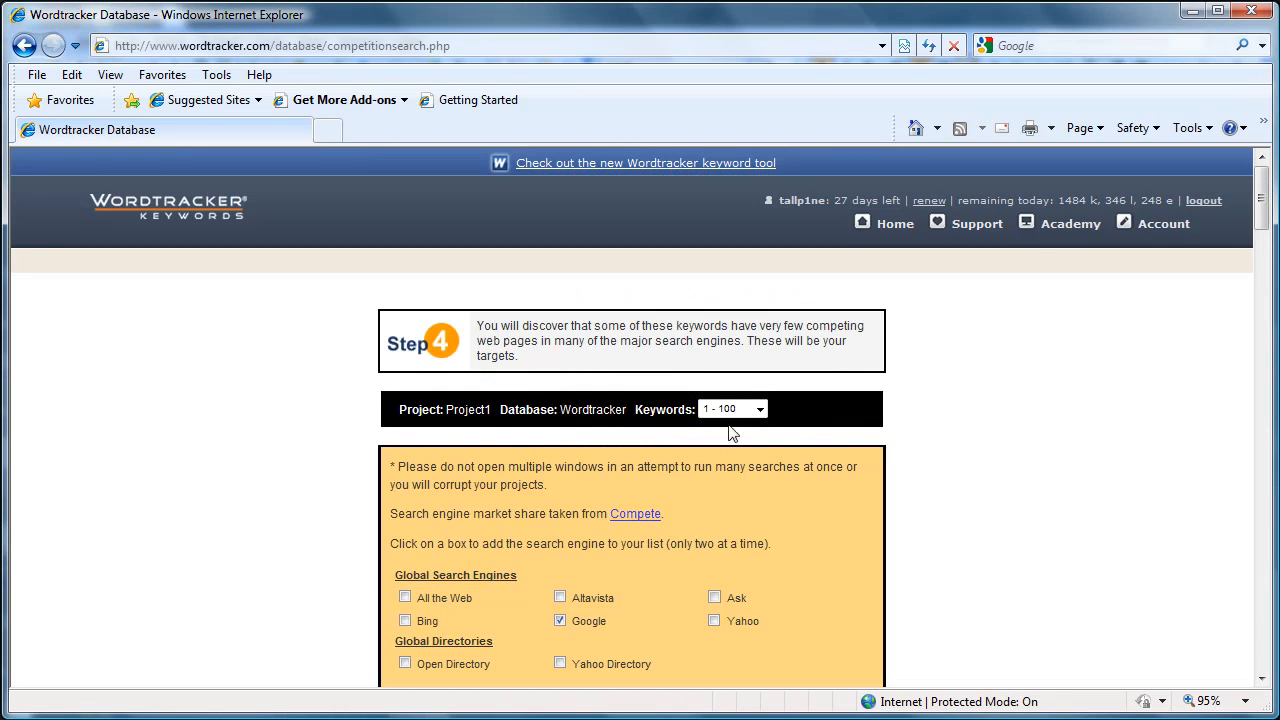
{"action": "left_click", "coordinate": [733, 409]}
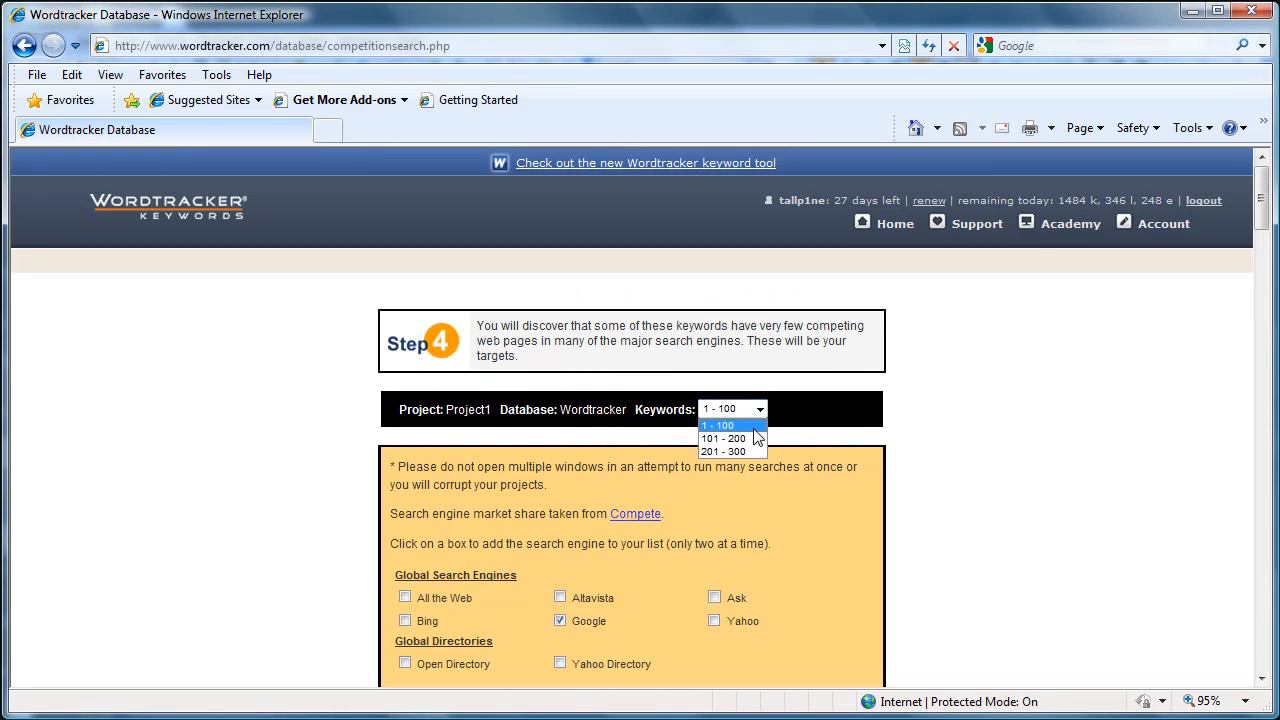
{"action": "left_click", "coordinate": [723, 438]}
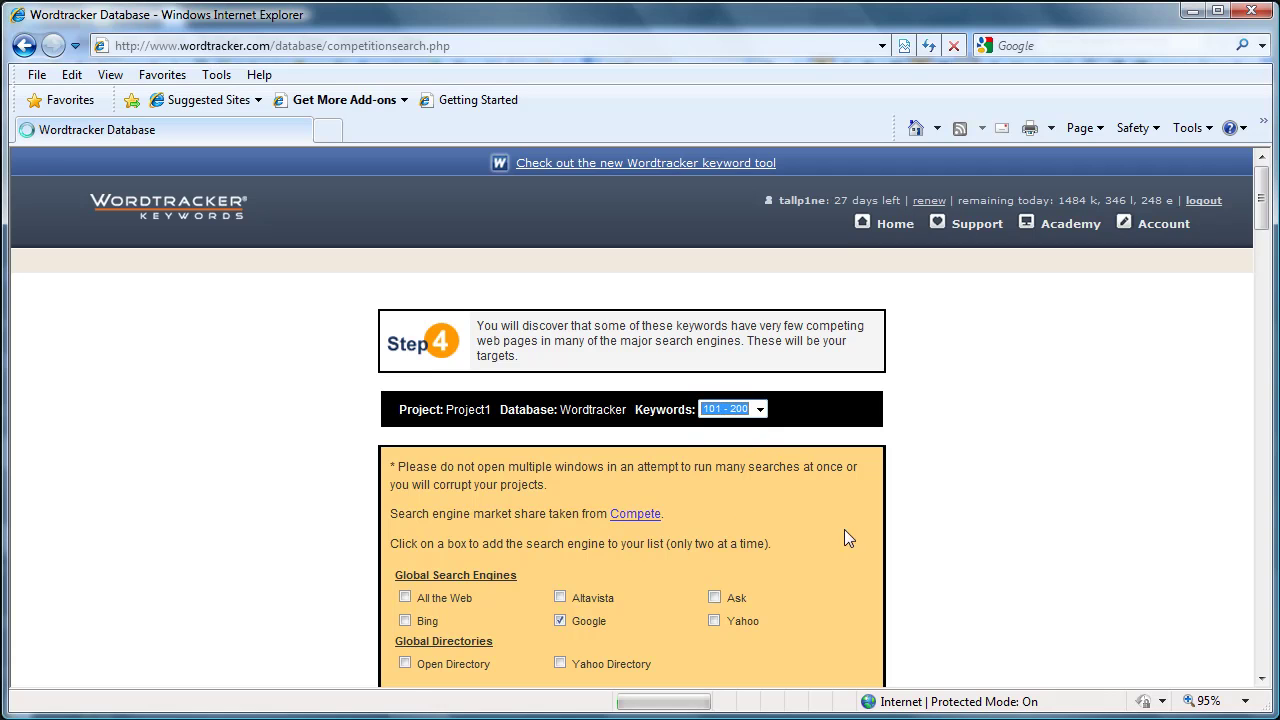
{"action": "left_click", "coordinate": [560, 620]}
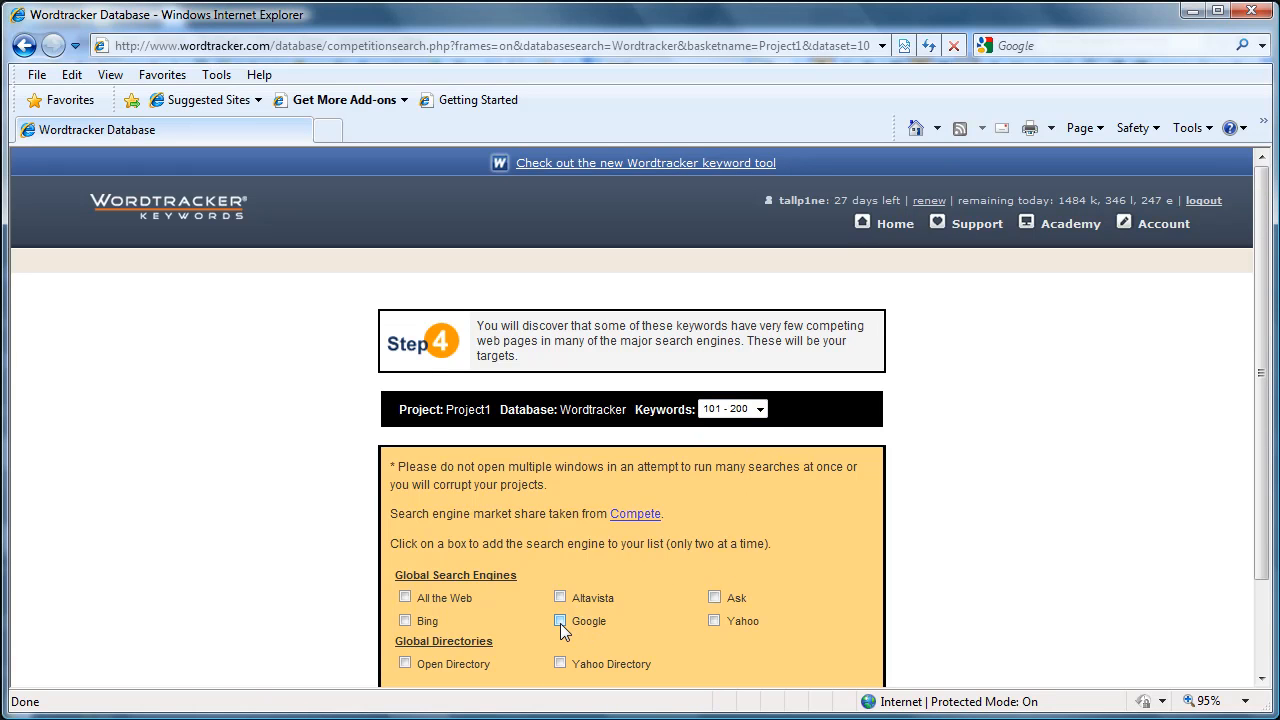
{"action": "left_click", "coordinate": [560, 620]}
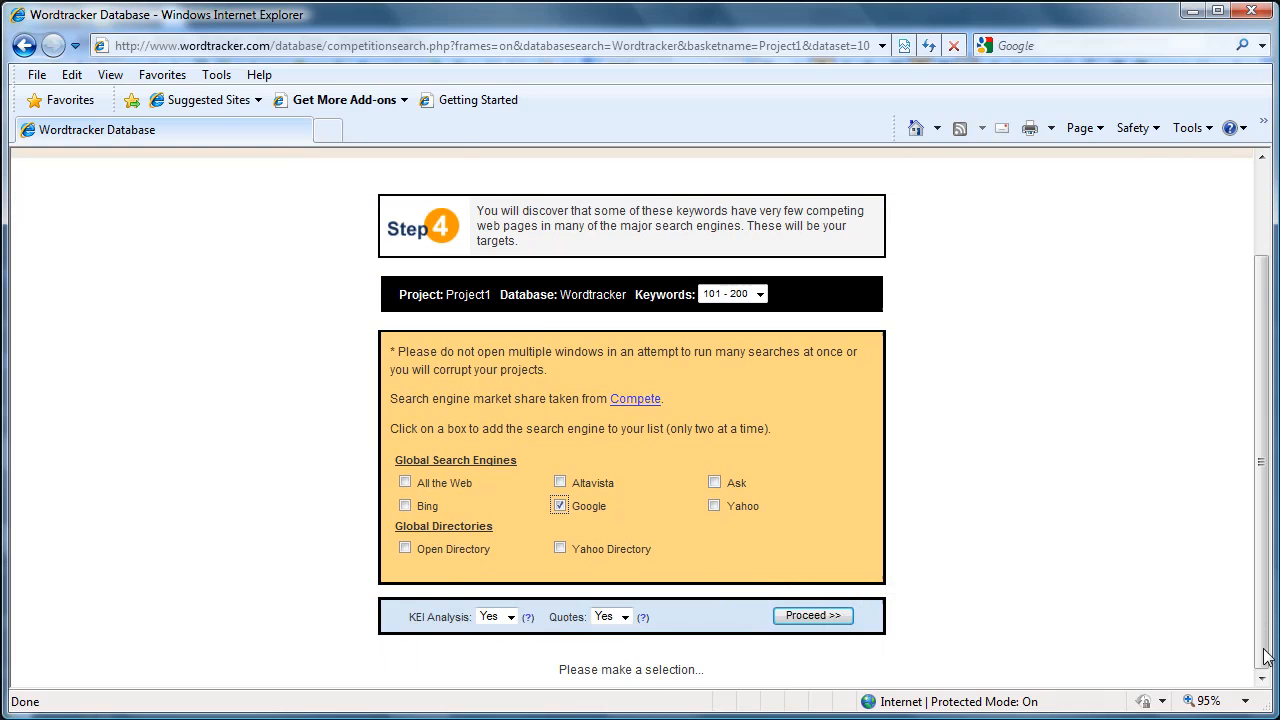
{"action": "left_click", "coordinate": [812, 615]}
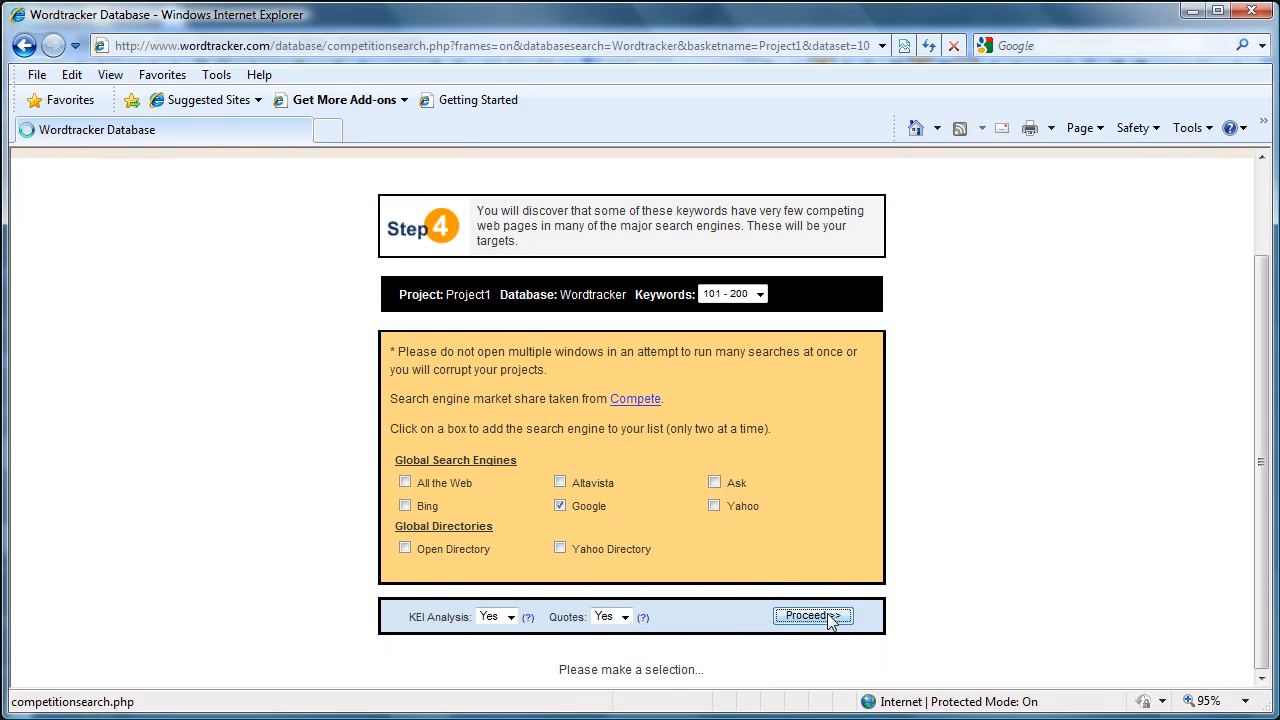
{"action": "left_click", "coordinate": [812, 615]}
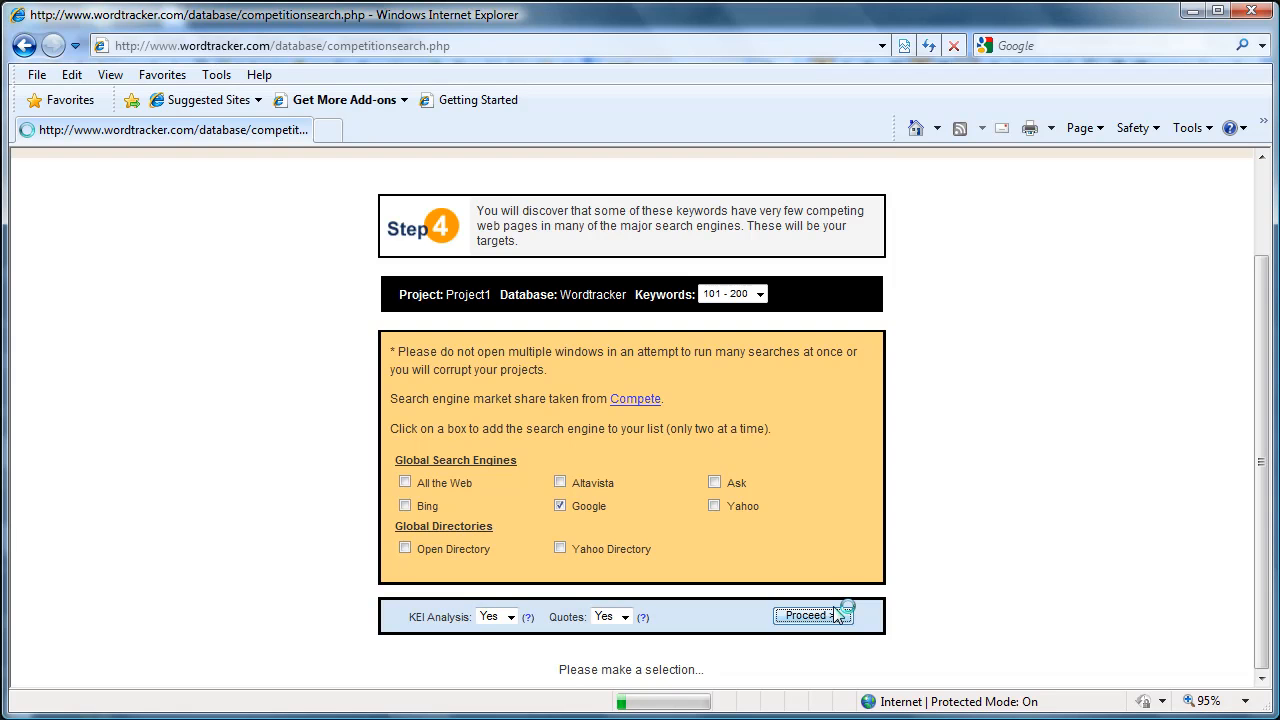
{"action": "mouse_move", "coordinate": [1262, 615]}
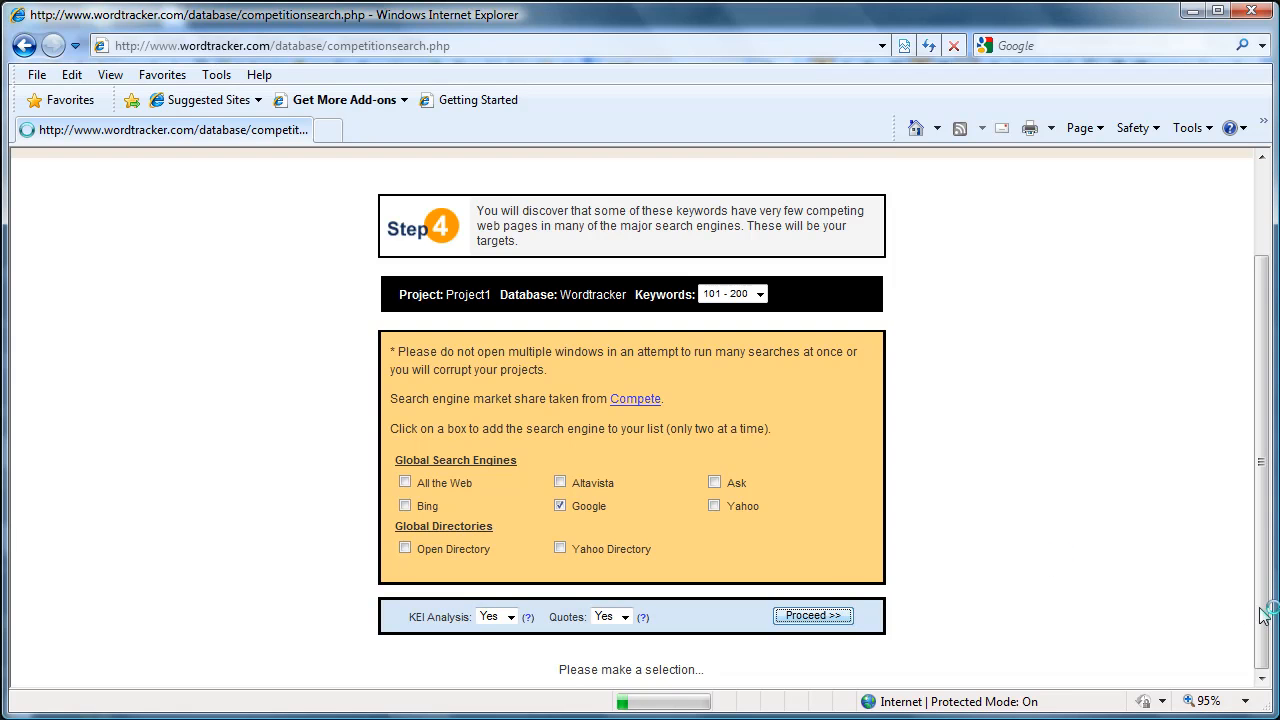
{"action": "mouse_move", "coordinate": [1224, 634]}
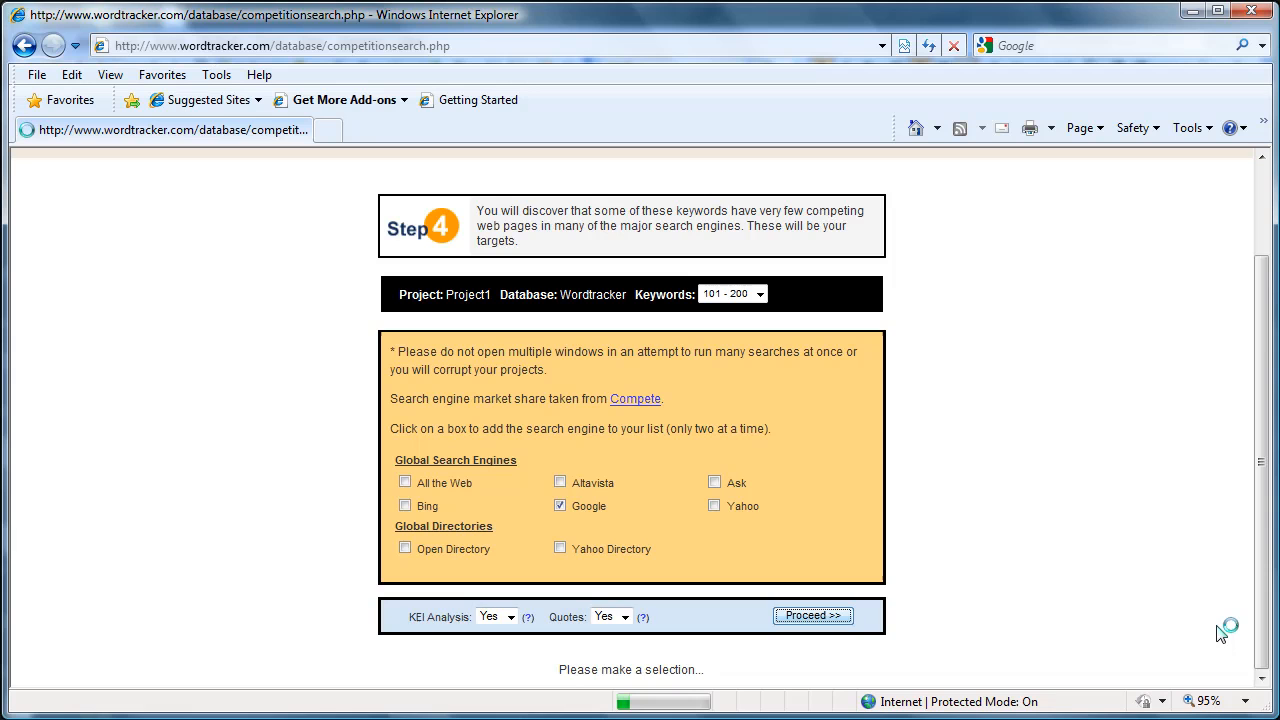
{"action": "mouse_move", "coordinate": [1140, 642]}
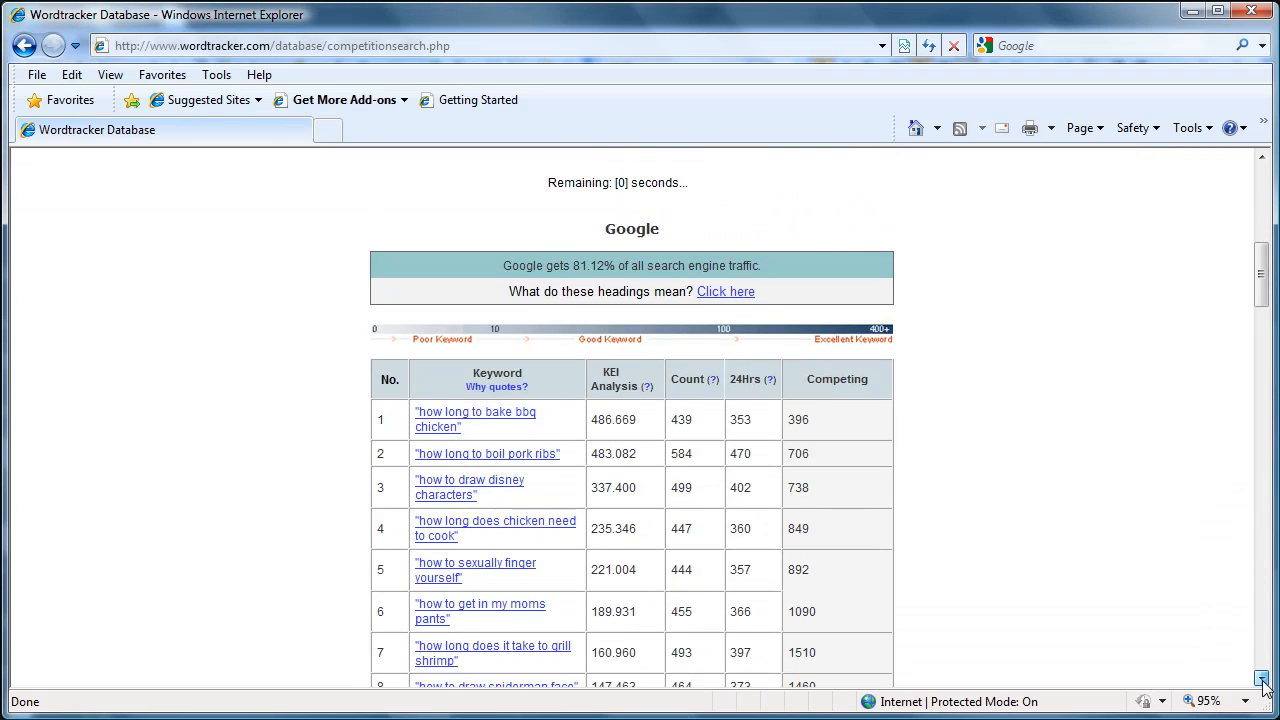
Scroll through the 101–200 results table, then return to the Excel workbook
{"action": "scroll", "scroll_direction": "down", "scroll_amount": 3}
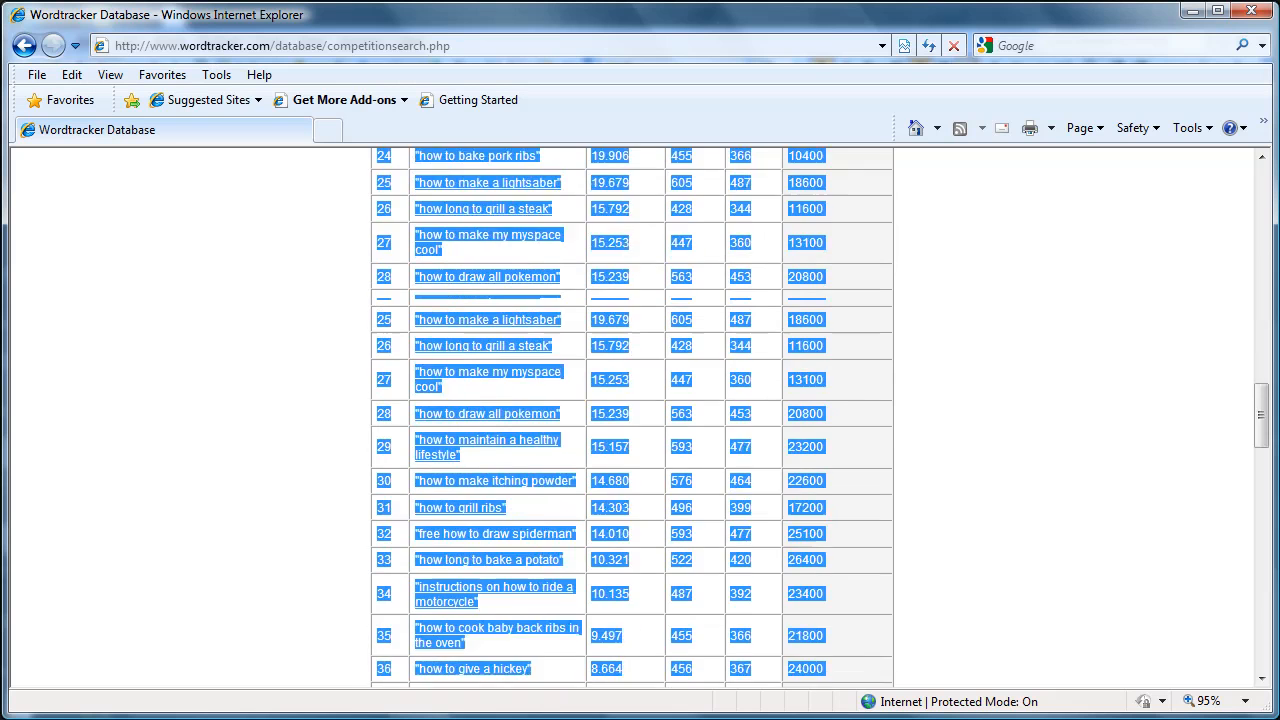
{"action": "scroll", "scroll_direction": "down", "scroll_amount": 3}
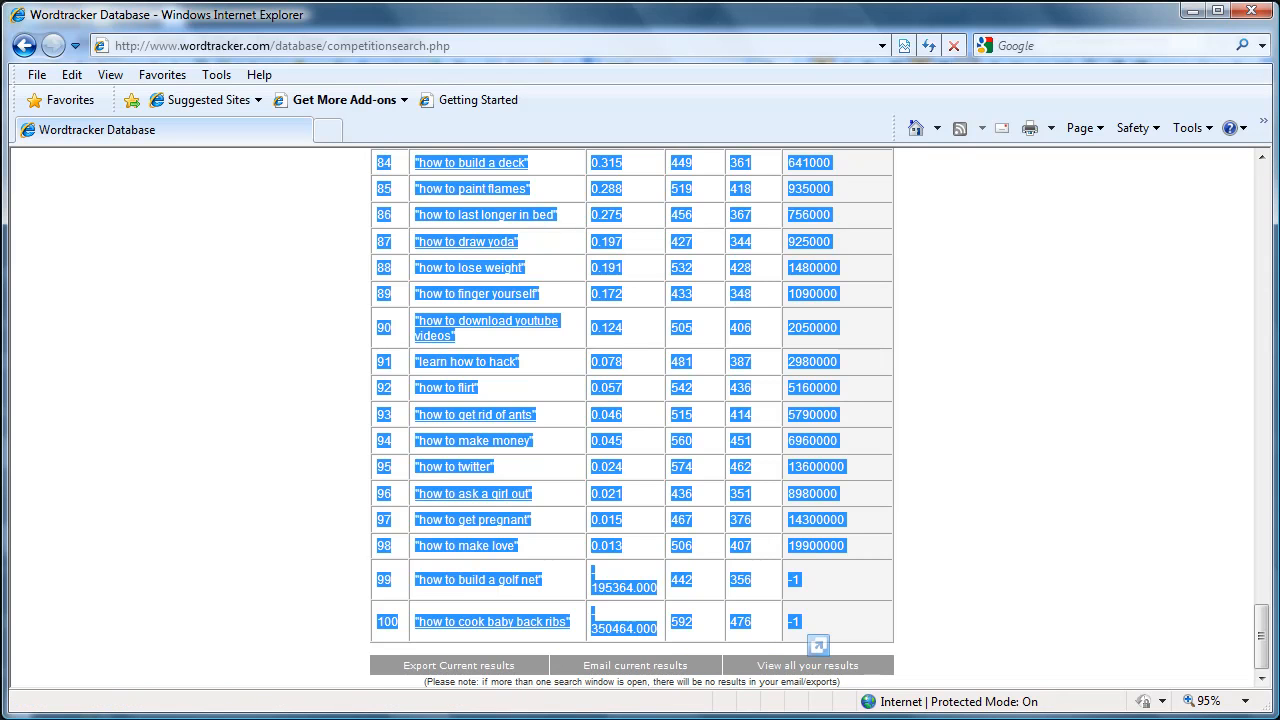
{"action": "left_click", "coordinate": [459, 665]}
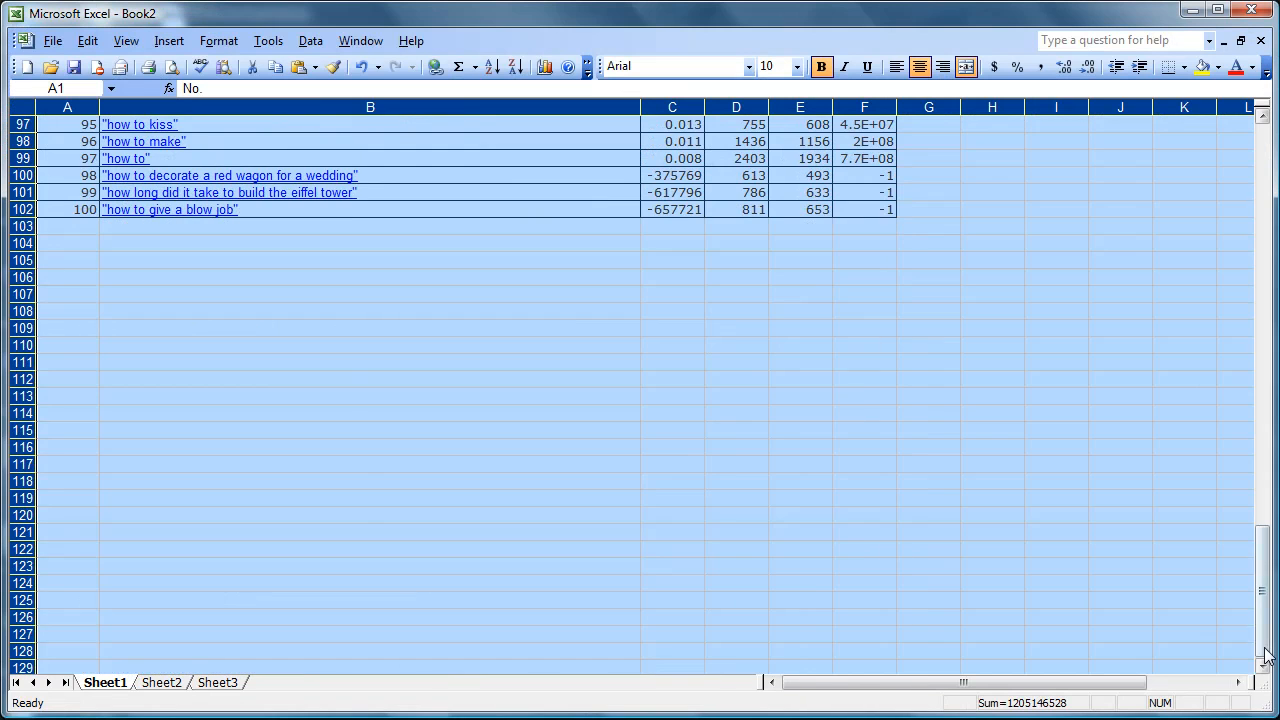
Paste the second 100 results into cell A103 beneath the first batch
{"action": "left_click", "coordinate": [67, 226]}
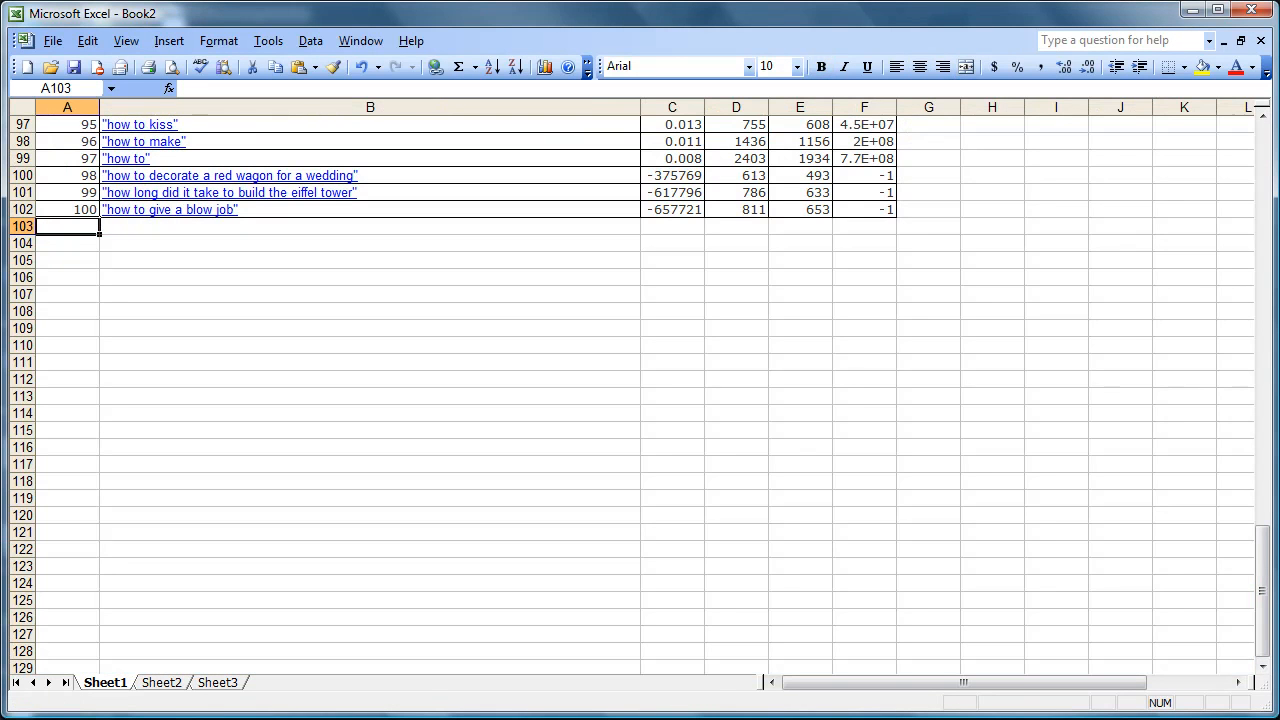
{"action": "key", "text": "ctrl+v"}
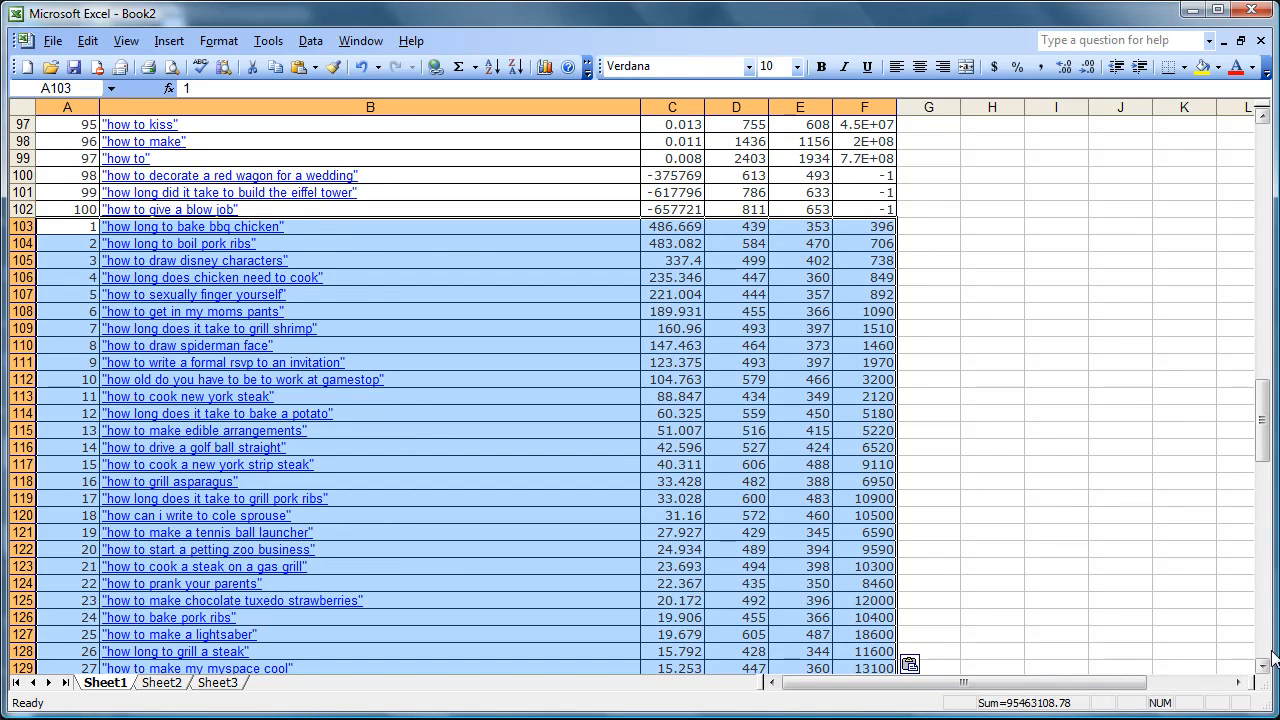
{"action": "scroll", "scroll_direction": "down", "scroll_amount": 3}
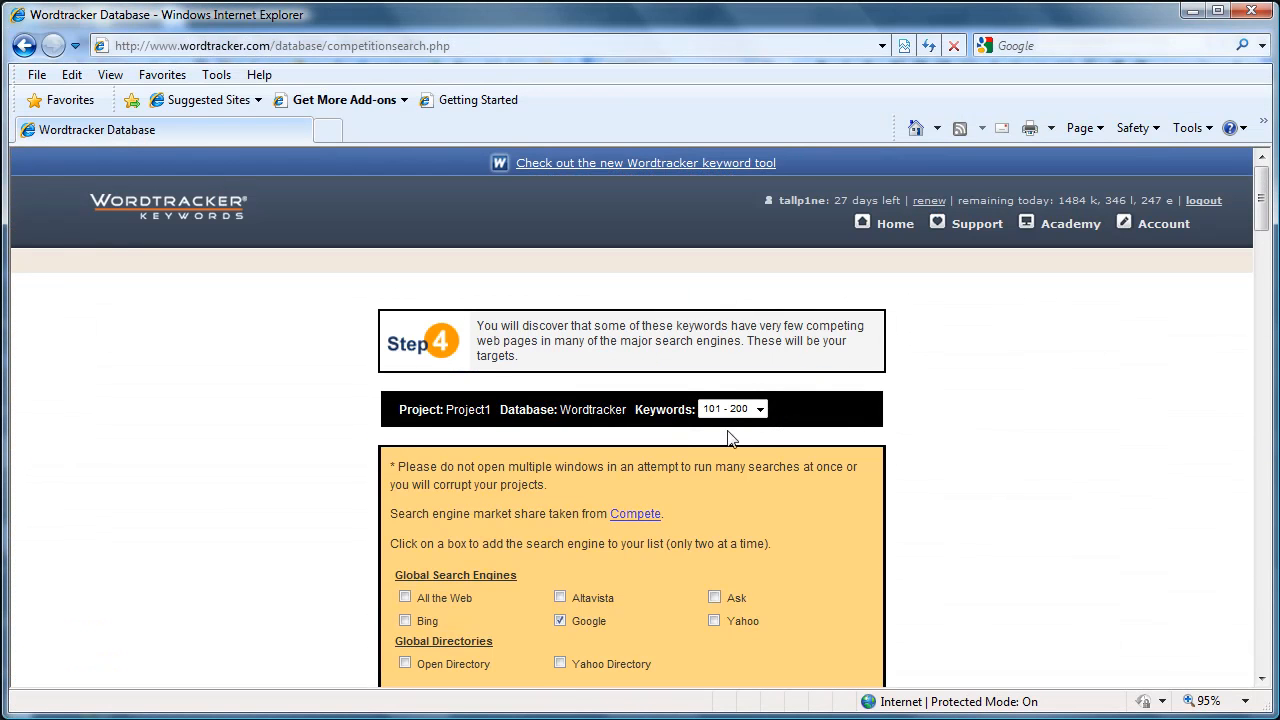
Choose keywords 201–300 with Google checked and submit the competition search
{"action": "left_click", "coordinate": [733, 408]}
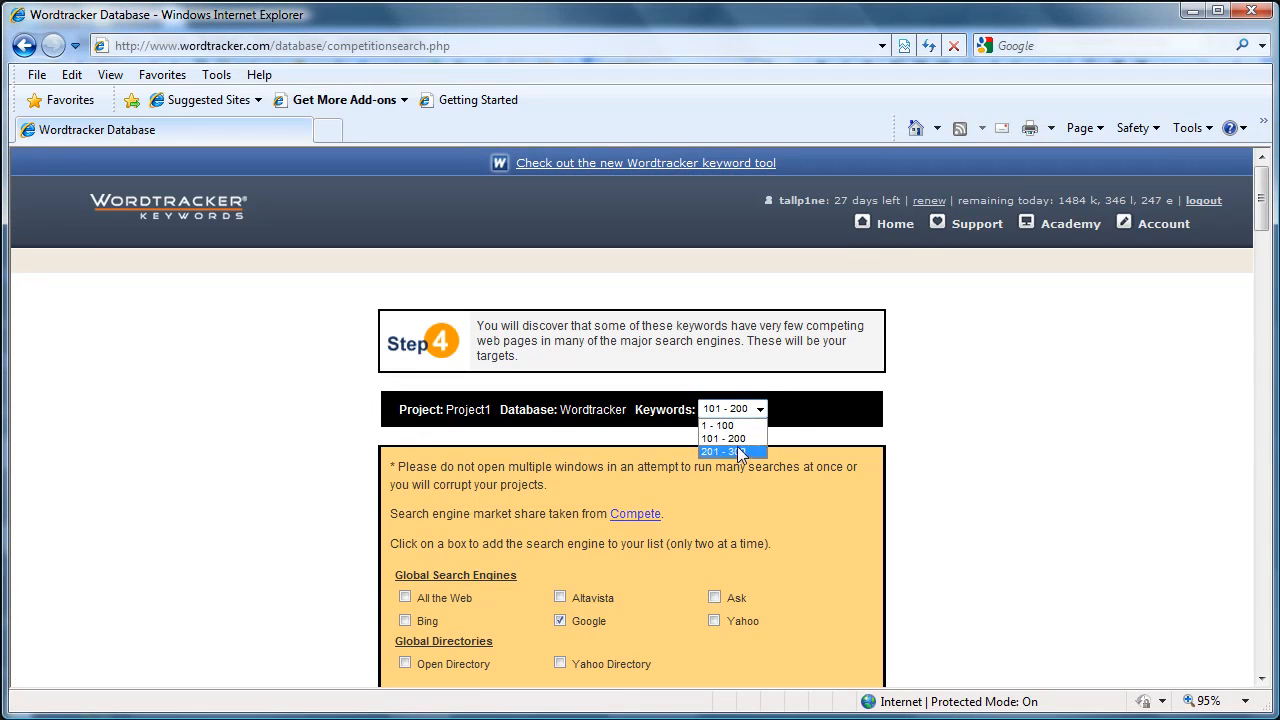
{"action": "left_click", "coordinate": [730, 452]}
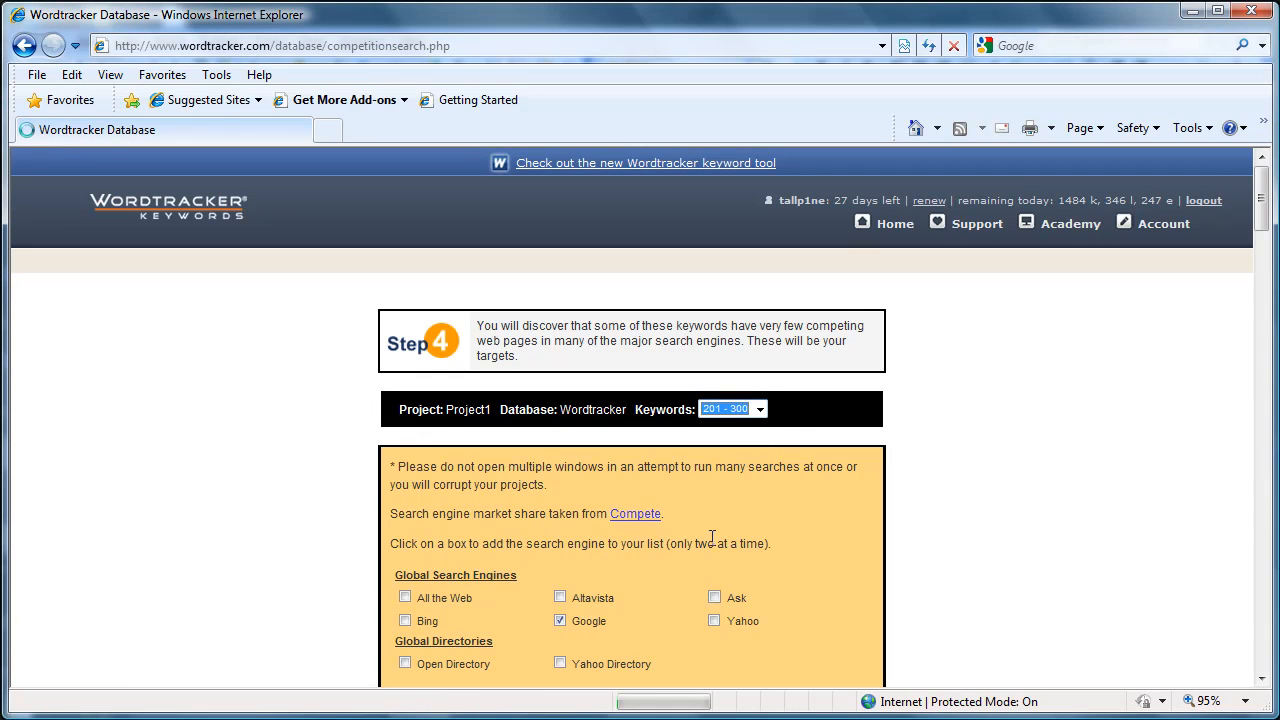
{"action": "left_click", "coordinate": [560, 620]}
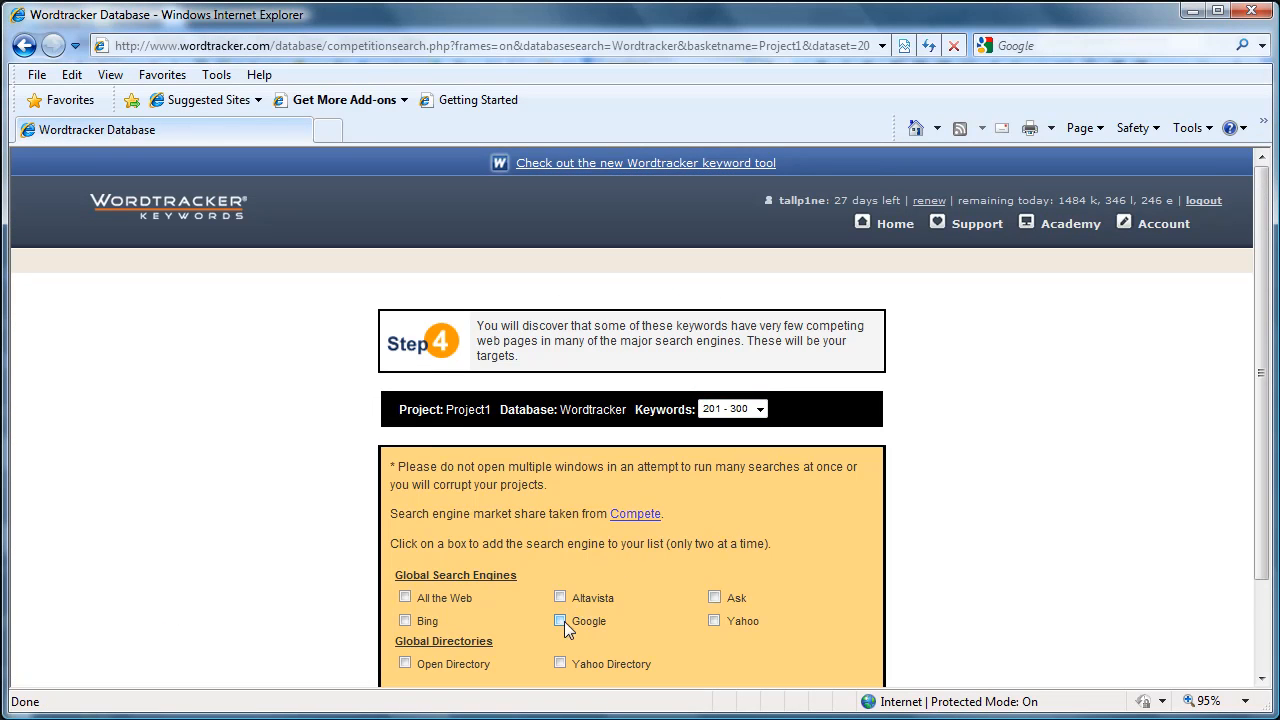
{"action": "left_click", "coordinate": [560, 620]}
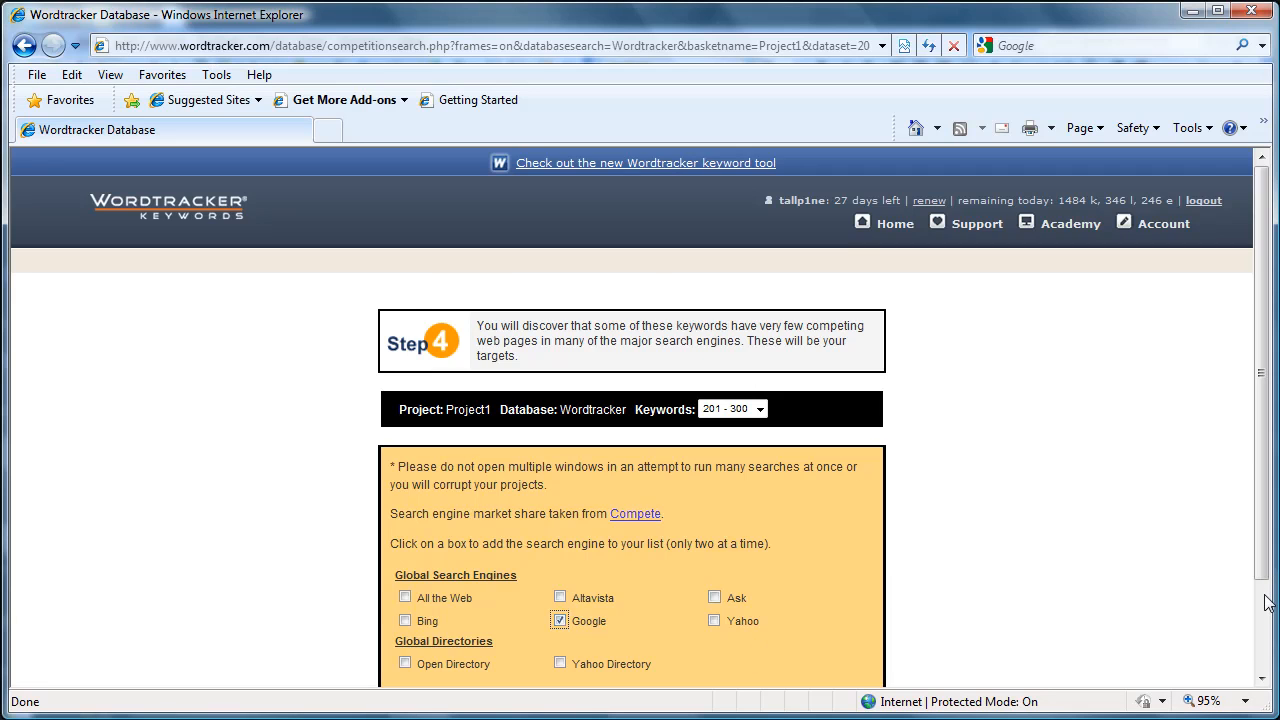
{"action": "scroll", "scroll_direction": "down", "scroll_amount": 3}
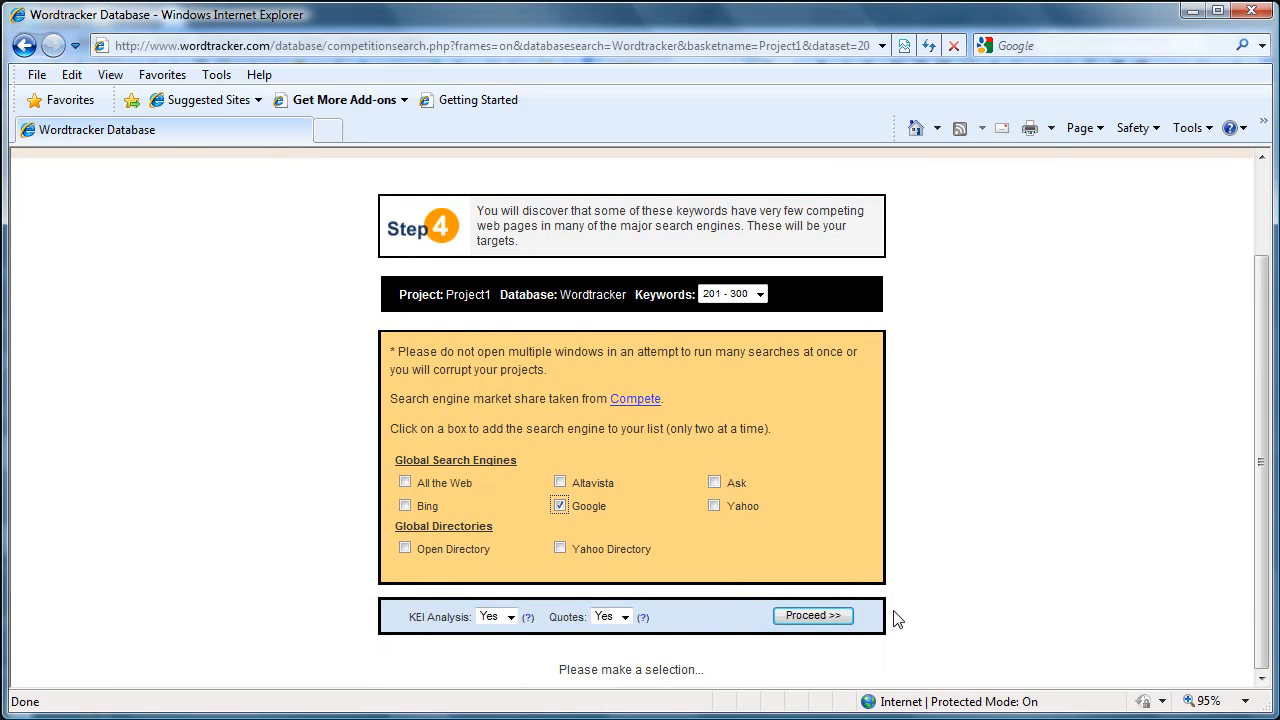
{"action": "mouse_move", "coordinate": [952, 645]}
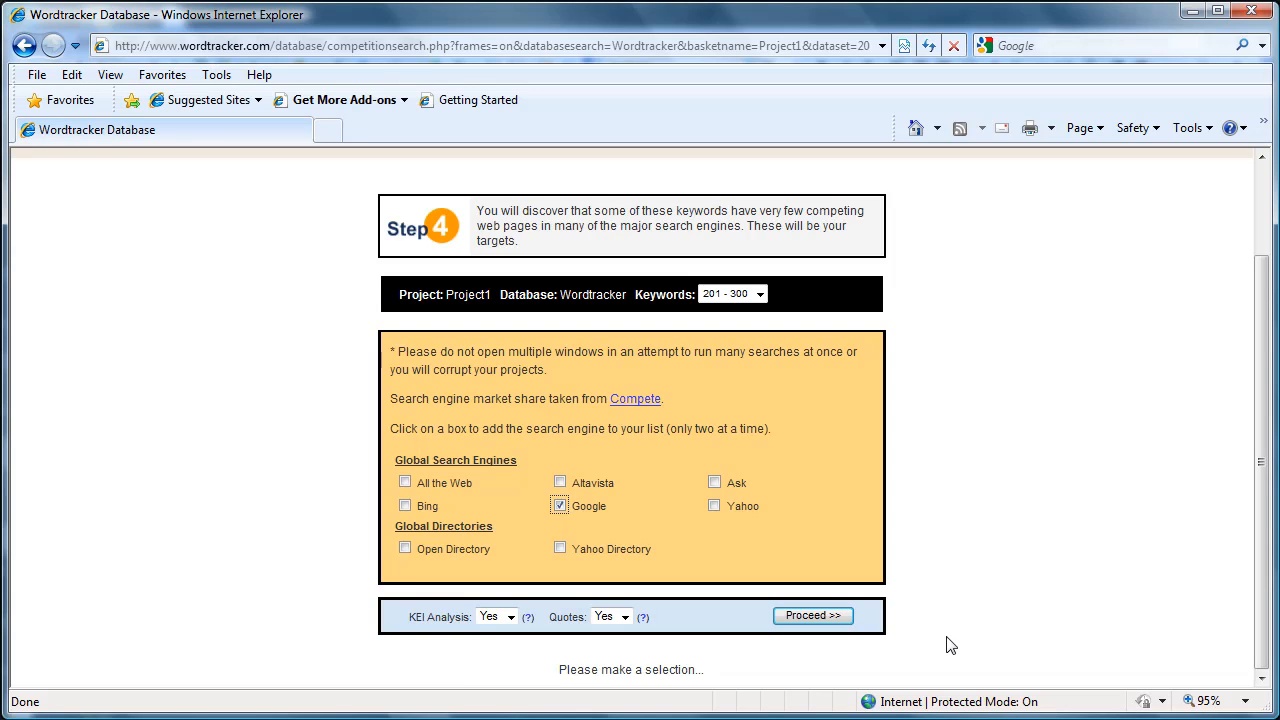
{"action": "mouse_move", "coordinate": [840, 558]}
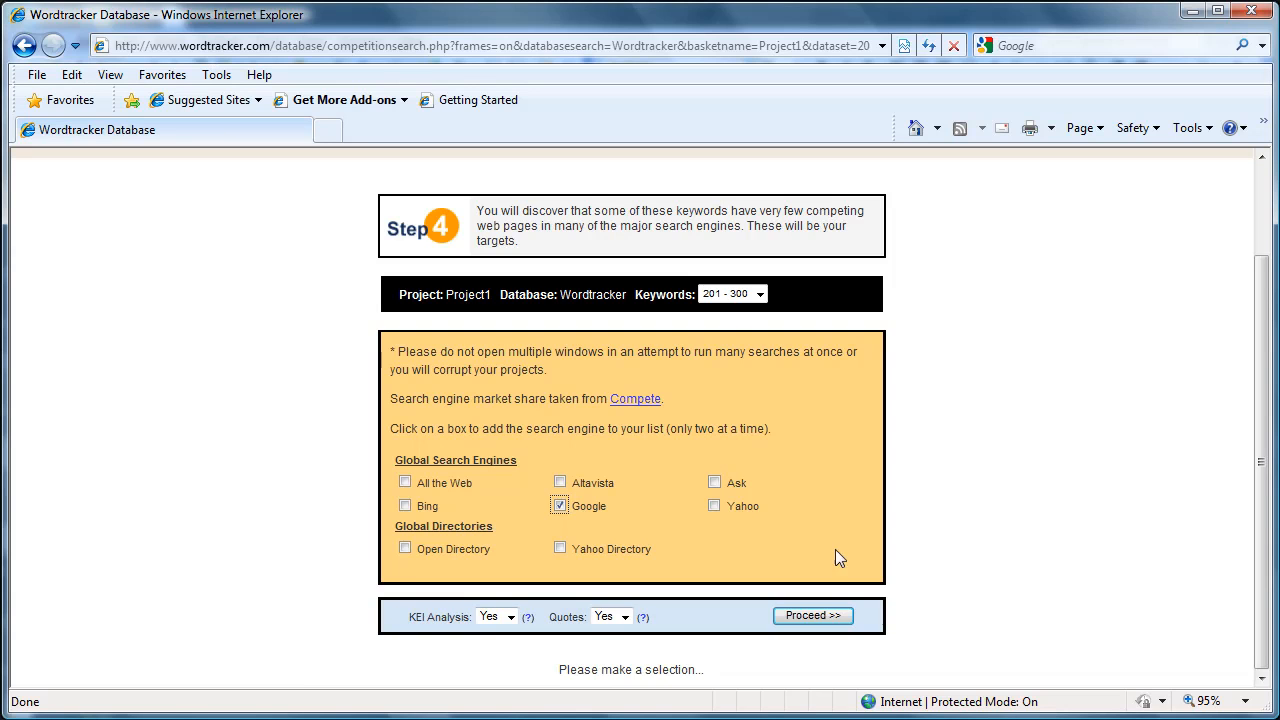
{"action": "mouse_move", "coordinate": [824, 613]}
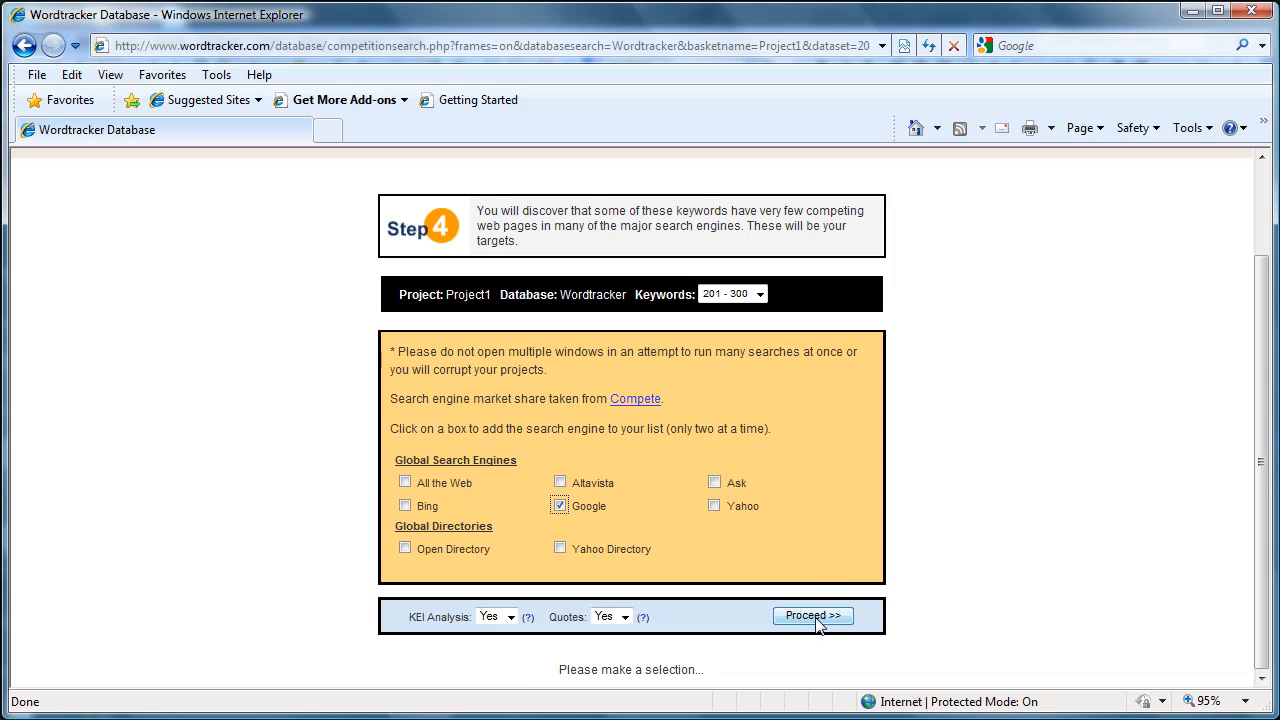
{"action": "left_click", "coordinate": [813, 615]}
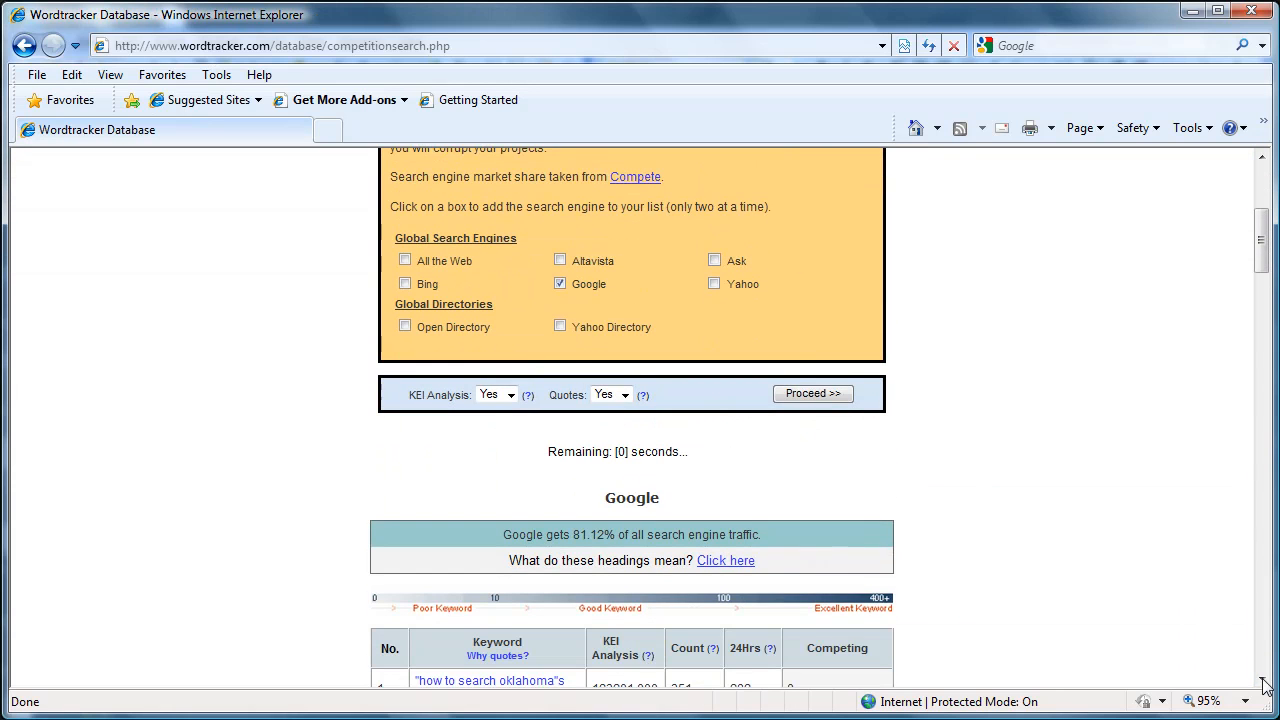
Highlight the entire 201–300 Google results table with Ctrl+A
{"action": "scroll", "scroll_direction": "down", "scroll_amount": 3}
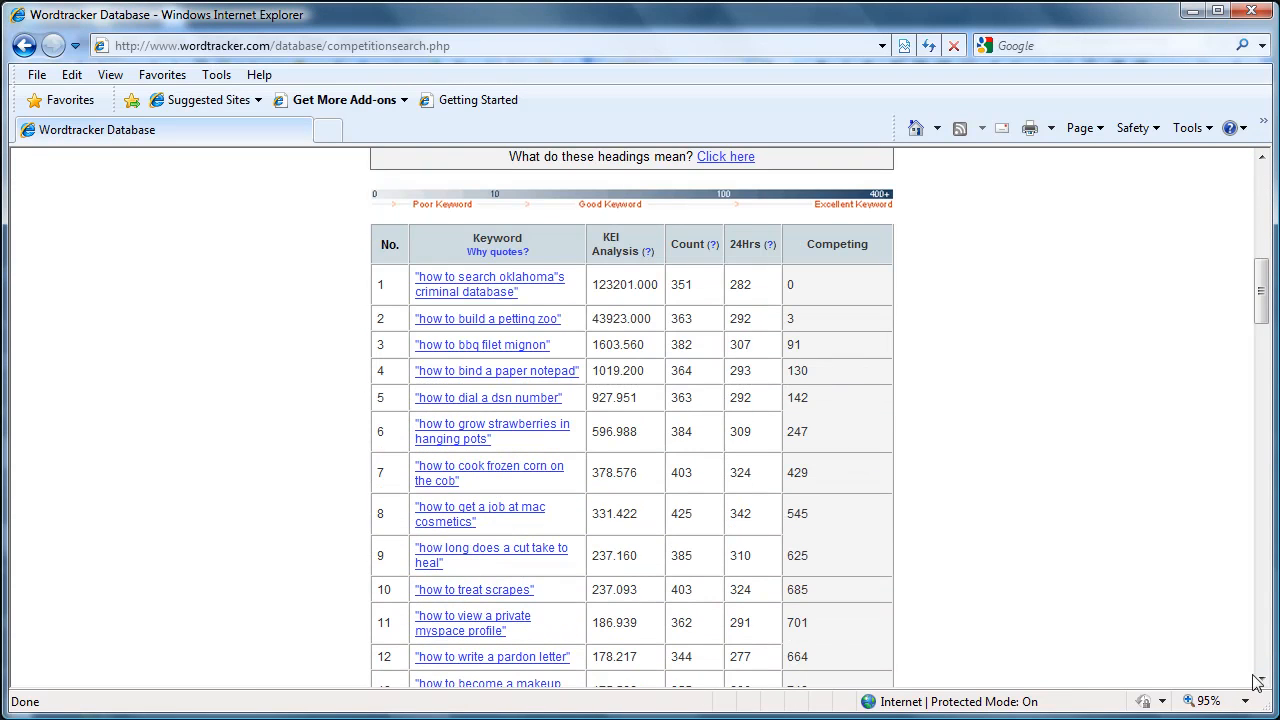
{"action": "mouse_move", "coordinate": [378, 281]}
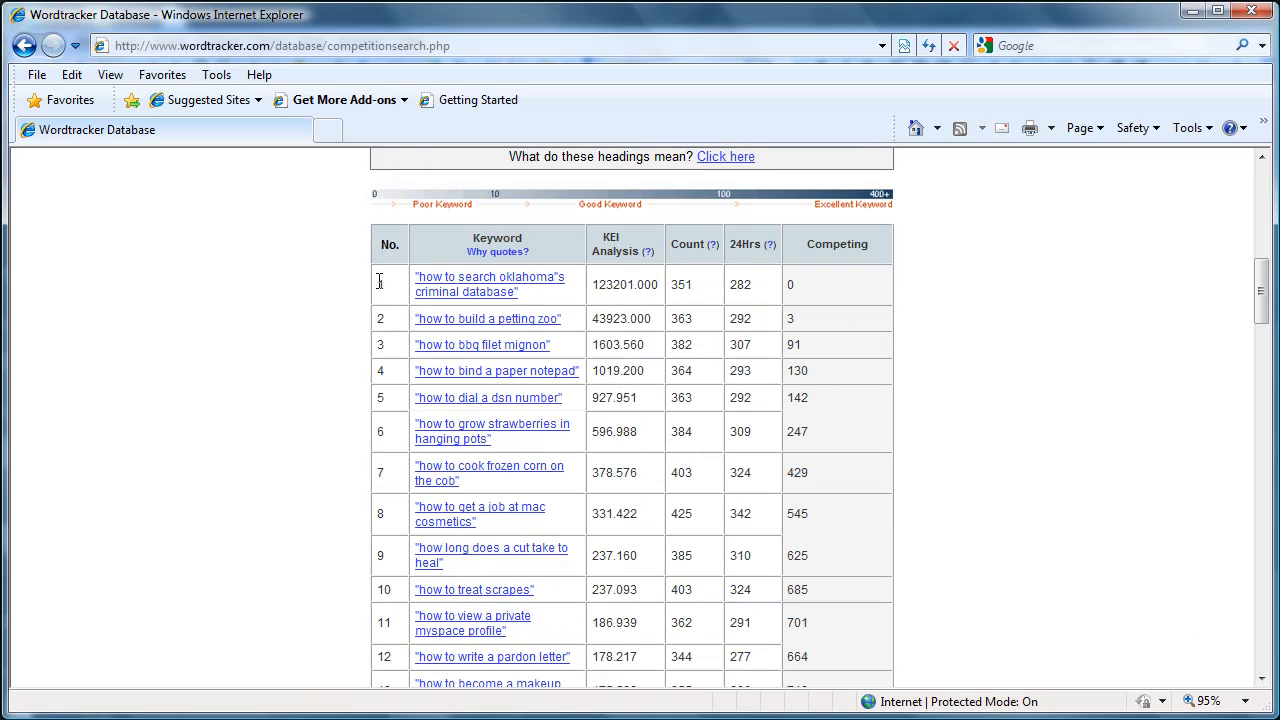
{"action": "key", "text": "ctrl+a"}
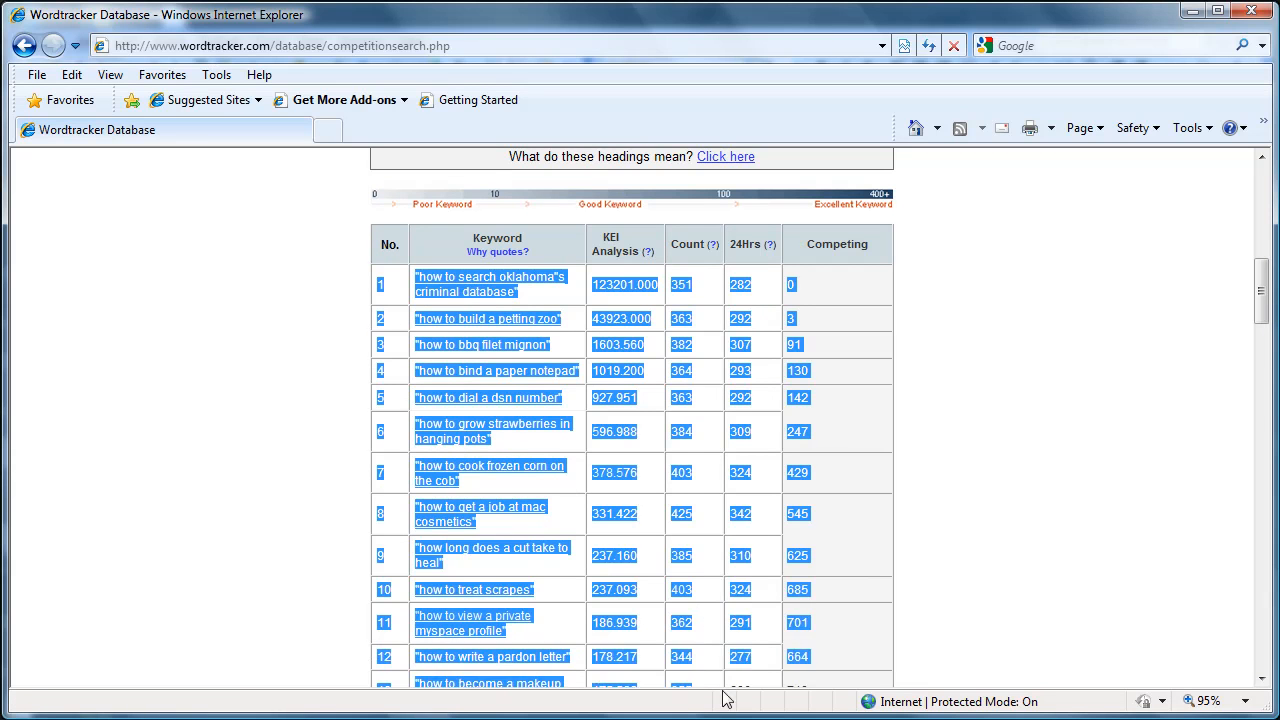
{"action": "scroll", "scroll_direction": "down", "scroll_amount": 3}
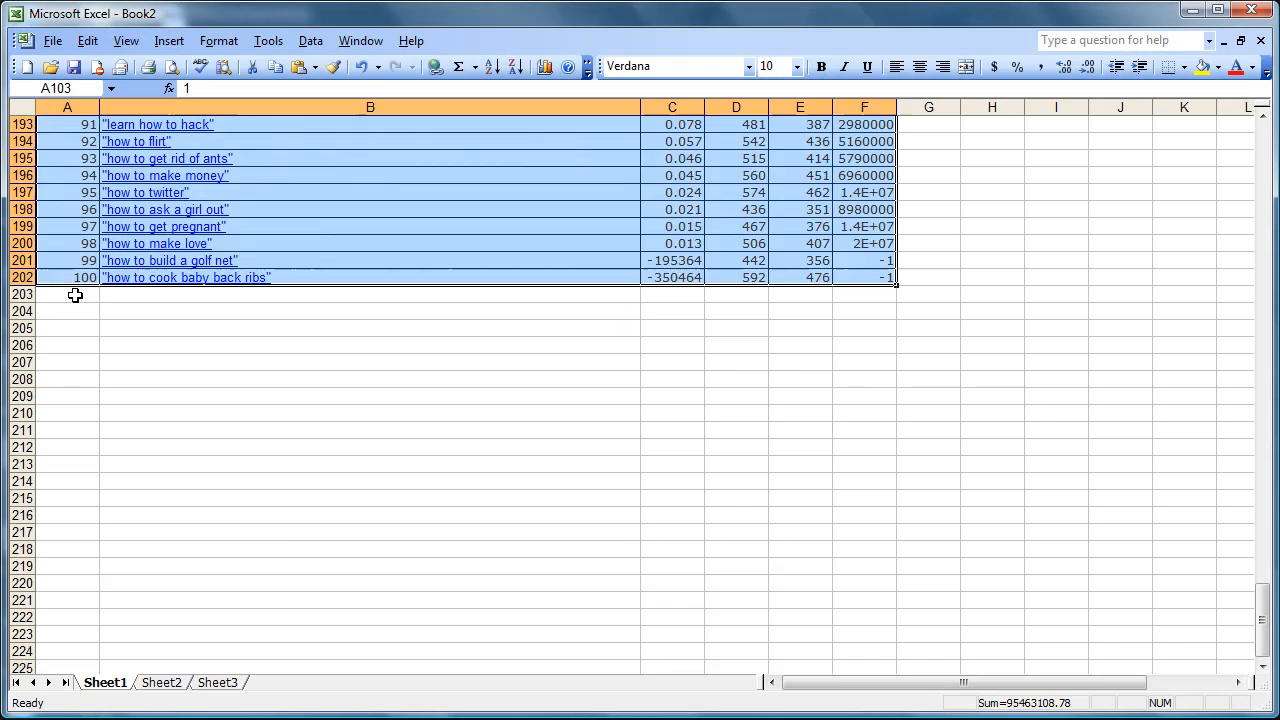
Paste the third batch of 100 keywords at cell A203 and scroll through rows 203–302 to check them
{"action": "left_click", "coordinate": [66, 293]}
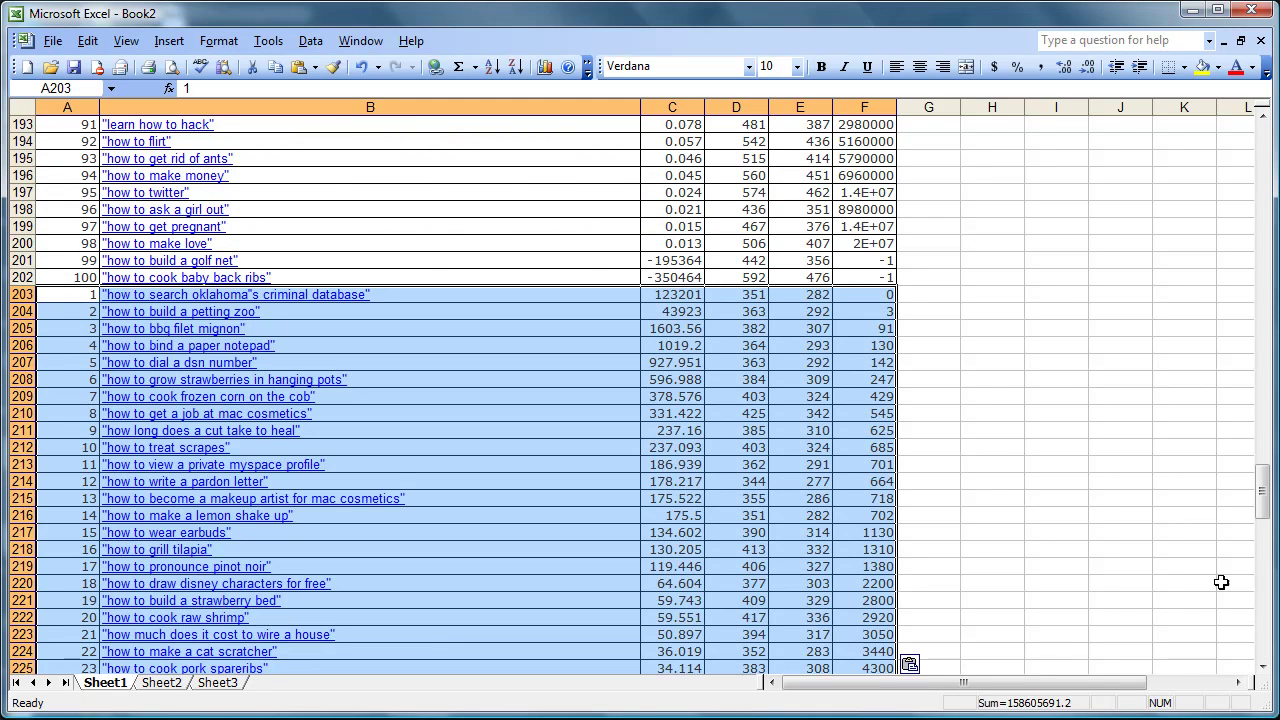
{"action": "scroll", "scroll_direction": "down", "scroll_amount": 3}
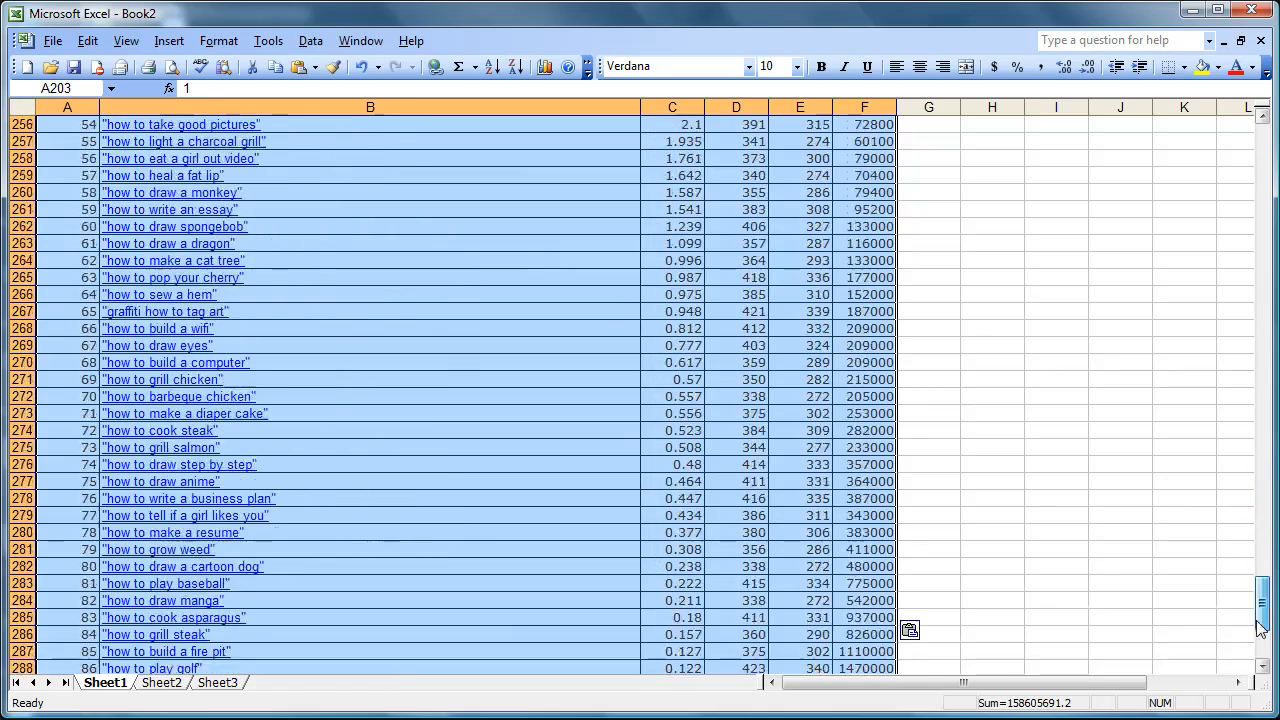
{"action": "scroll", "scroll_direction": "down", "scroll_amount": 3}
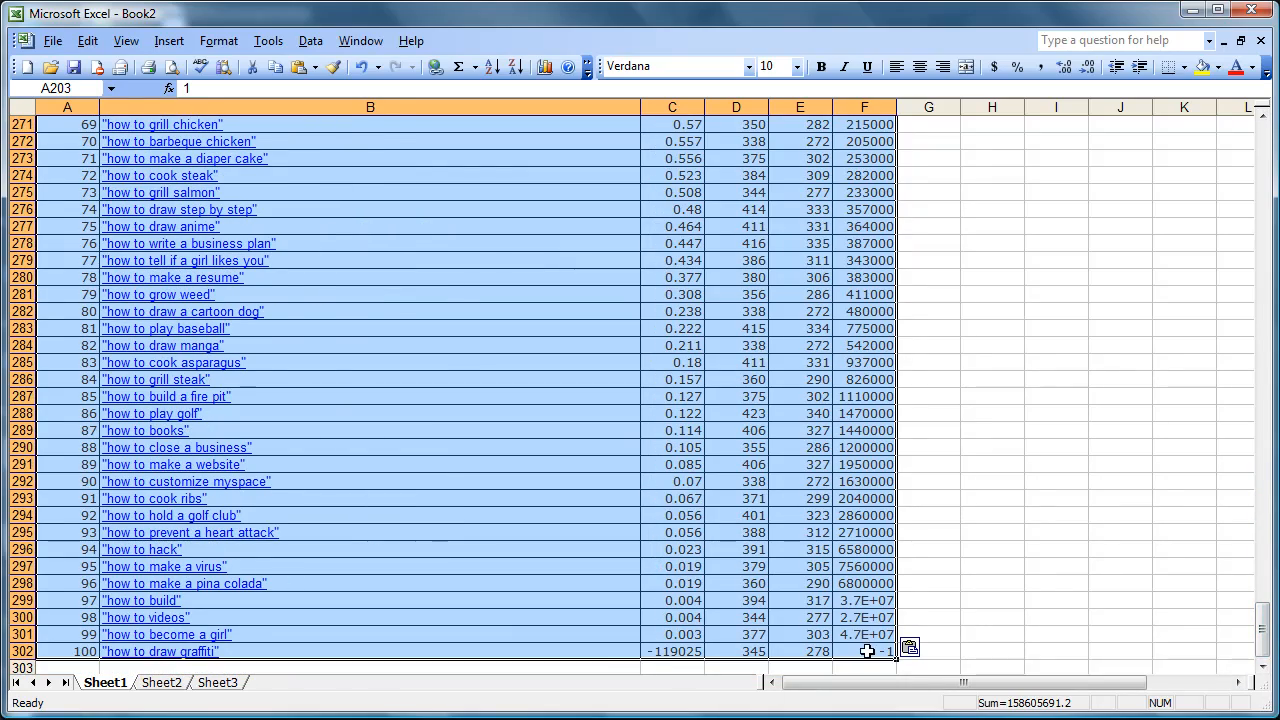
{"action": "scroll", "scroll_direction": "up", "scroll_amount": 3}
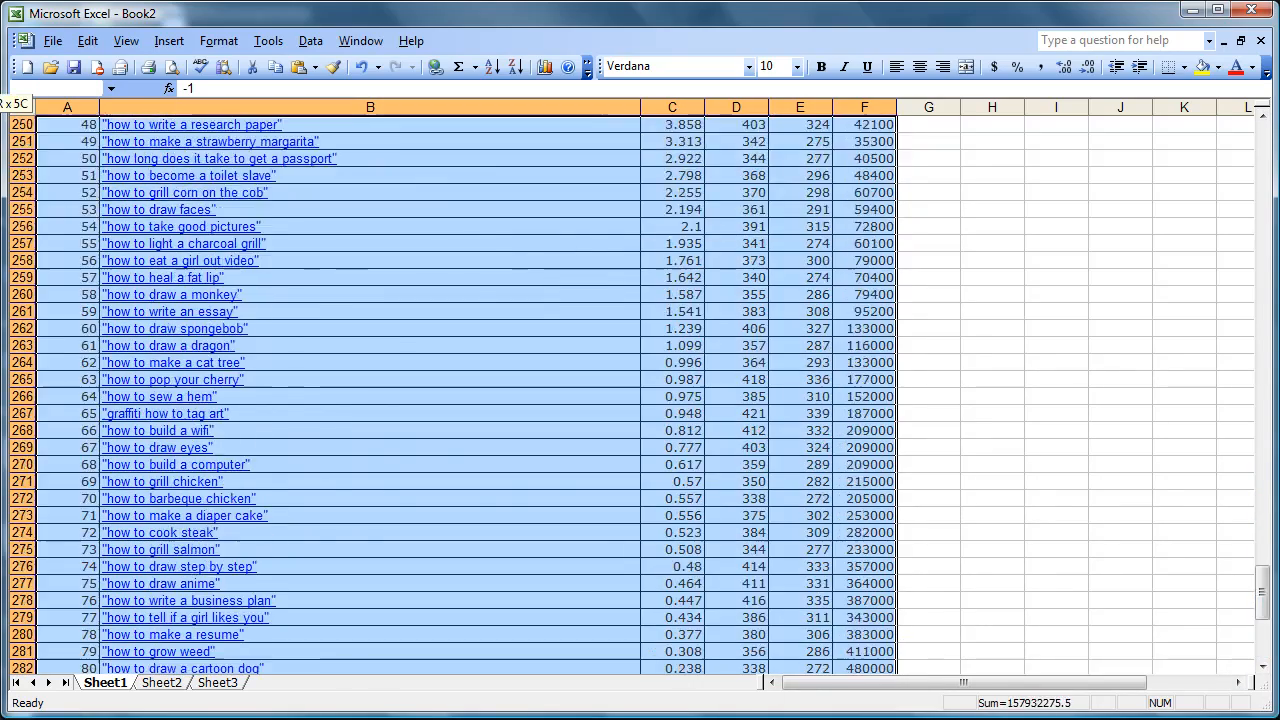
{"action": "scroll", "scroll_direction": "up", "scroll_amount": 3}
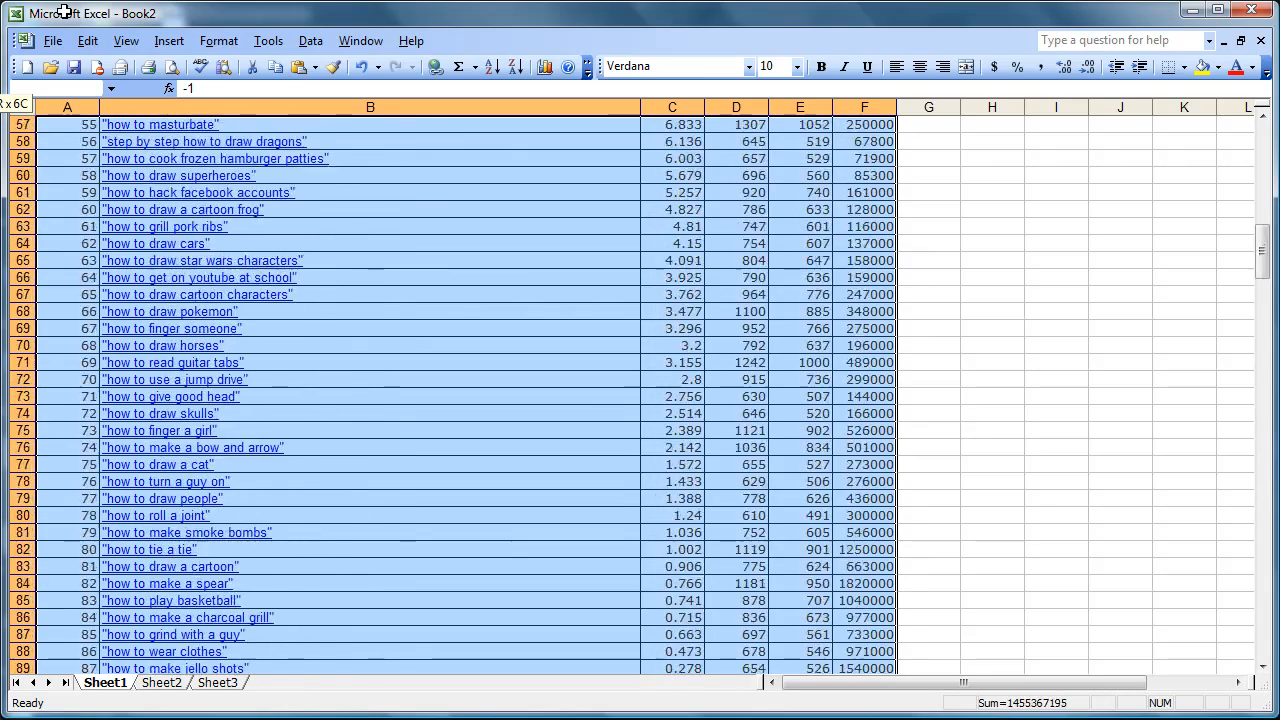
{"action": "scroll", "scroll_direction": "up", "scroll_amount": 3}
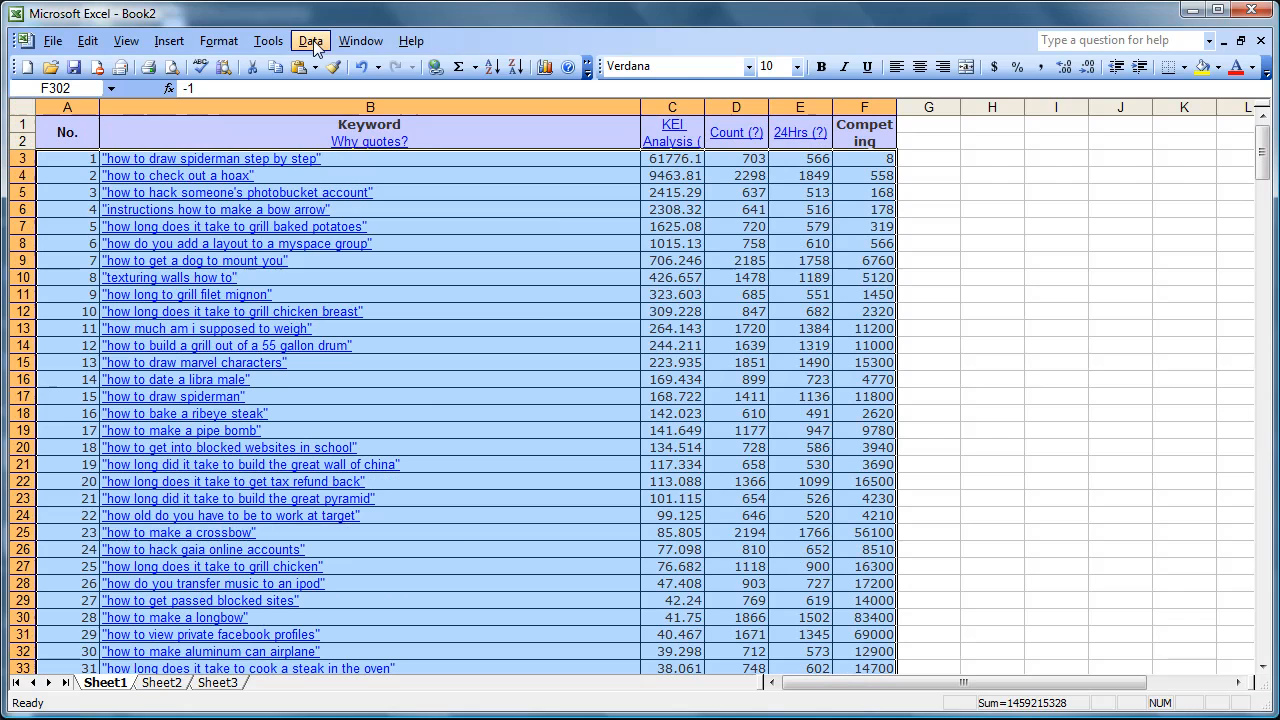
Sort the 300 keyword rows by Column C (KEI) in descending order via Data > Sort
{"action": "left_click", "coordinate": [311, 40]}
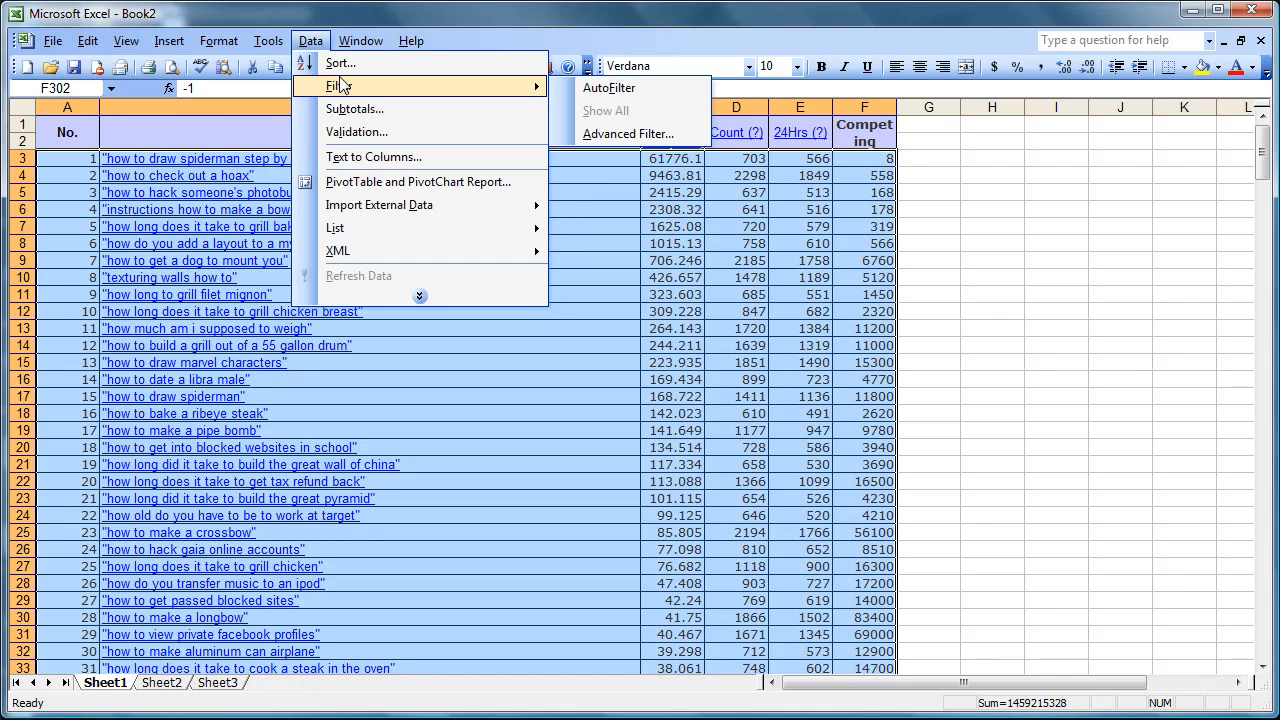
{"action": "mouse_move", "coordinate": [340, 63]}
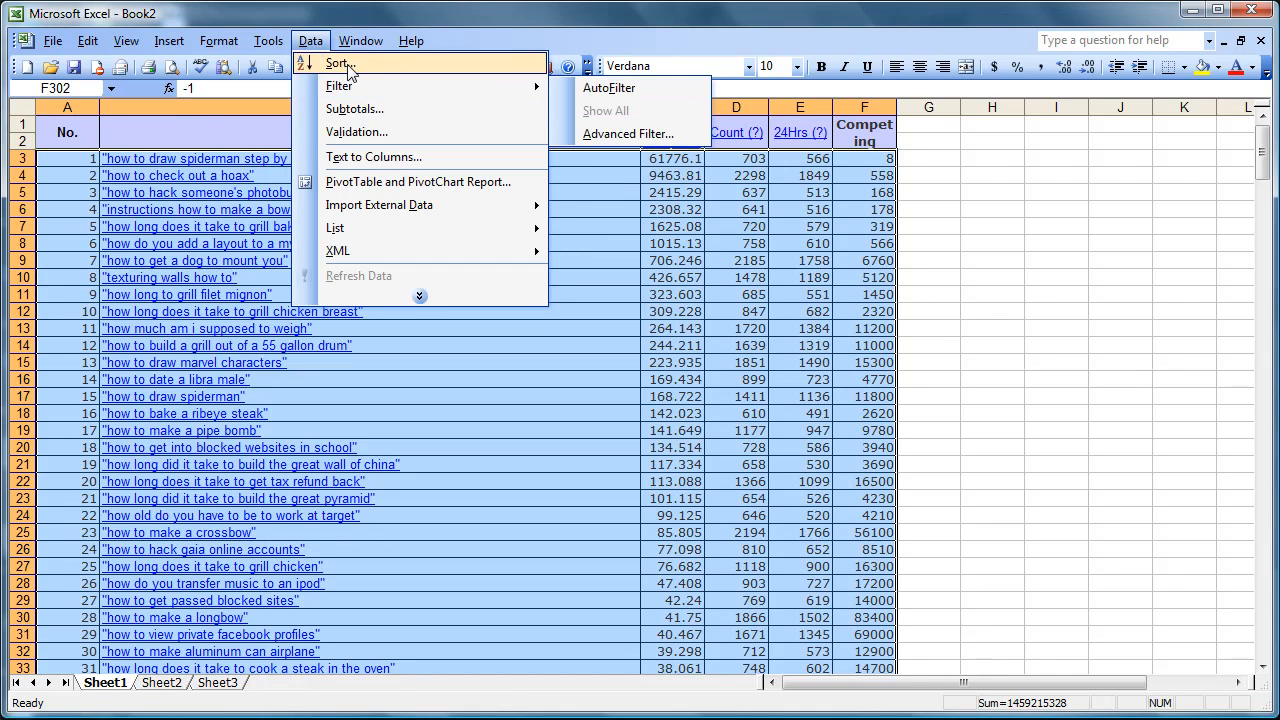
{"action": "left_click", "coordinate": [337, 63]}
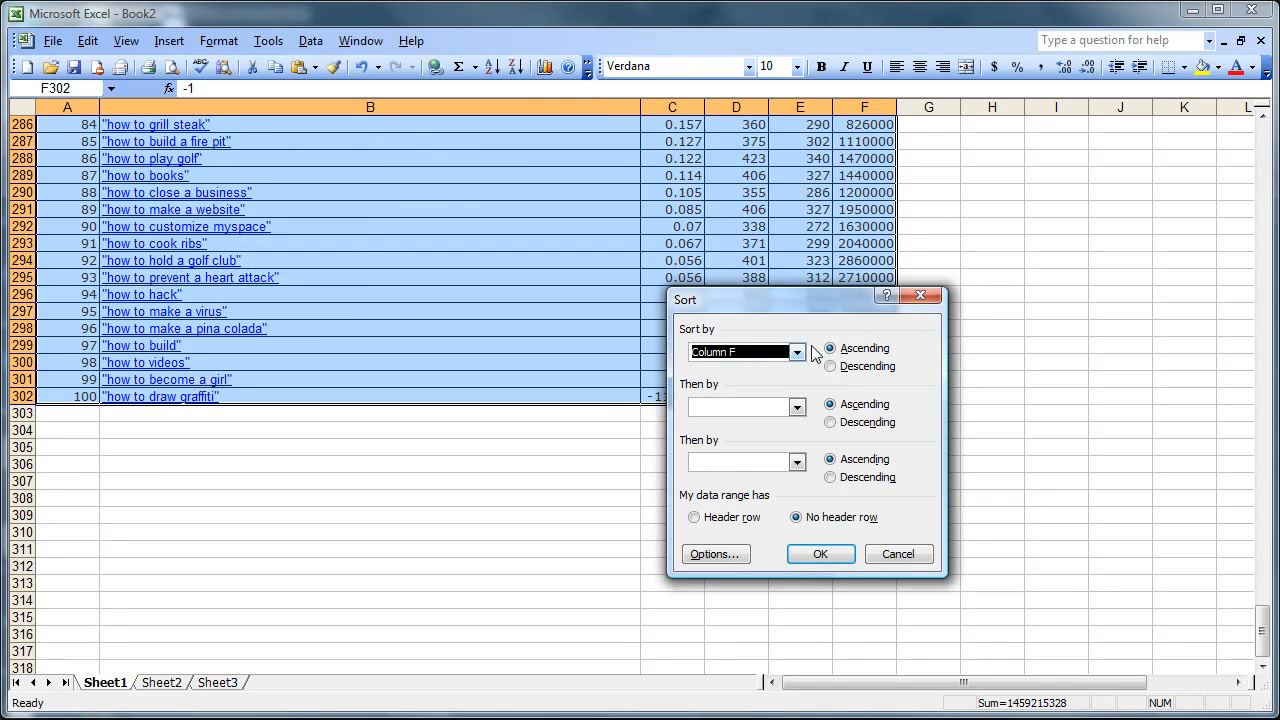
{"action": "left_click", "coordinate": [797, 351]}
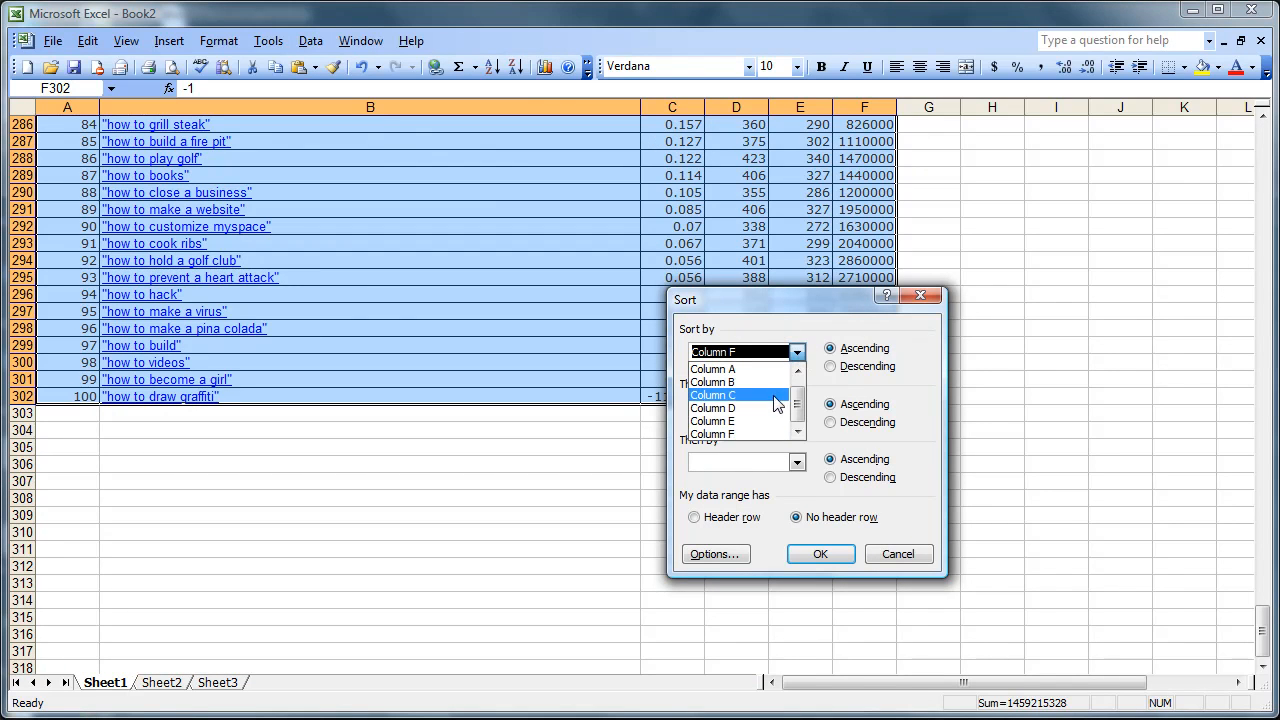
{"action": "left_click", "coordinate": [714, 394]}
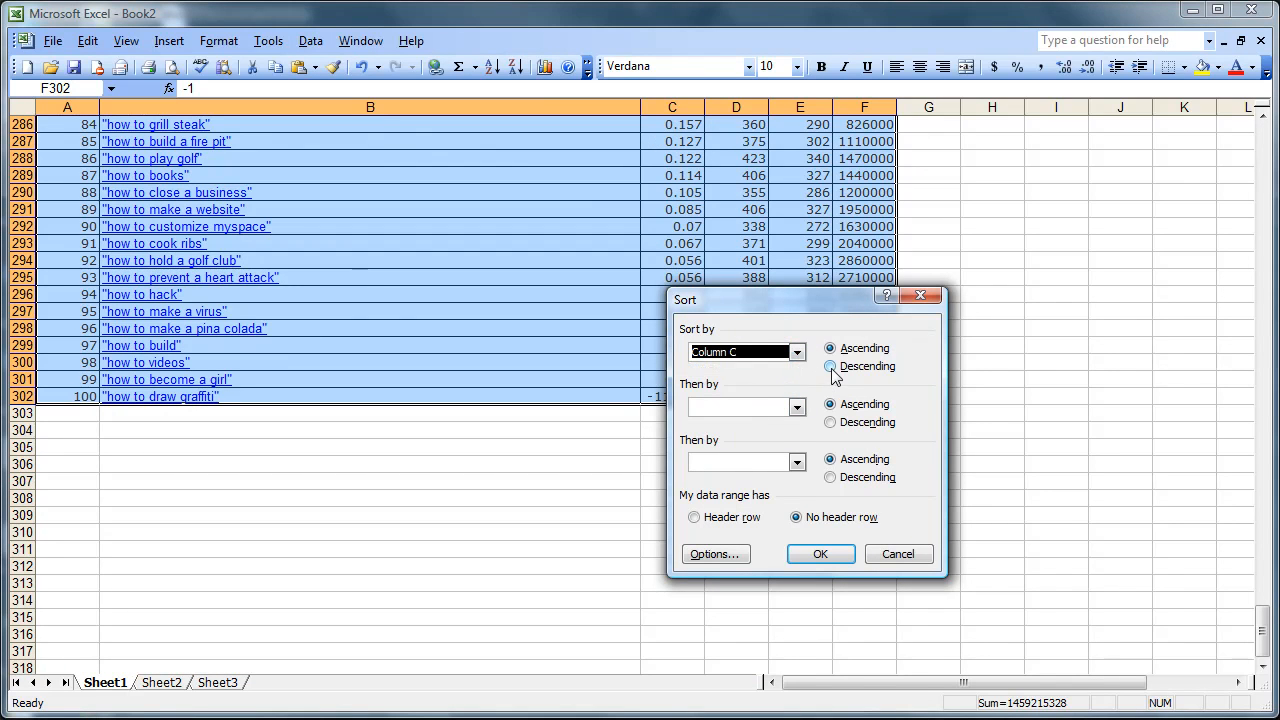
{"action": "left_click", "coordinate": [830, 366]}
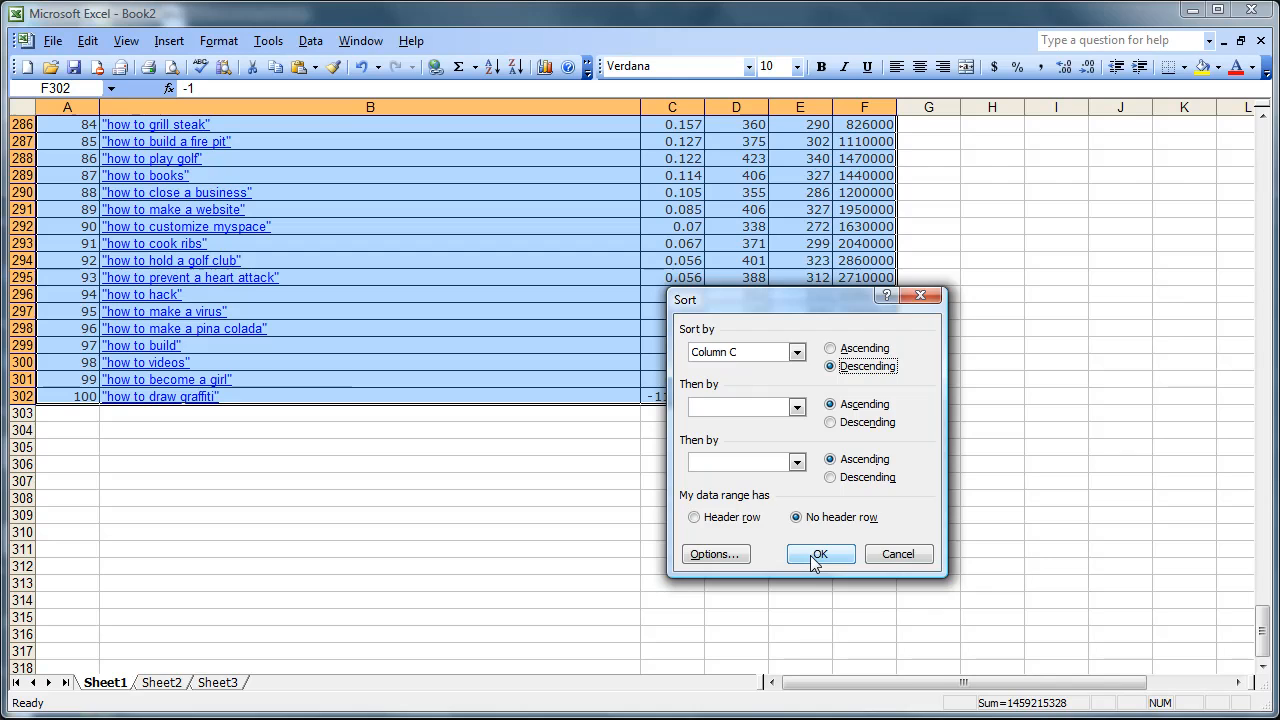
{"action": "left_click", "coordinate": [820, 554]}
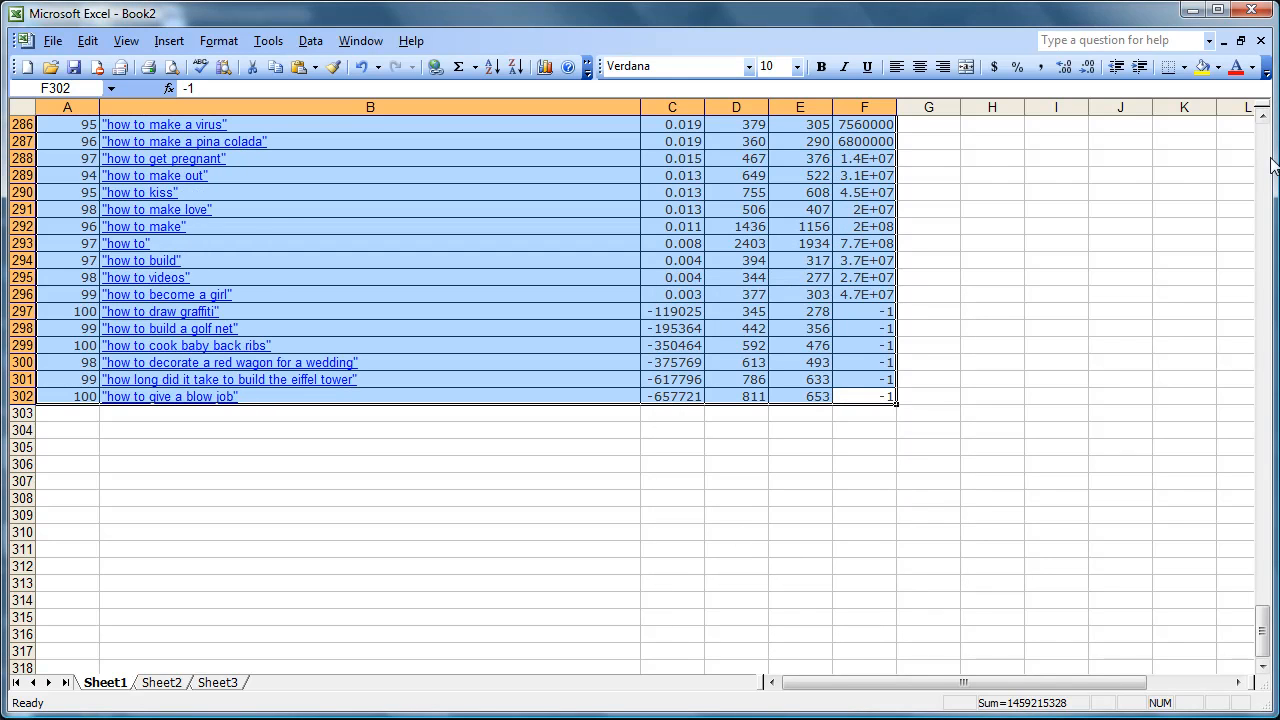
{"action": "scroll", "scroll_direction": "up", "scroll_amount": 3}
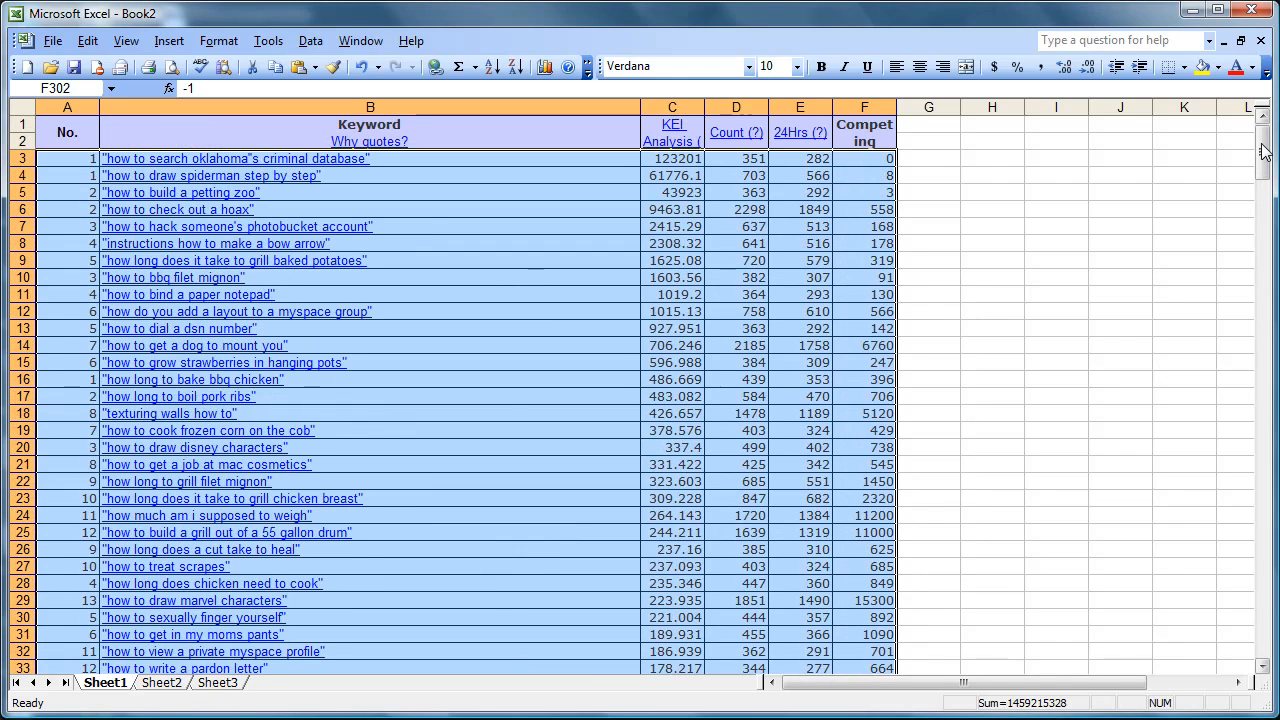
{"action": "mouse_move", "coordinate": [583, 152]}
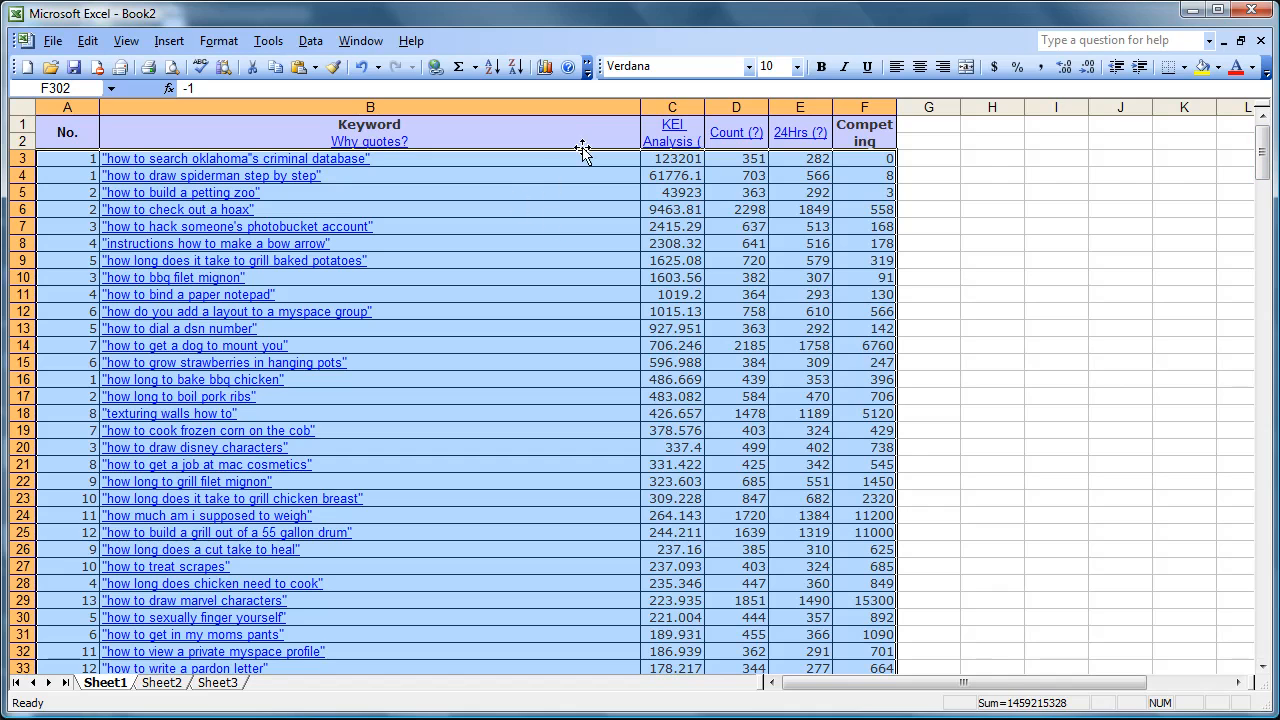
{"action": "left_click", "coordinate": [370, 124]}
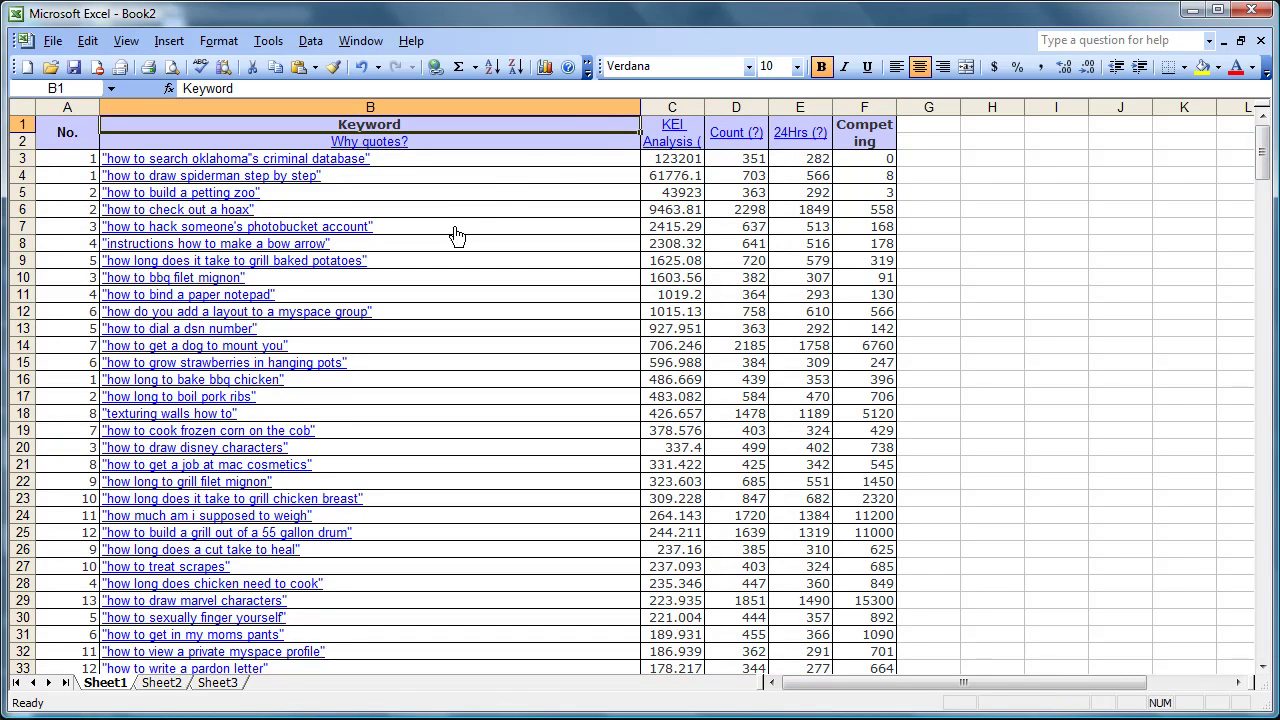
{"action": "mouse_move", "coordinate": [678, 160]}
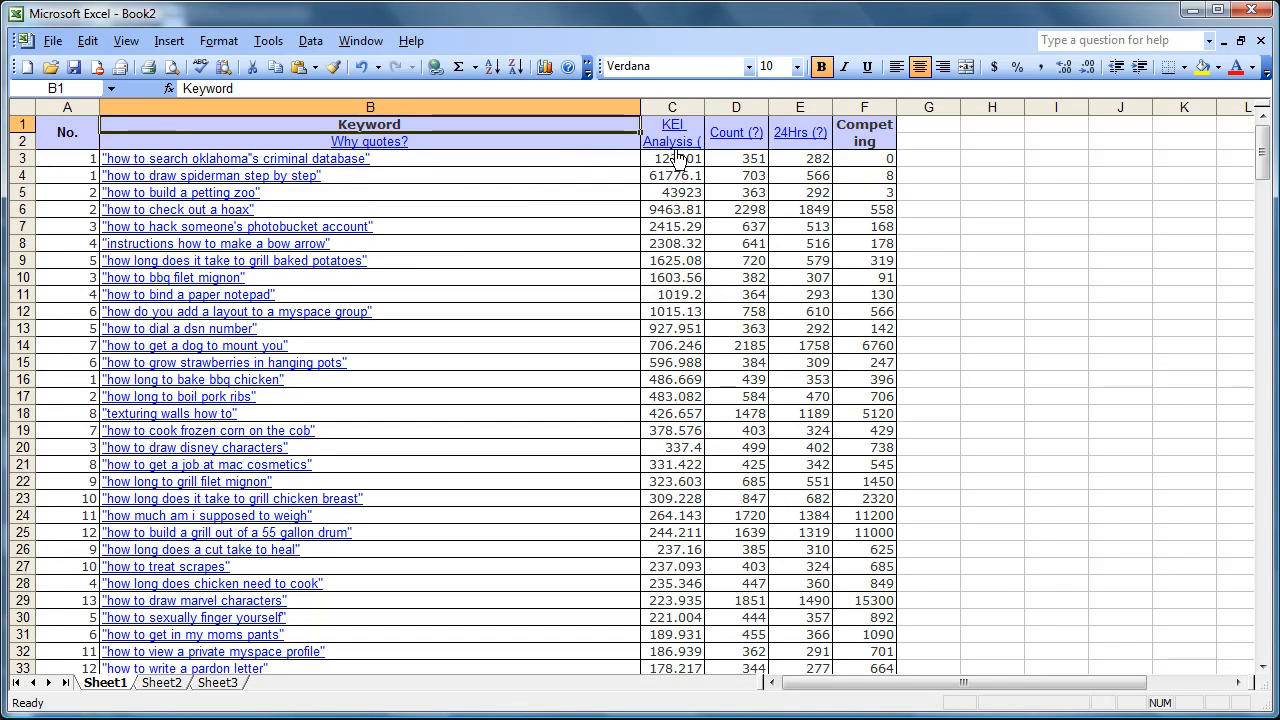
{"action": "left_click", "coordinate": [672, 158]}
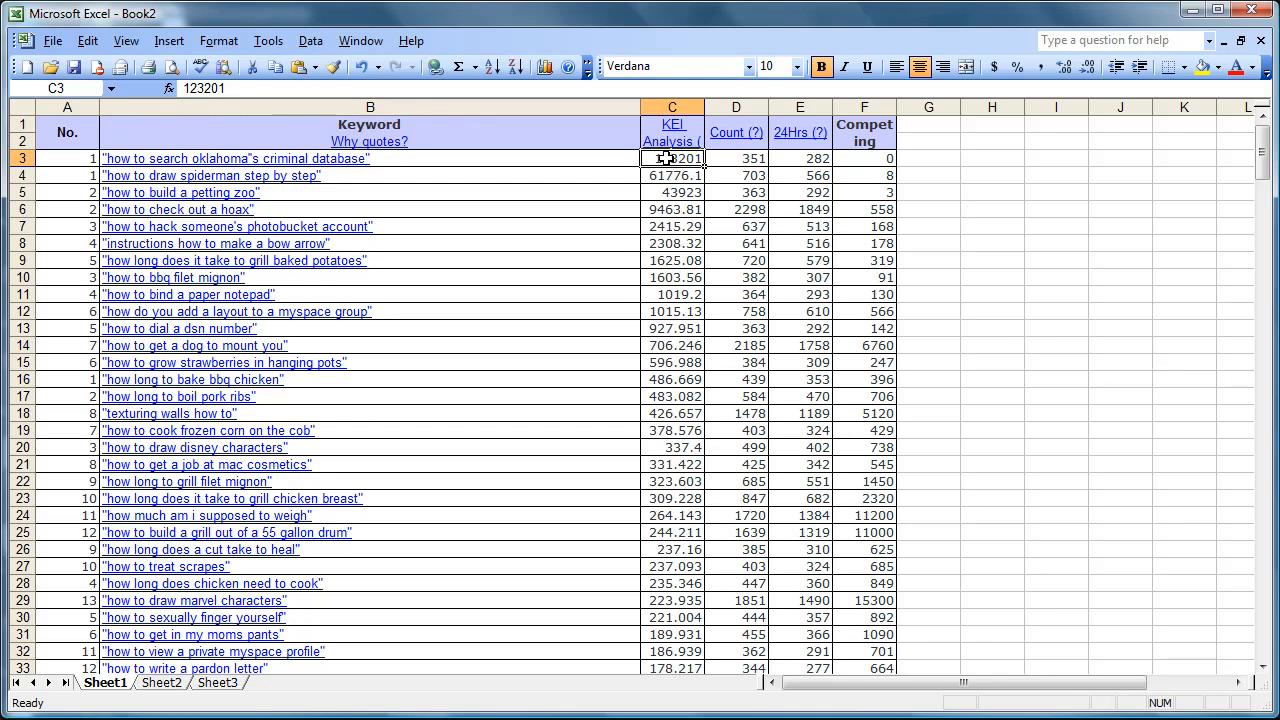
{"action": "left_click_drag", "start_coordinate": [672, 158], "coordinate": [672, 345]}
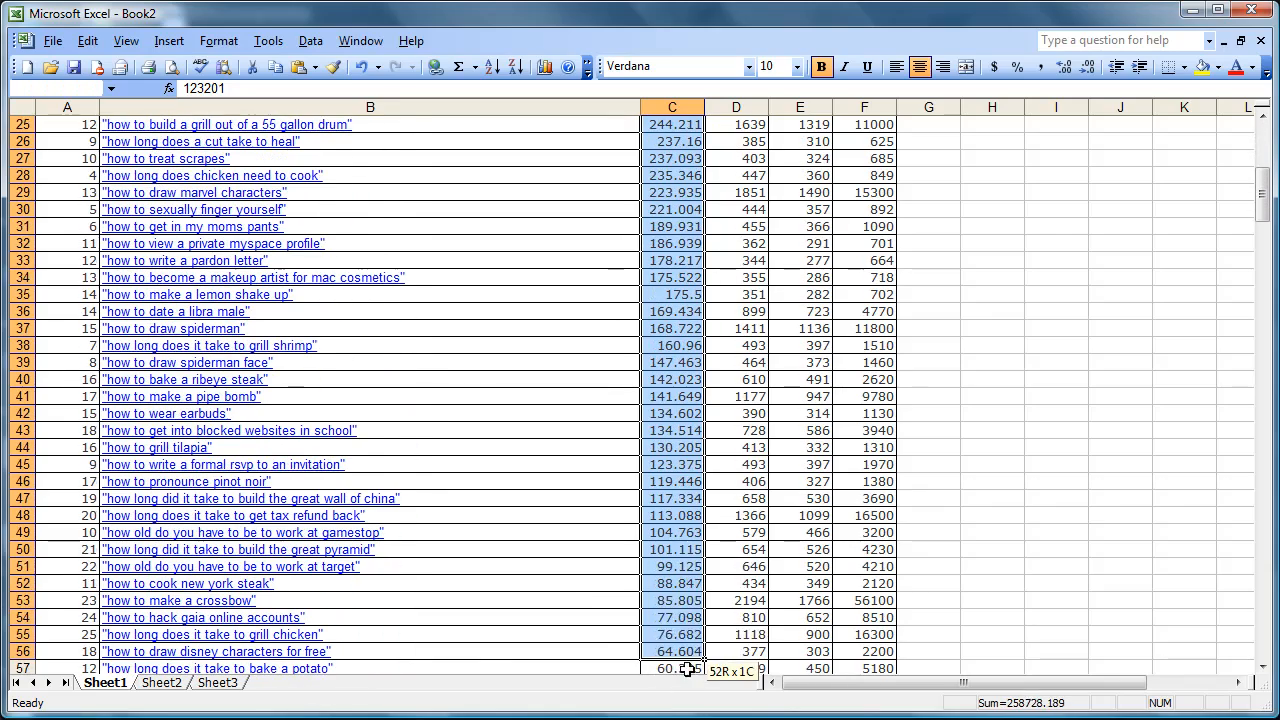
{"action": "left_click_drag", "start_coordinate": [672, 668], "coordinate": [672, 549]}
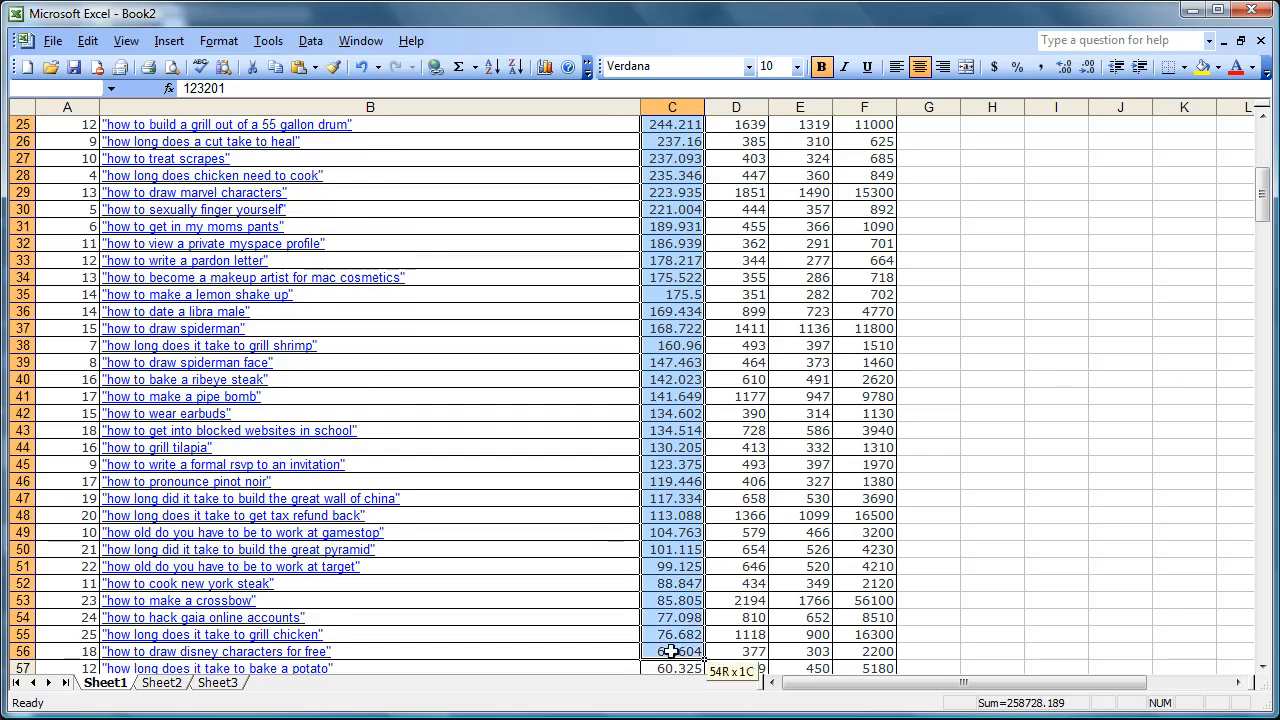
{"action": "scroll", "scroll_direction": "down", "scroll_amount": 3}
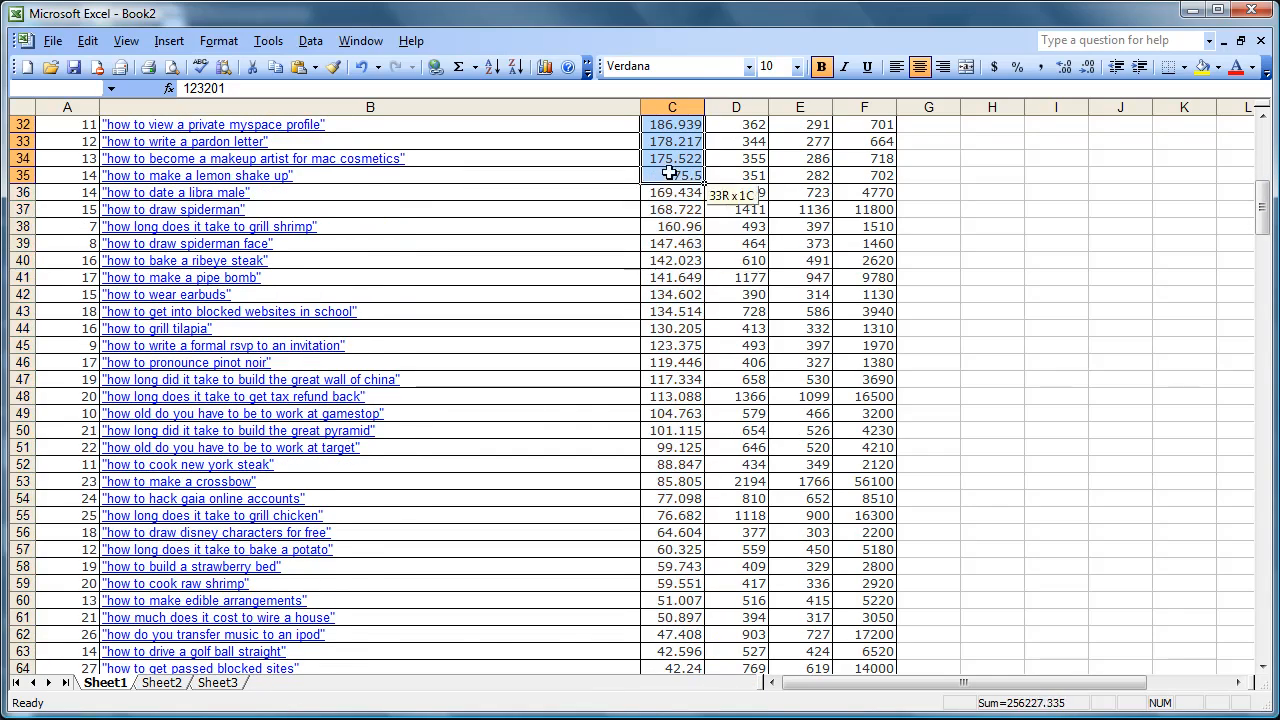
{"action": "scroll", "scroll_direction": "up", "scroll_amount": 3}
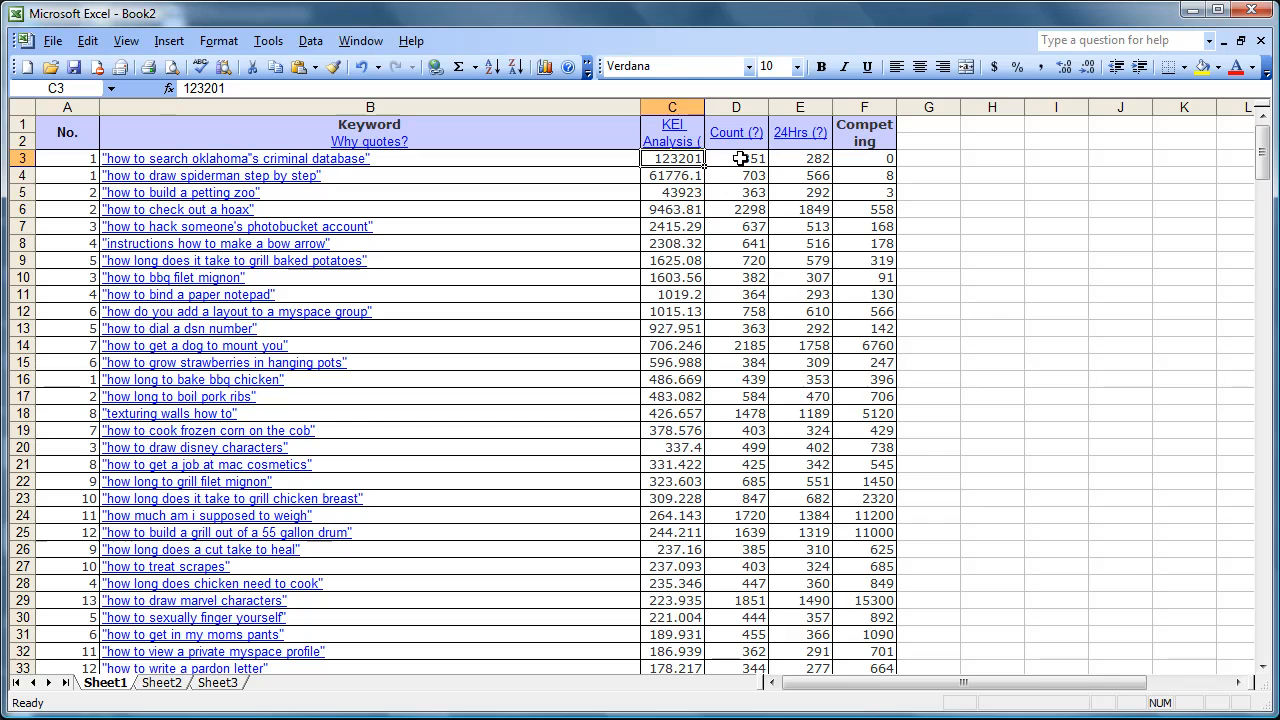
{"action": "left_click", "coordinate": [736, 158]}
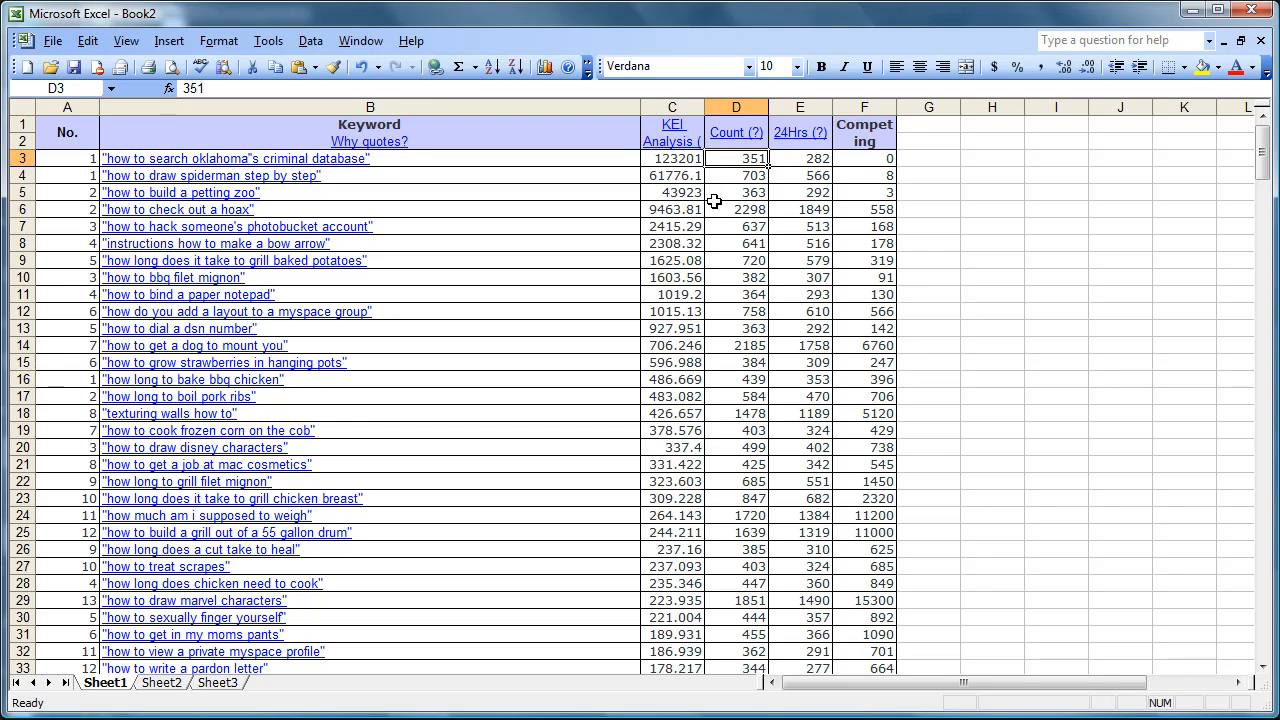
{"action": "mouse_move", "coordinate": [690, 191]}
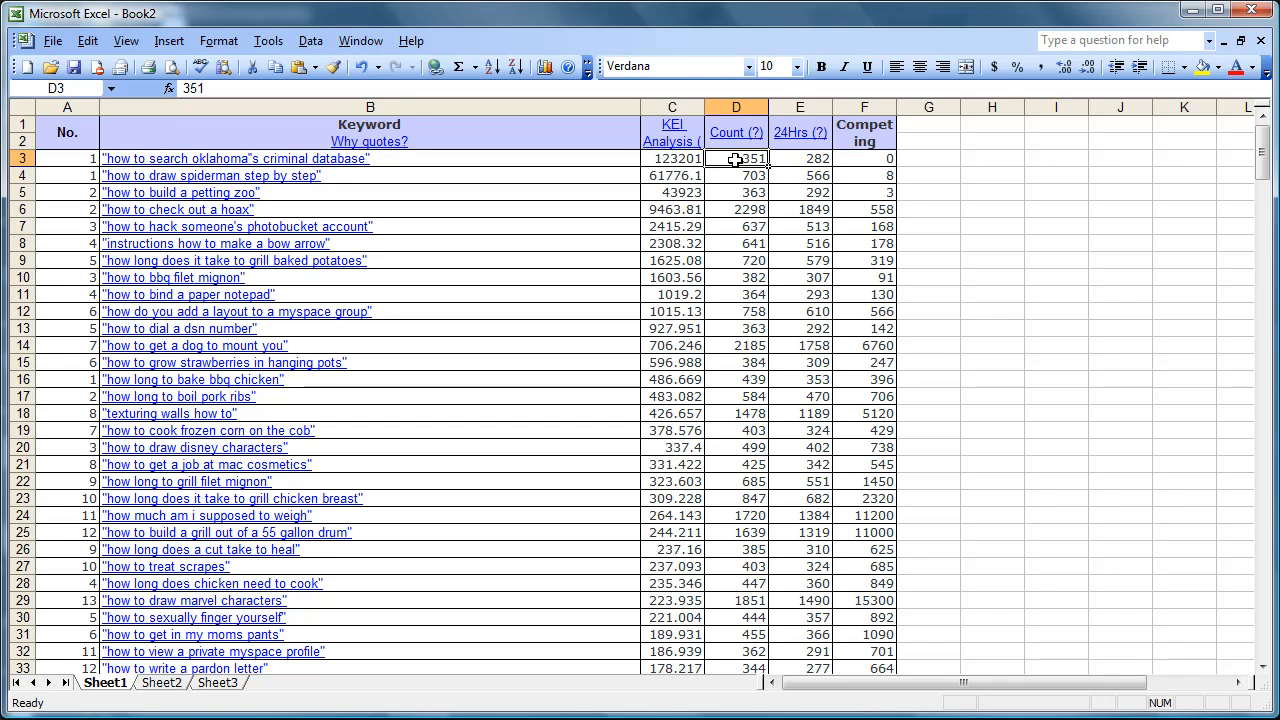
{"action": "left_click", "coordinate": [864, 158]}
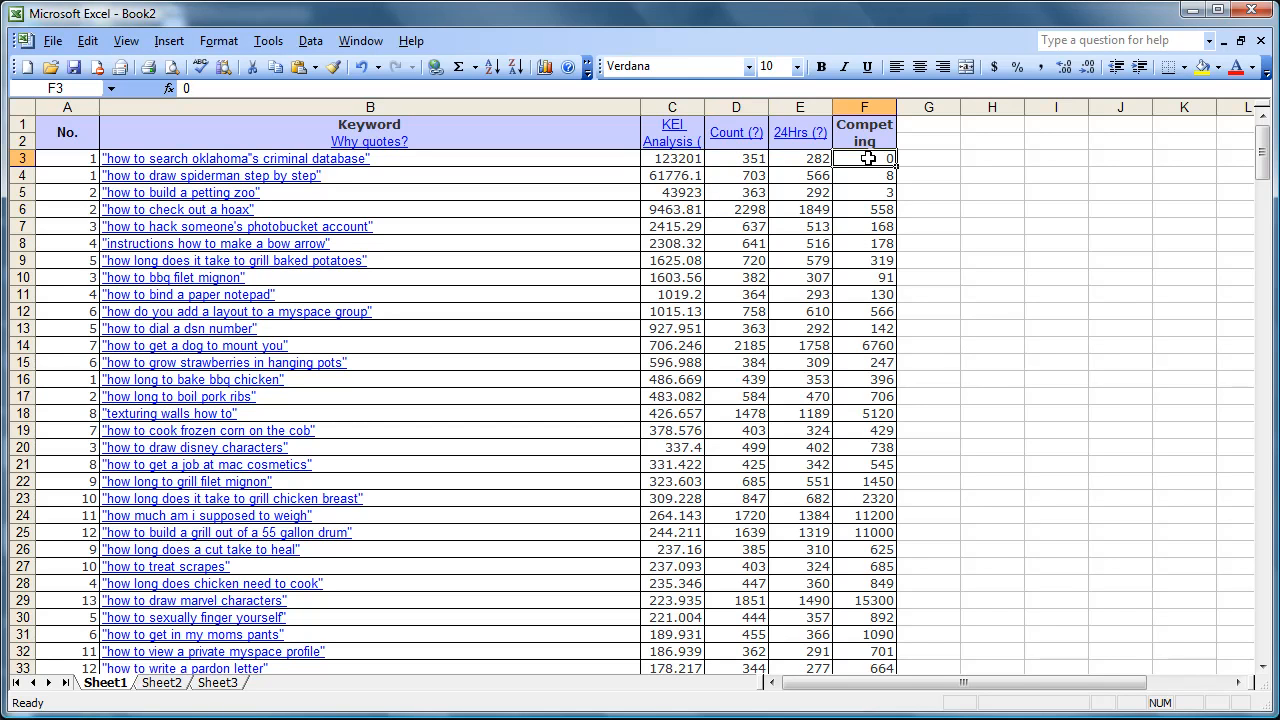
{"action": "left_click", "coordinate": [672, 158]}
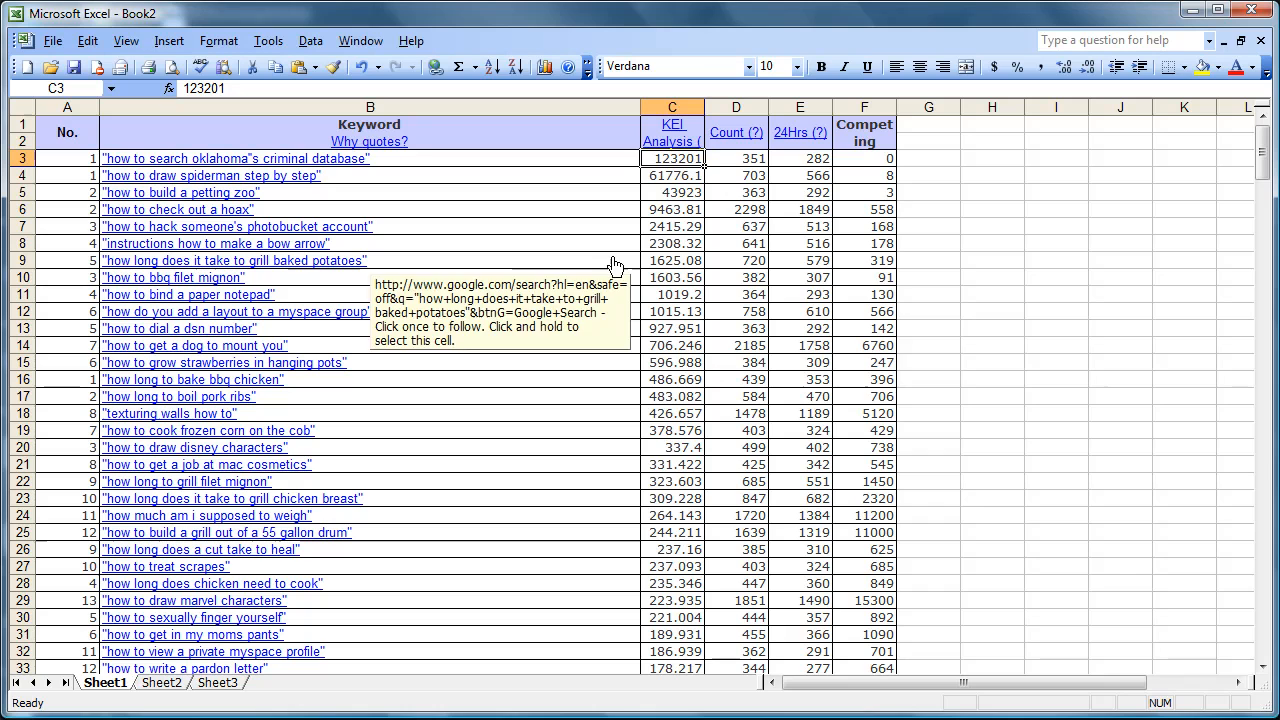
{"action": "mouse_move", "coordinate": [683, 172]}
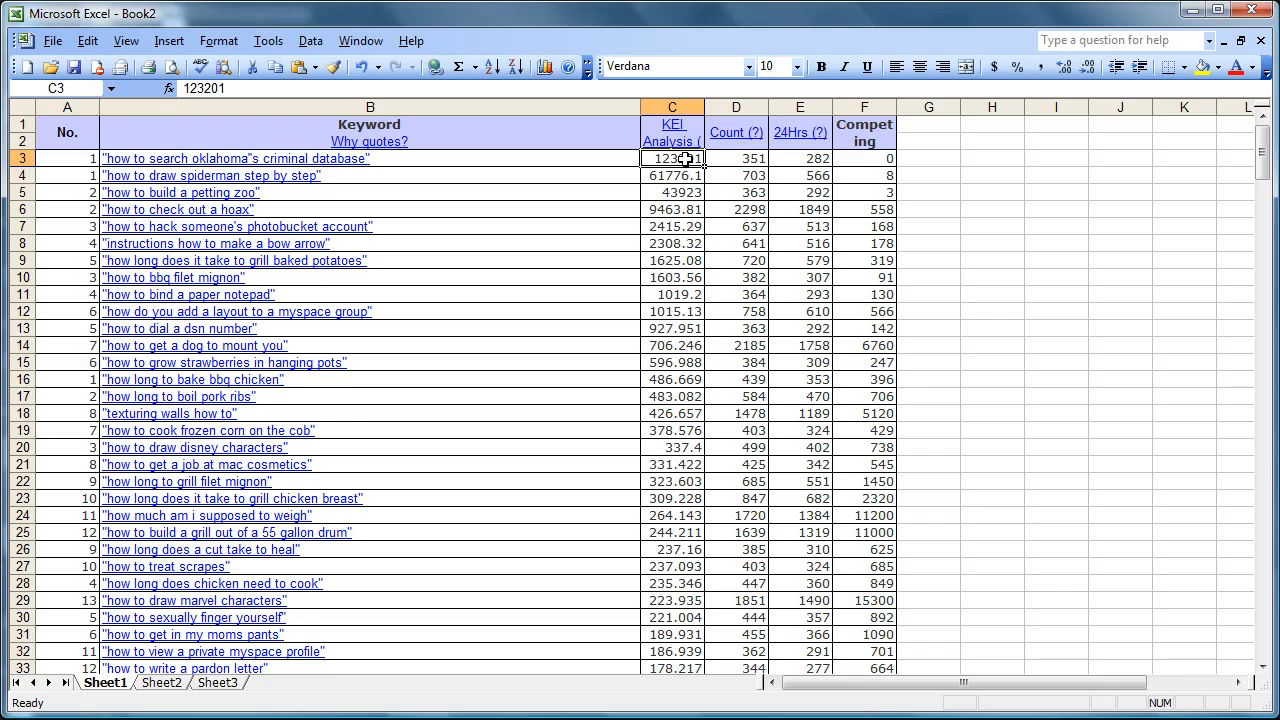
{"action": "mouse_move", "coordinate": [737, 166]}
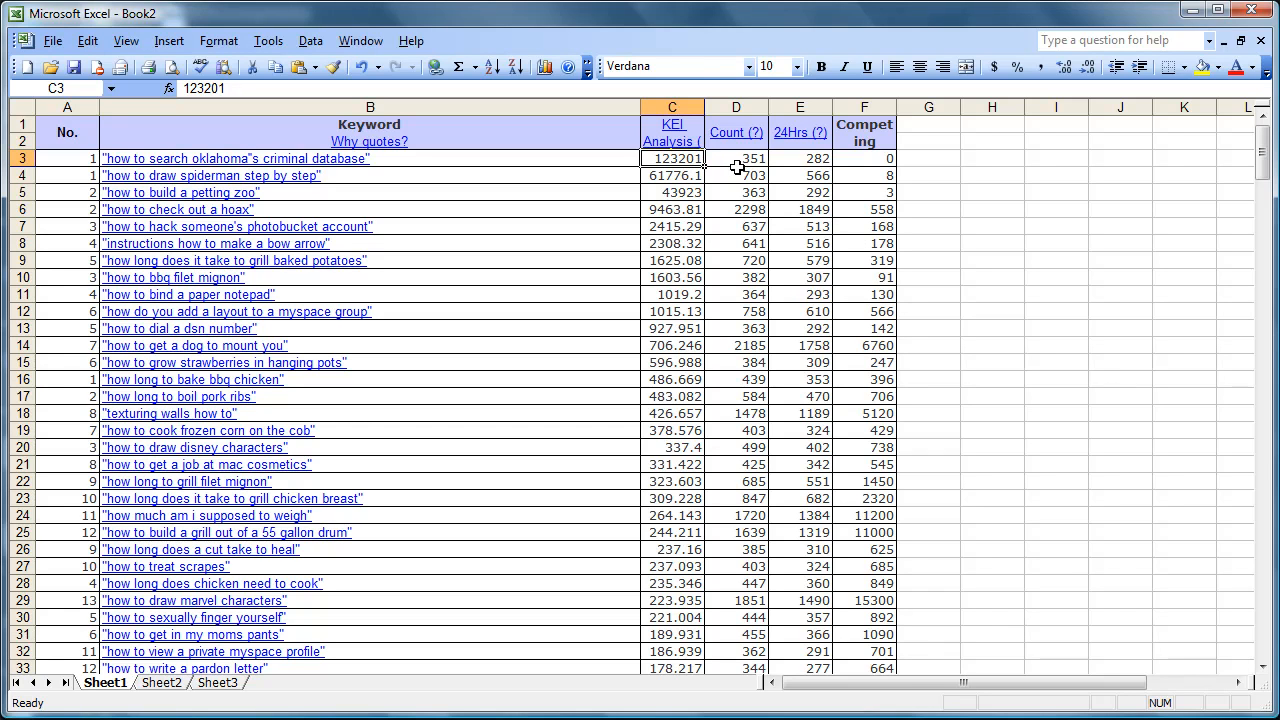
{"action": "left_click", "coordinate": [737, 158]}
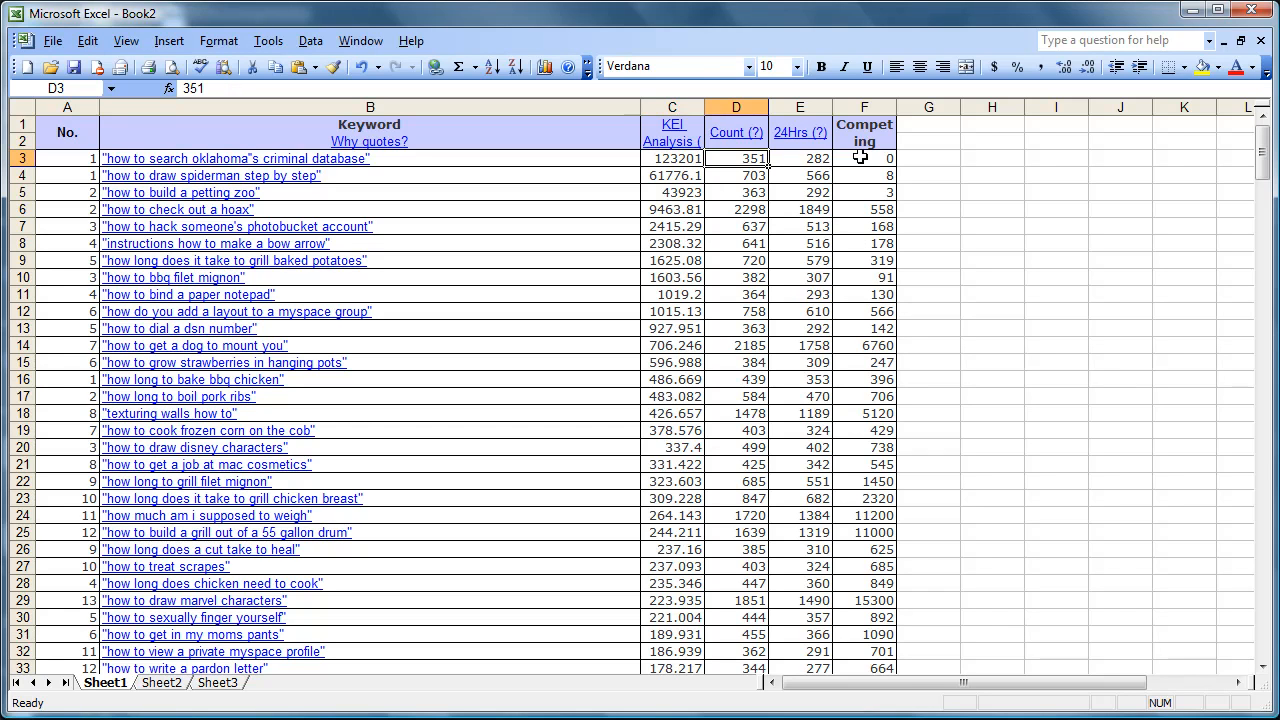
{"action": "left_click", "coordinate": [864, 158]}
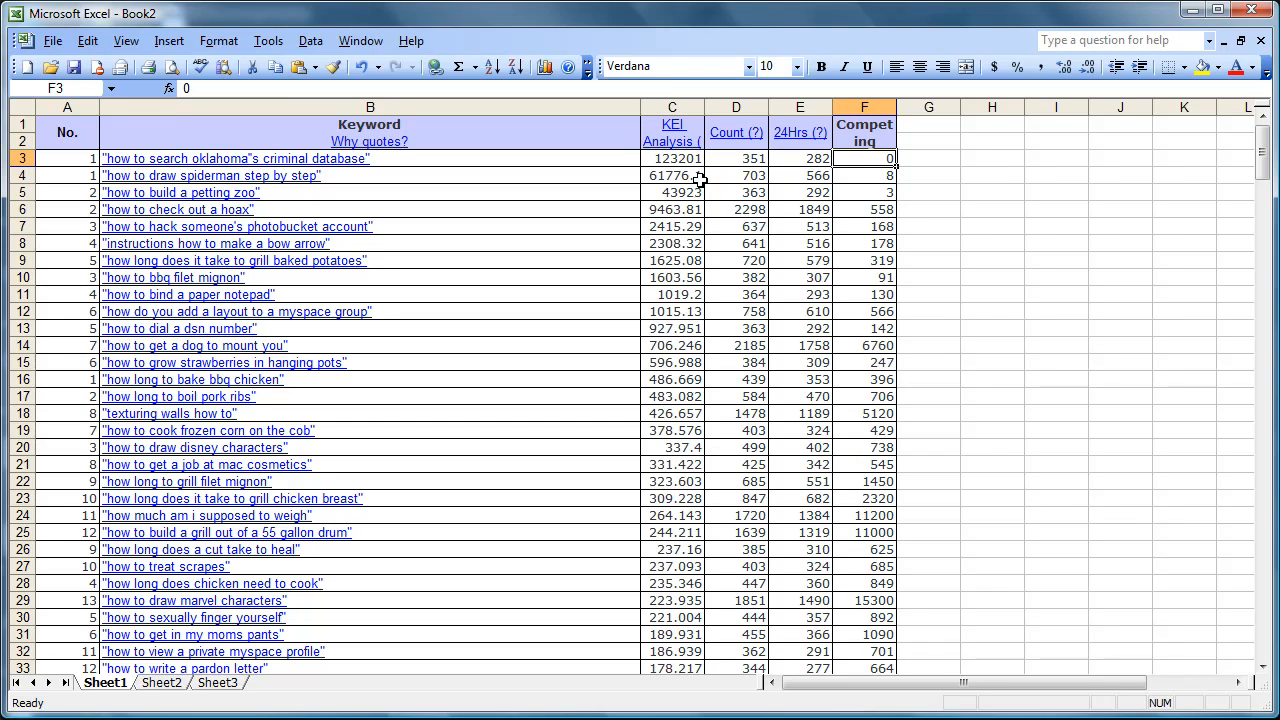
{"action": "mouse_move", "coordinate": [882, 170]}
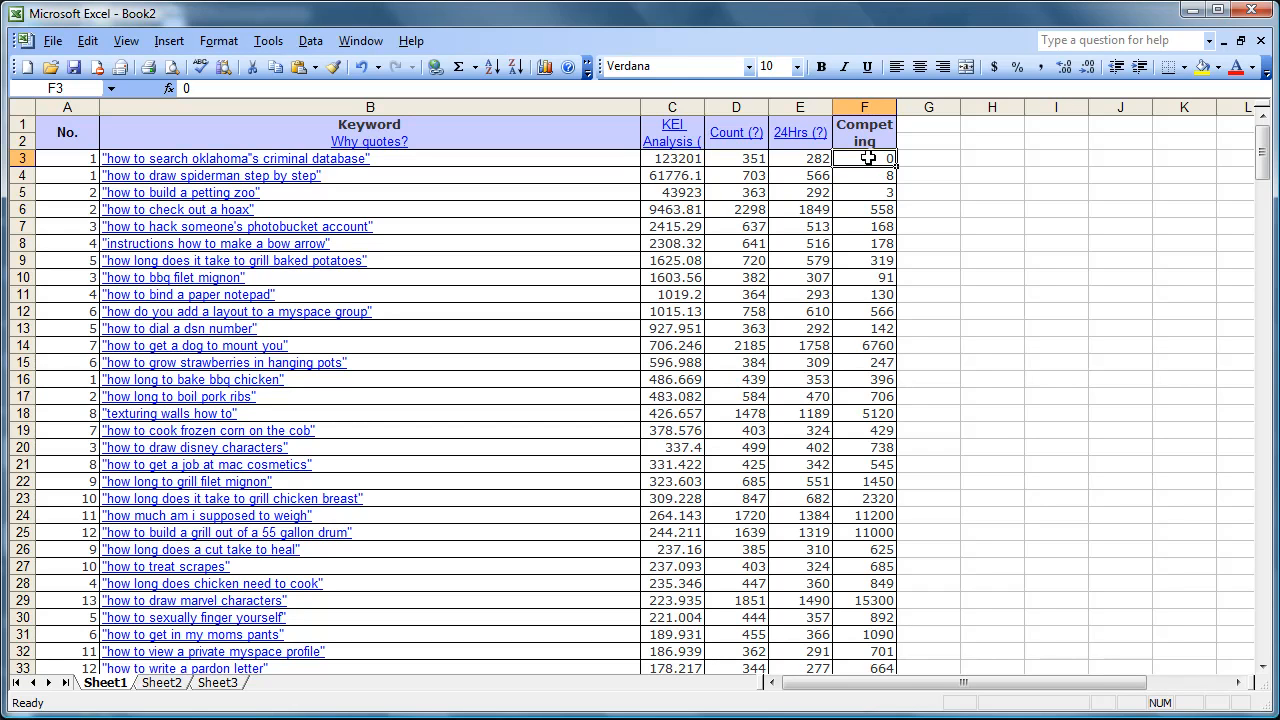
{"action": "mouse_move", "coordinate": [168, 192]}
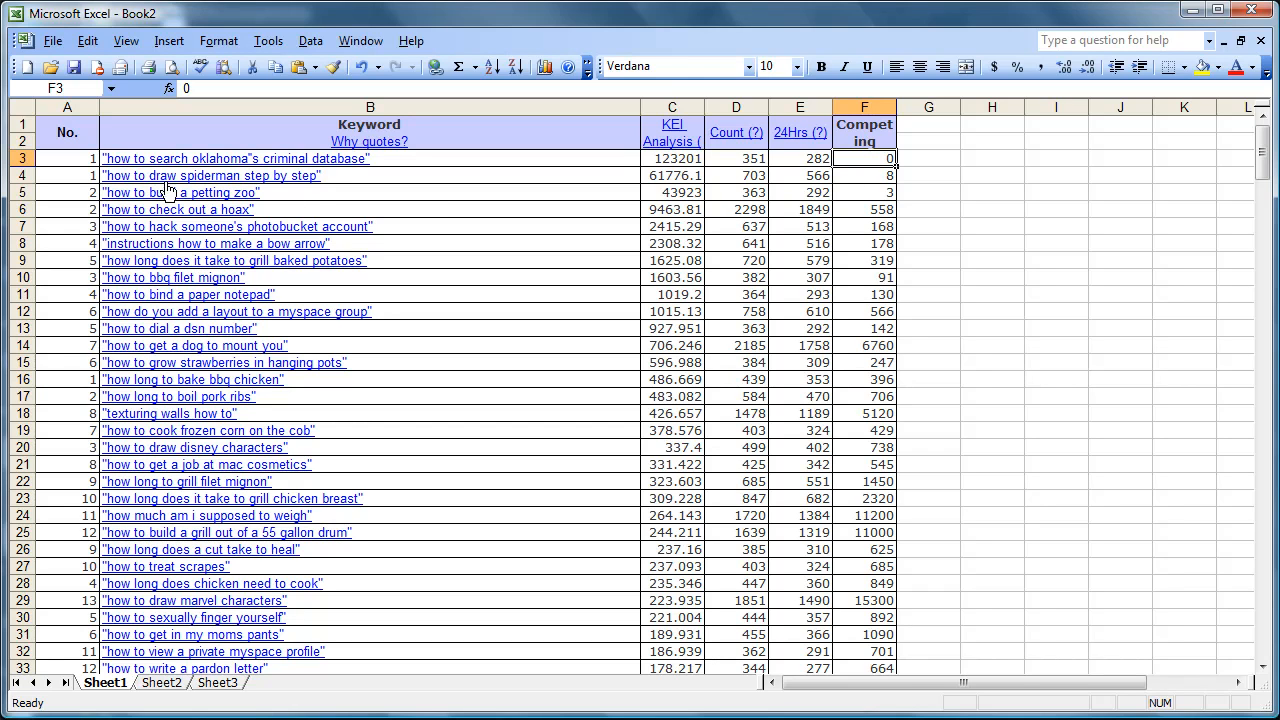
{"action": "mouse_move", "coordinate": [290, 159]}
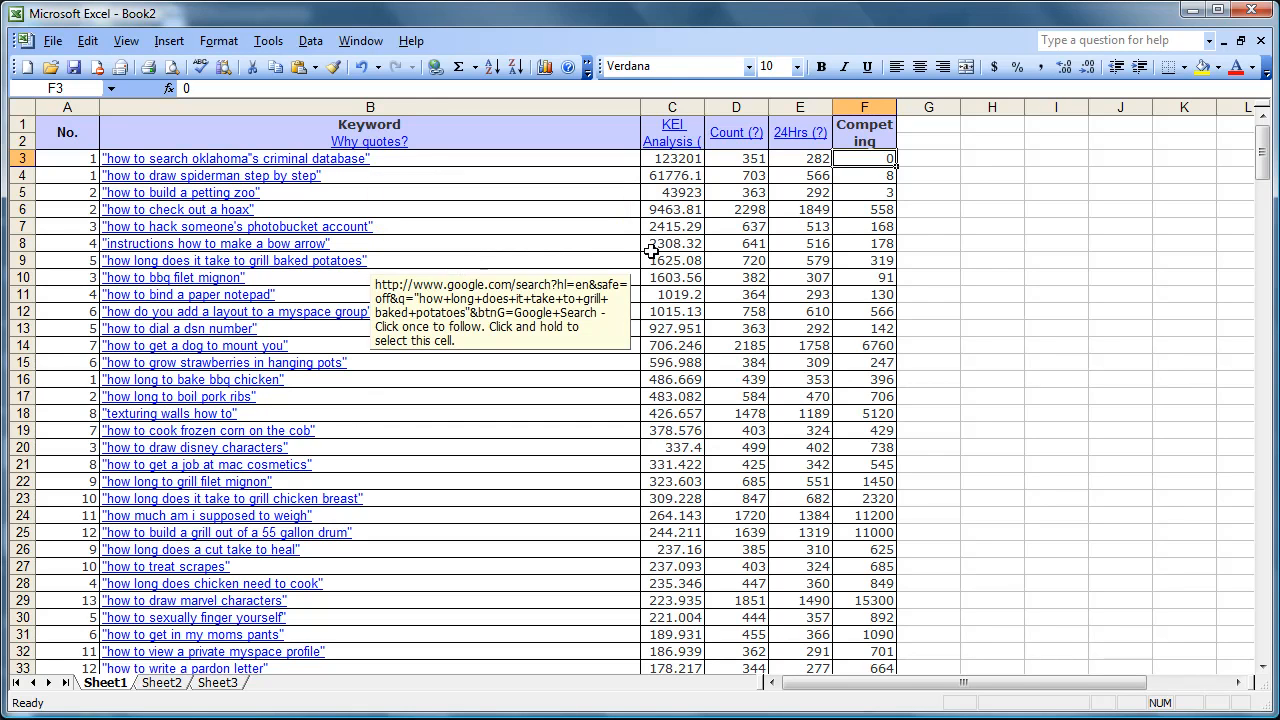
{"action": "mouse_move", "coordinate": [982, 203]}
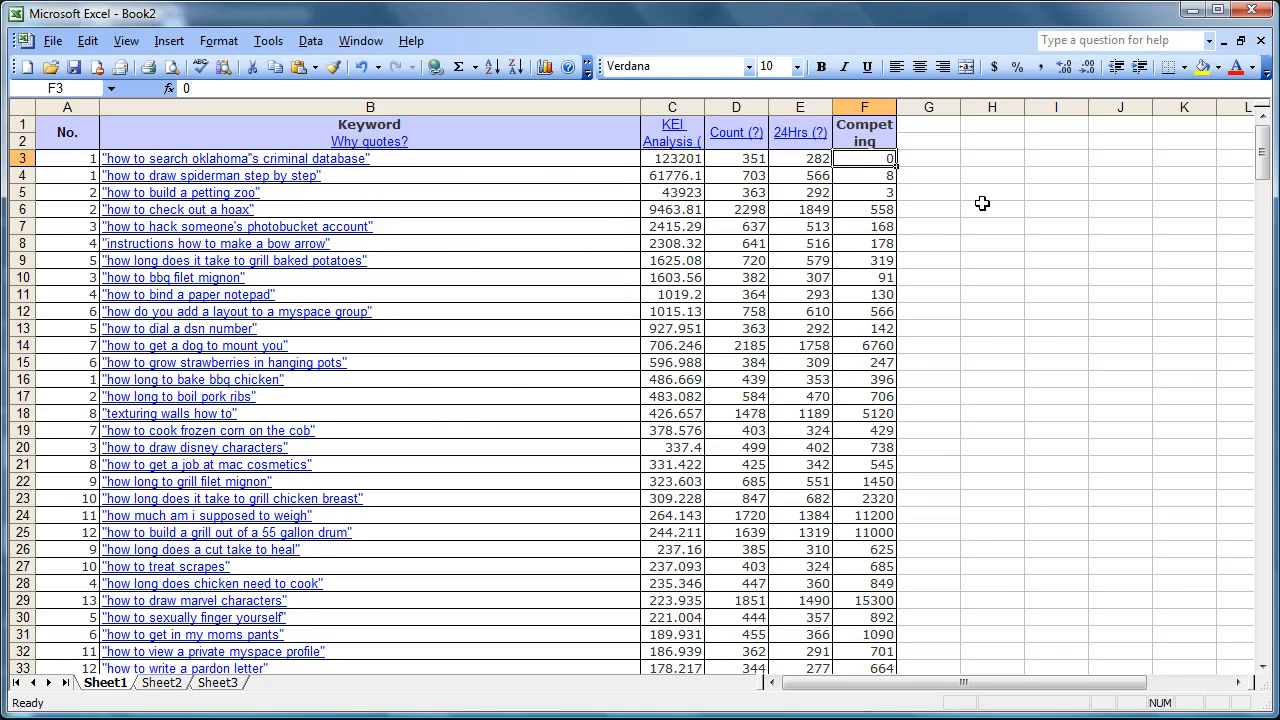
{"action": "mouse_move", "coordinate": [347, 205]}
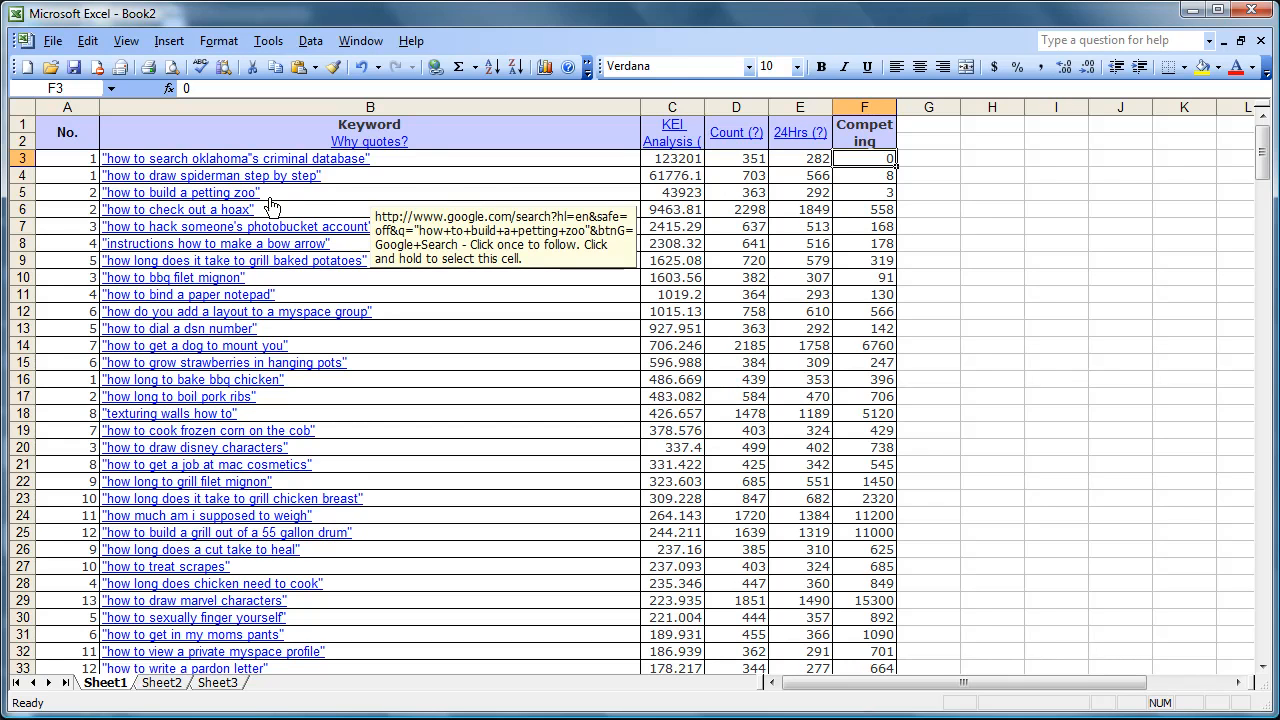
{"action": "mouse_move", "coordinate": [690, 201]}
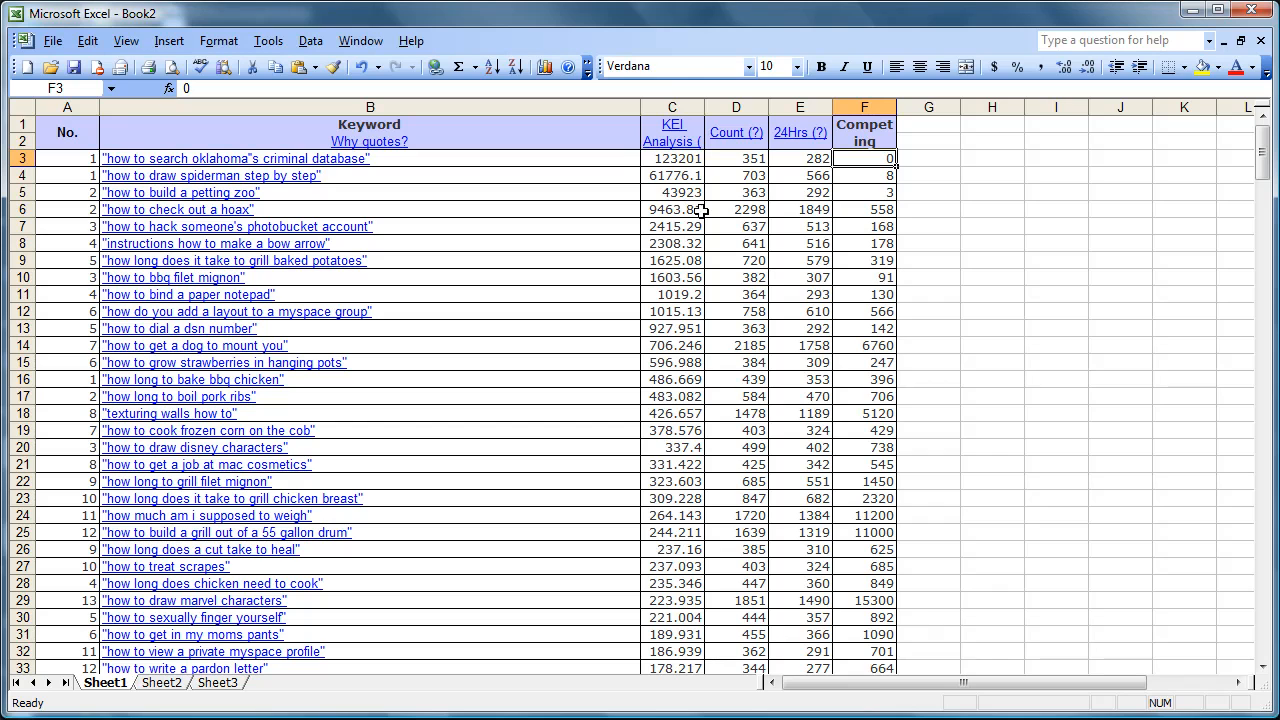
{"action": "mouse_move", "coordinate": [717, 197]}
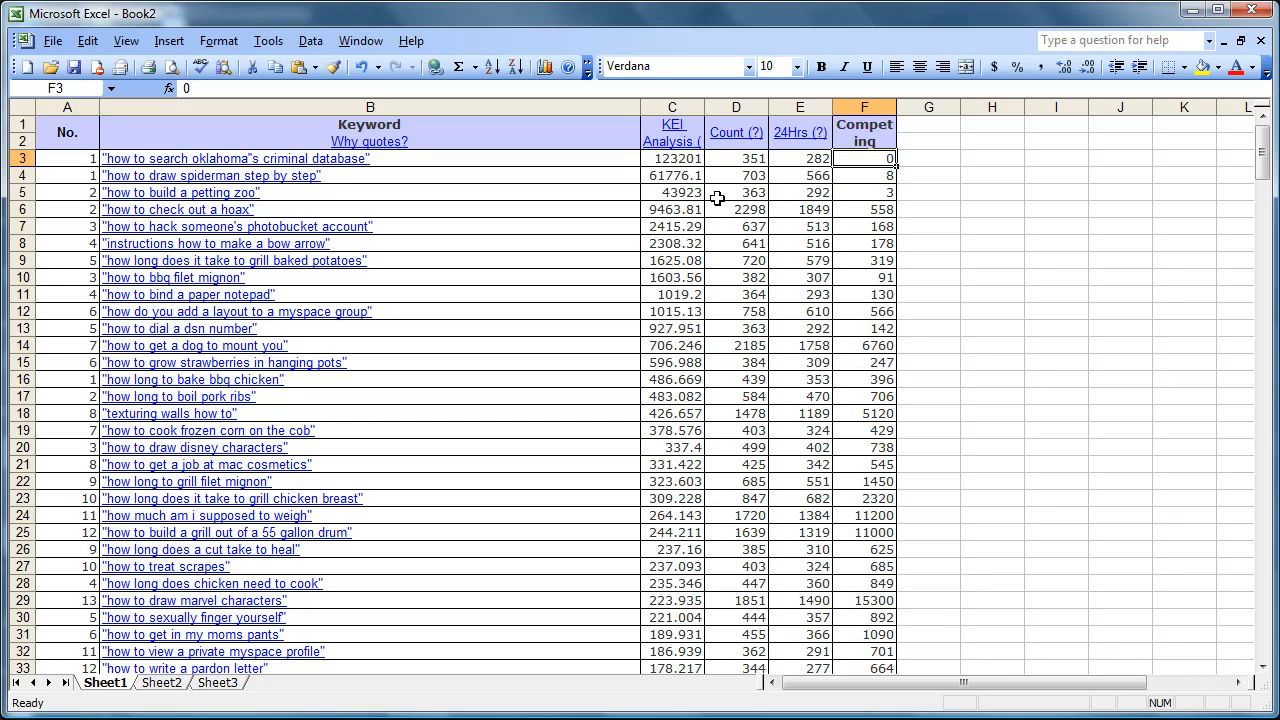
{"action": "mouse_move", "coordinate": [748, 197]}
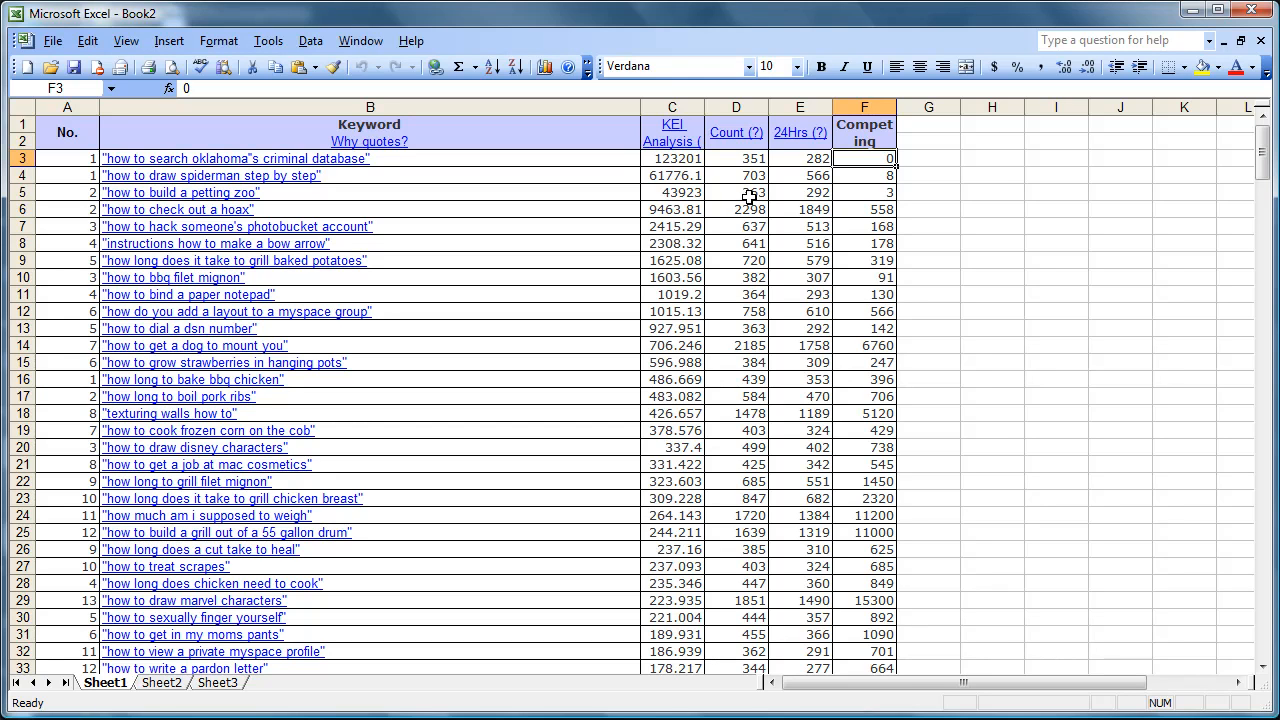
{"action": "mouse_move", "coordinate": [824, 178]}
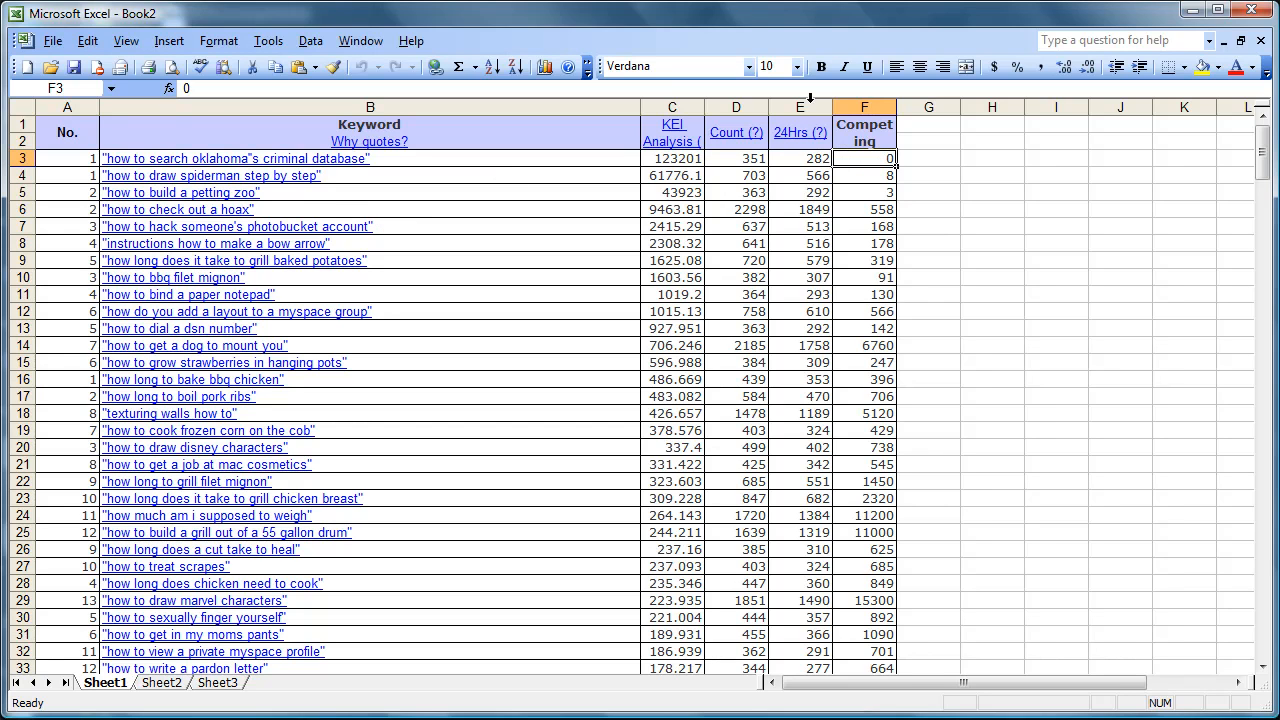
{"action": "mouse_move", "coordinate": [672, 158]}
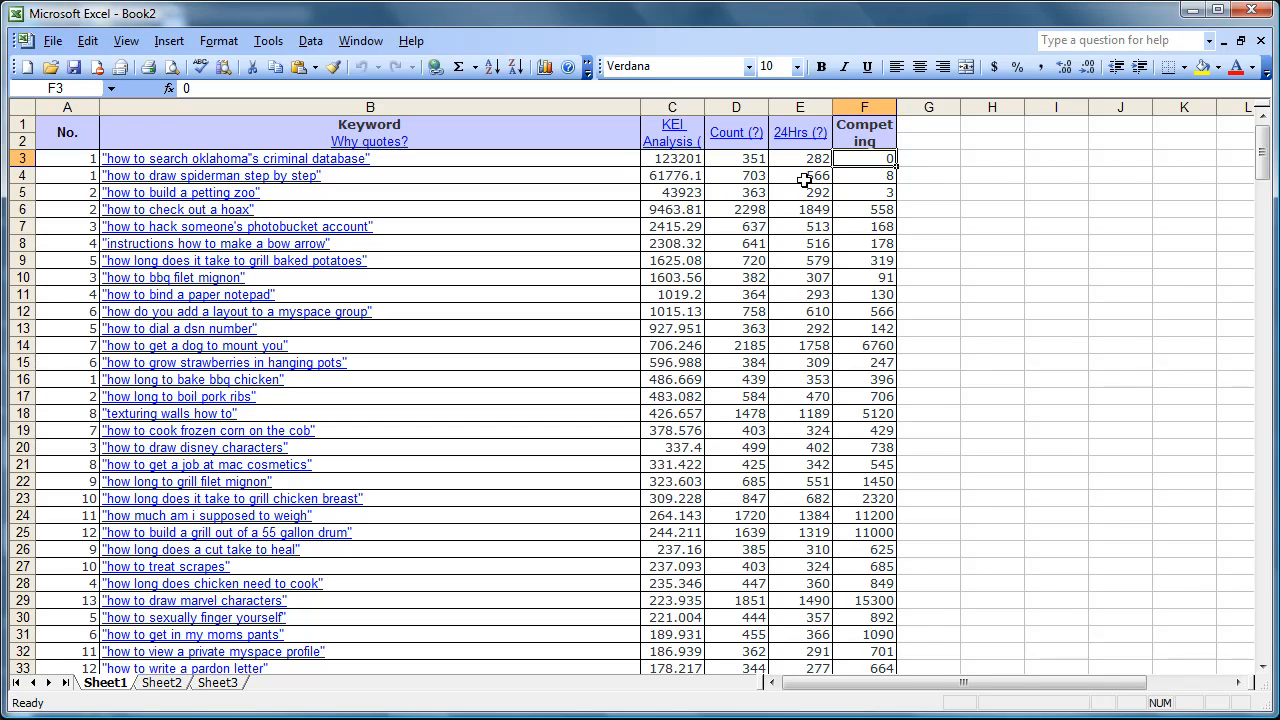
{"action": "mouse_move", "coordinate": [798, 221]}
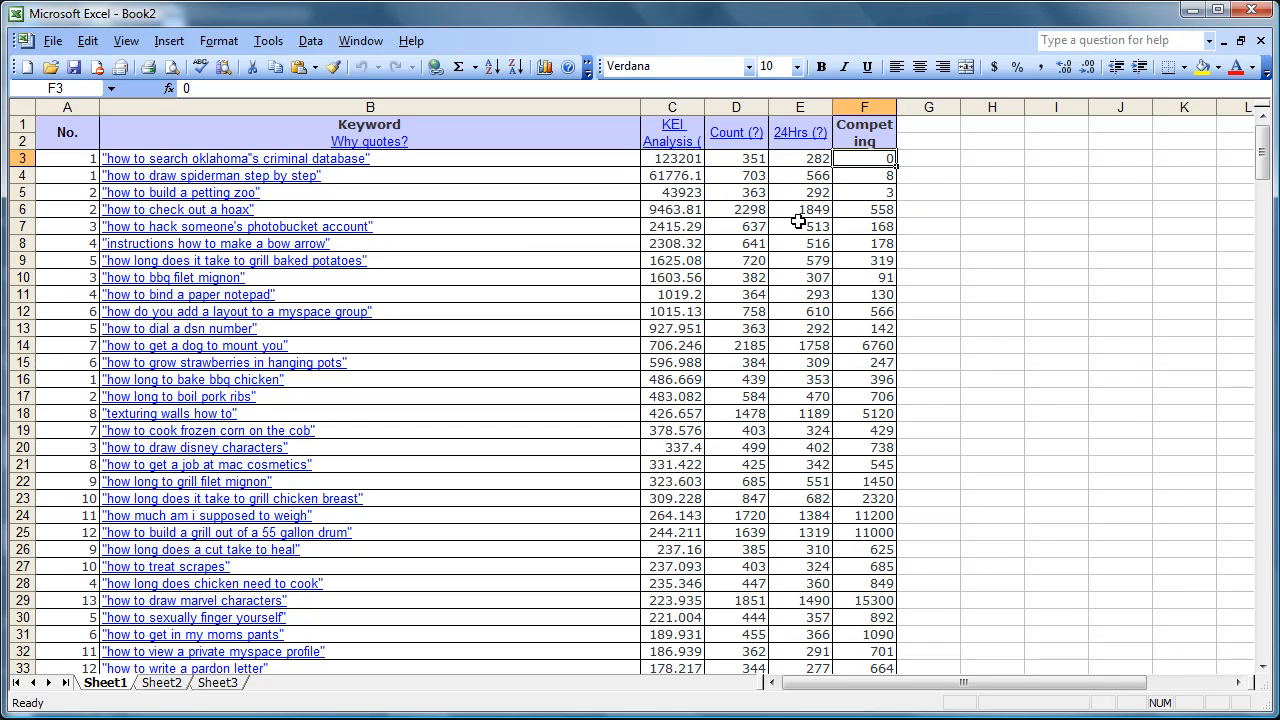
{"action": "mouse_move", "coordinate": [985, 388]}
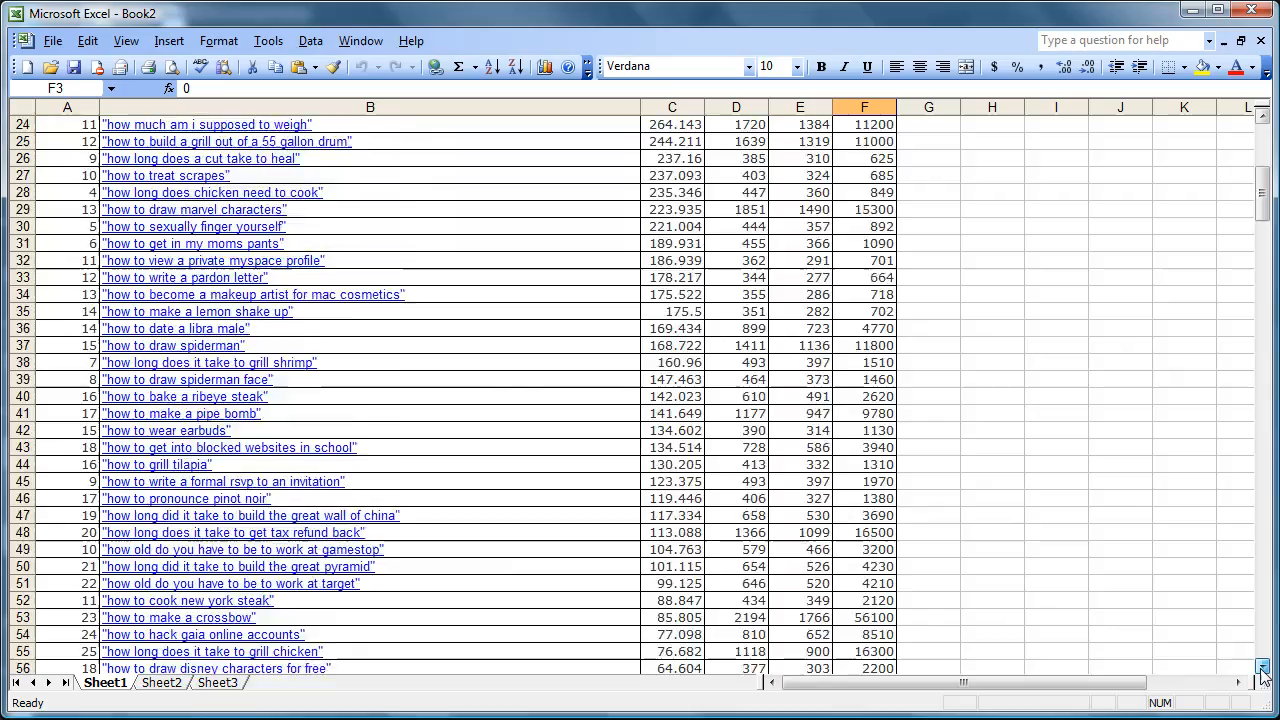
{"action": "scroll", "scroll_direction": "down", "scroll_amount": 3}
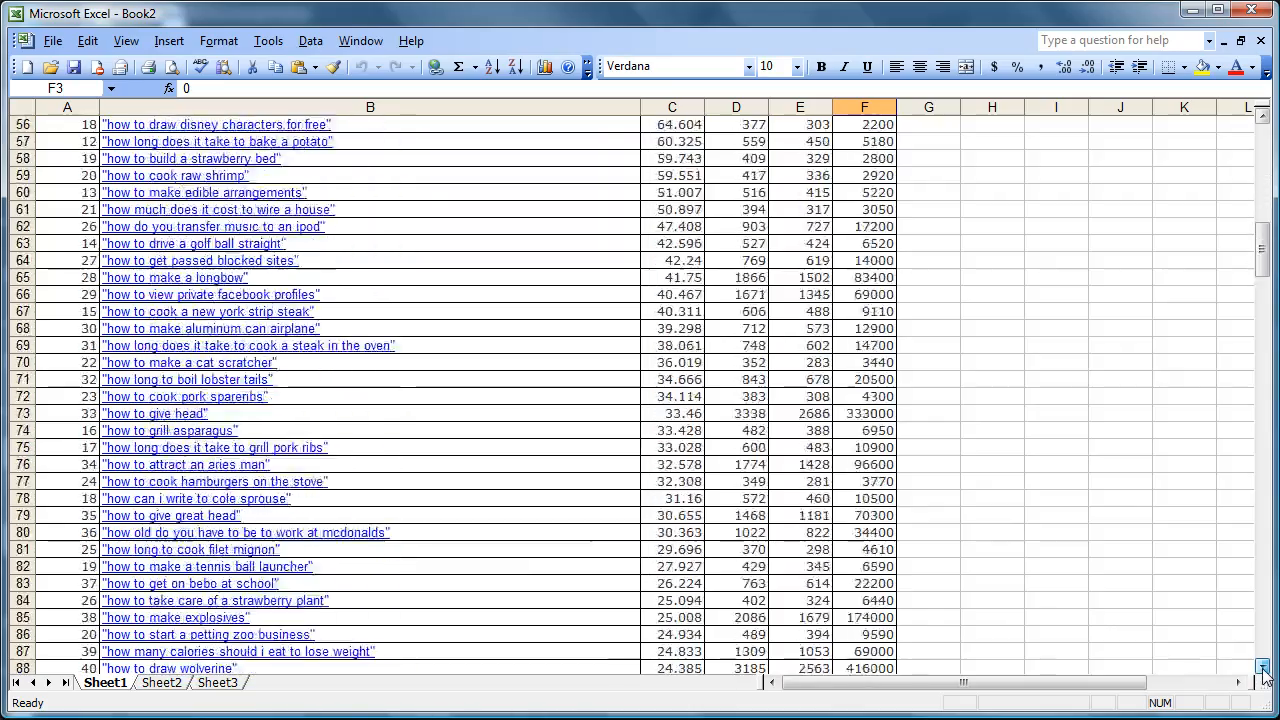
{"action": "scroll", "scroll_direction": "down", "scroll_amount": 3}
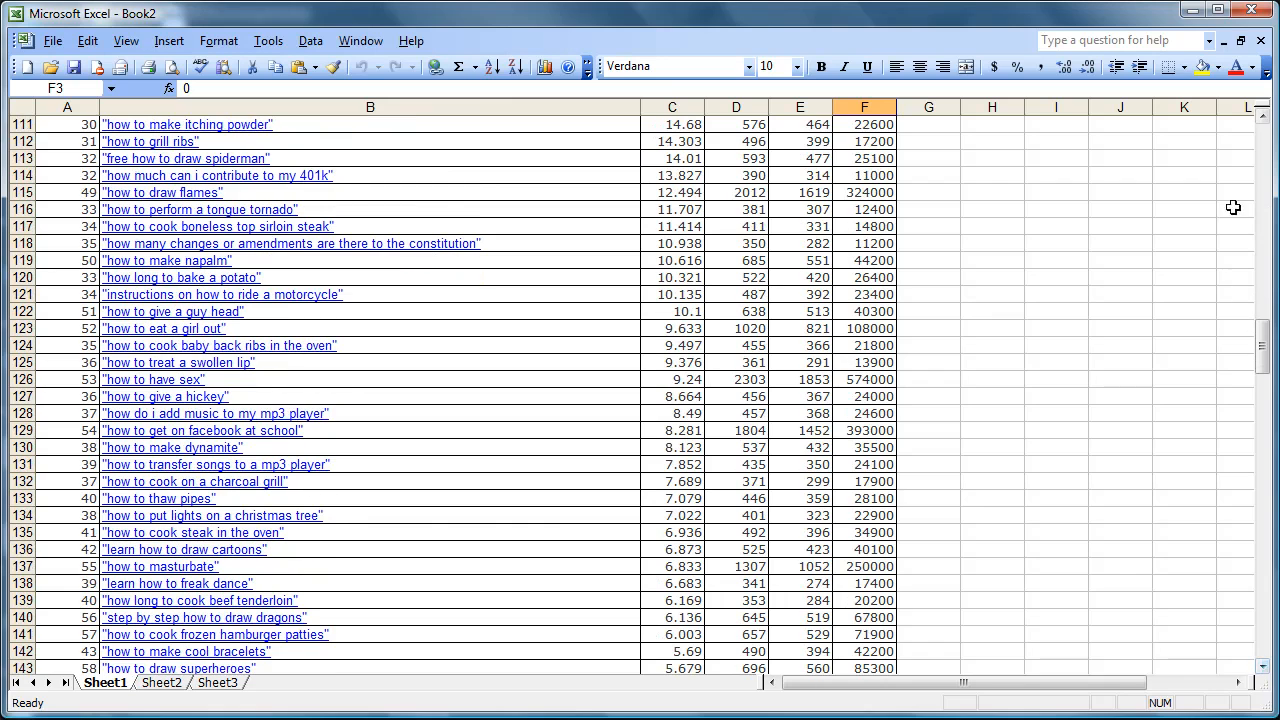
{"action": "scroll", "scroll_direction": "up", "scroll_amount": 3}
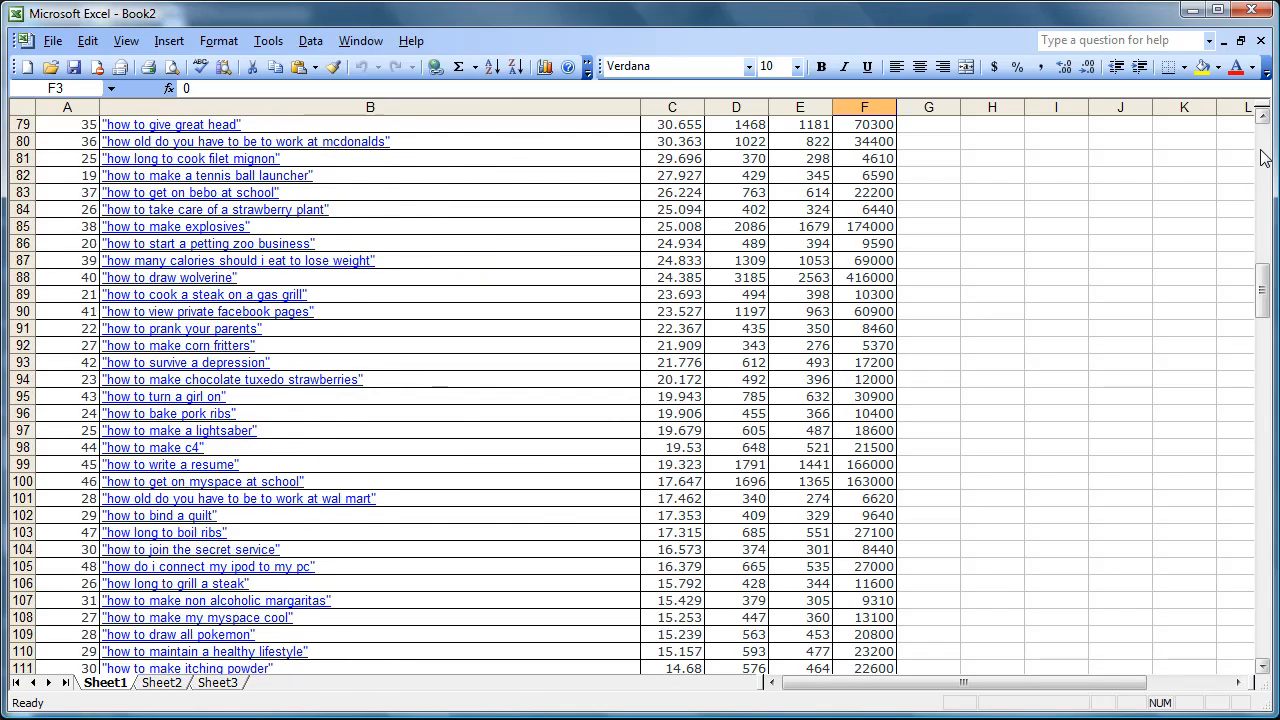
{"action": "scroll", "scroll_direction": "up", "scroll_amount": 3}
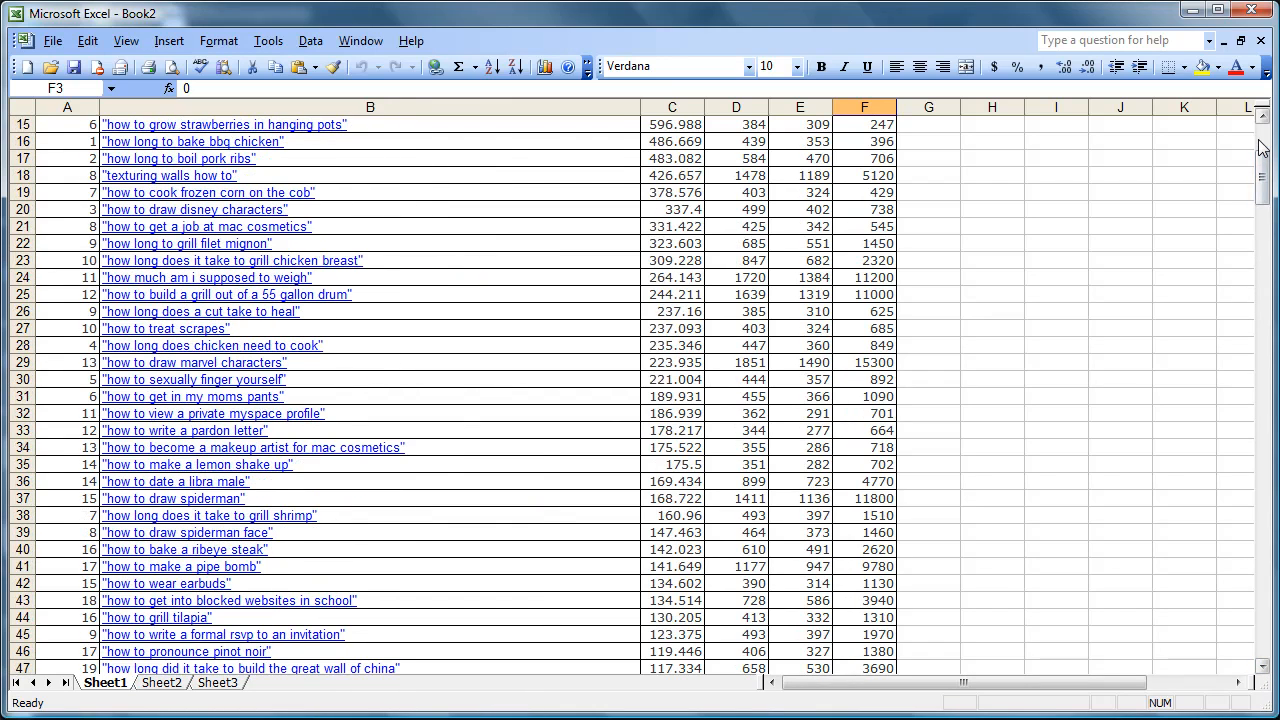
{"action": "scroll", "scroll_direction": "up", "scroll_amount": 3}
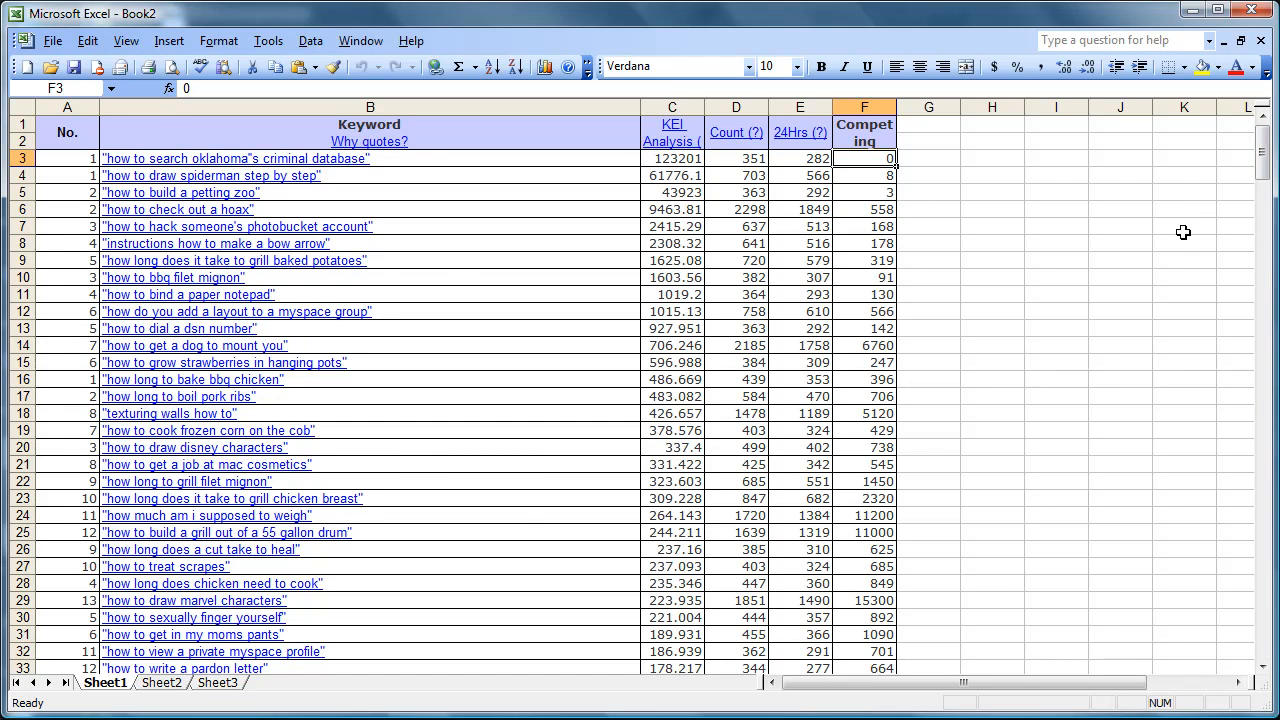
{"action": "mouse_move", "coordinate": [721, 163]}
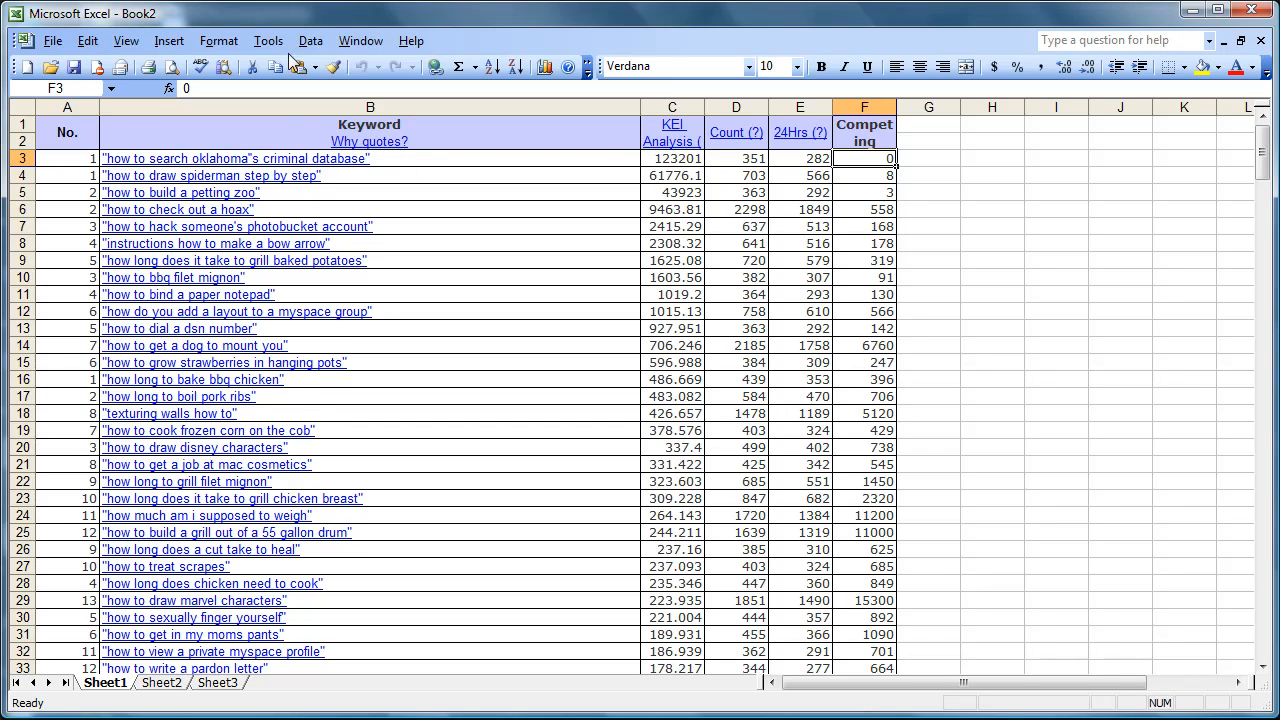
{"action": "mouse_move", "coordinate": [631, 167]}
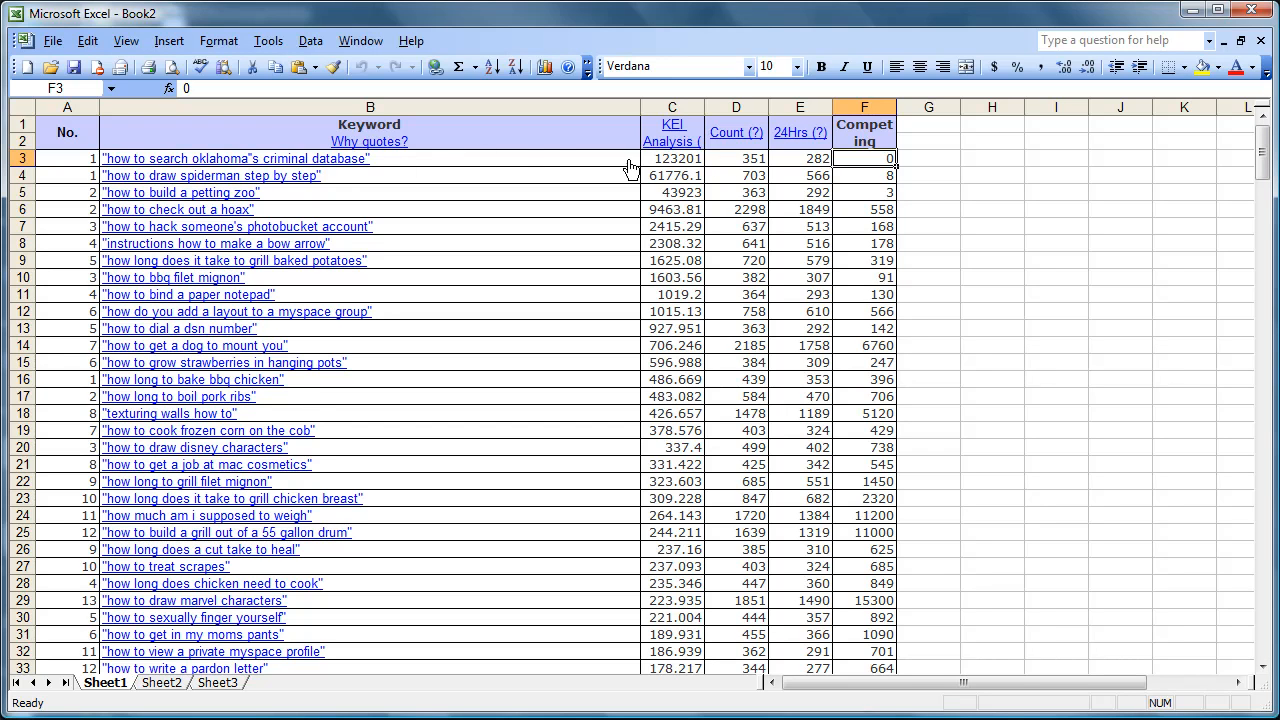
{"action": "mouse_move", "coordinate": [310, 228]}
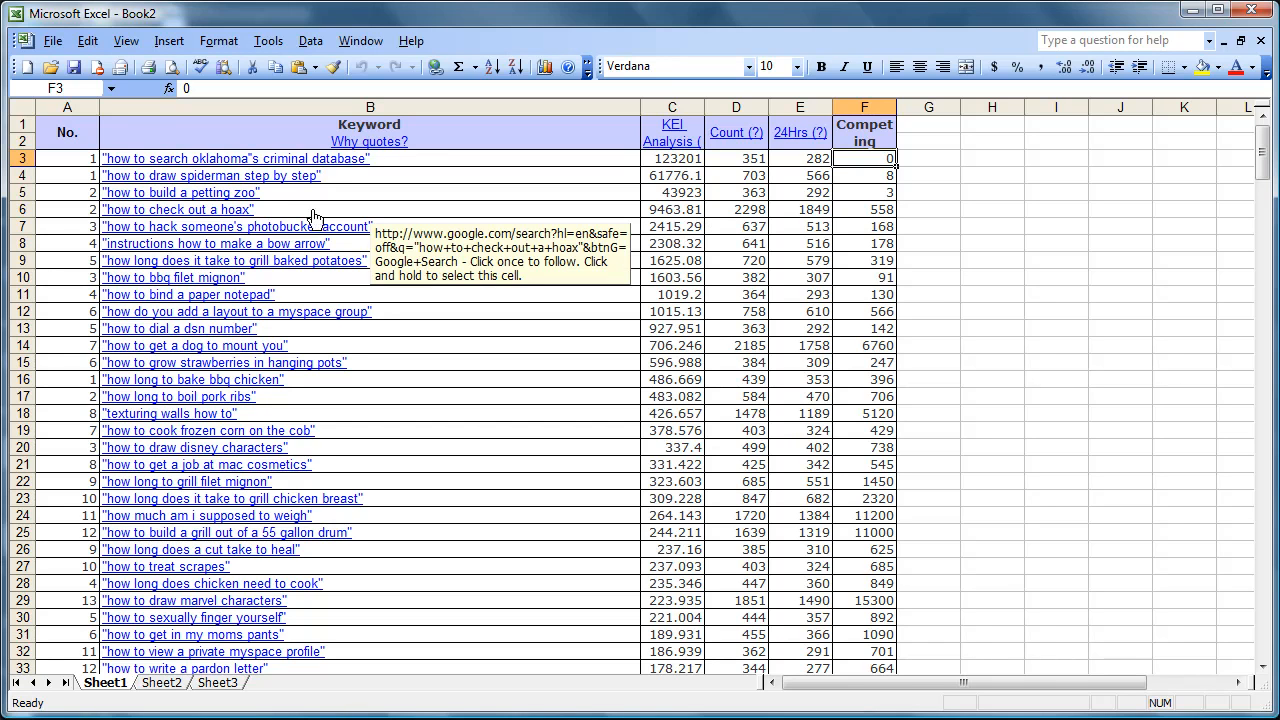
{"action": "mouse_move", "coordinate": [675, 213]}
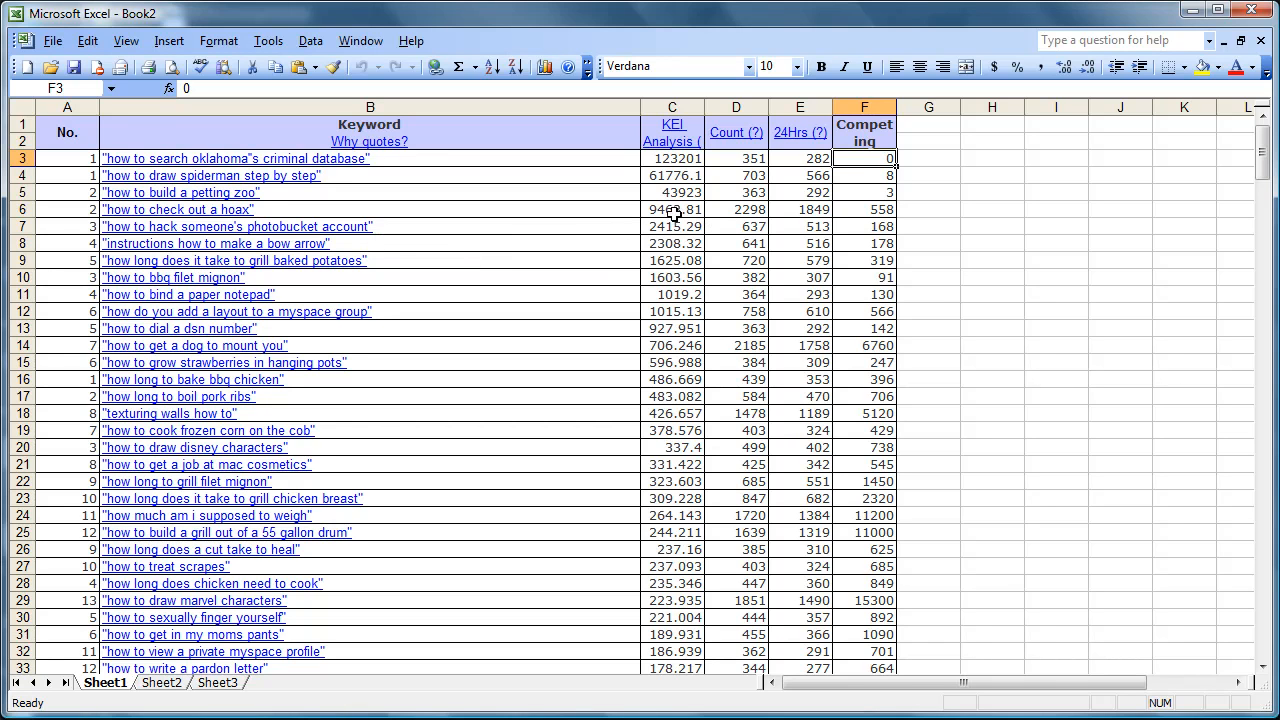
{"action": "mouse_move", "coordinate": [740, 212]}
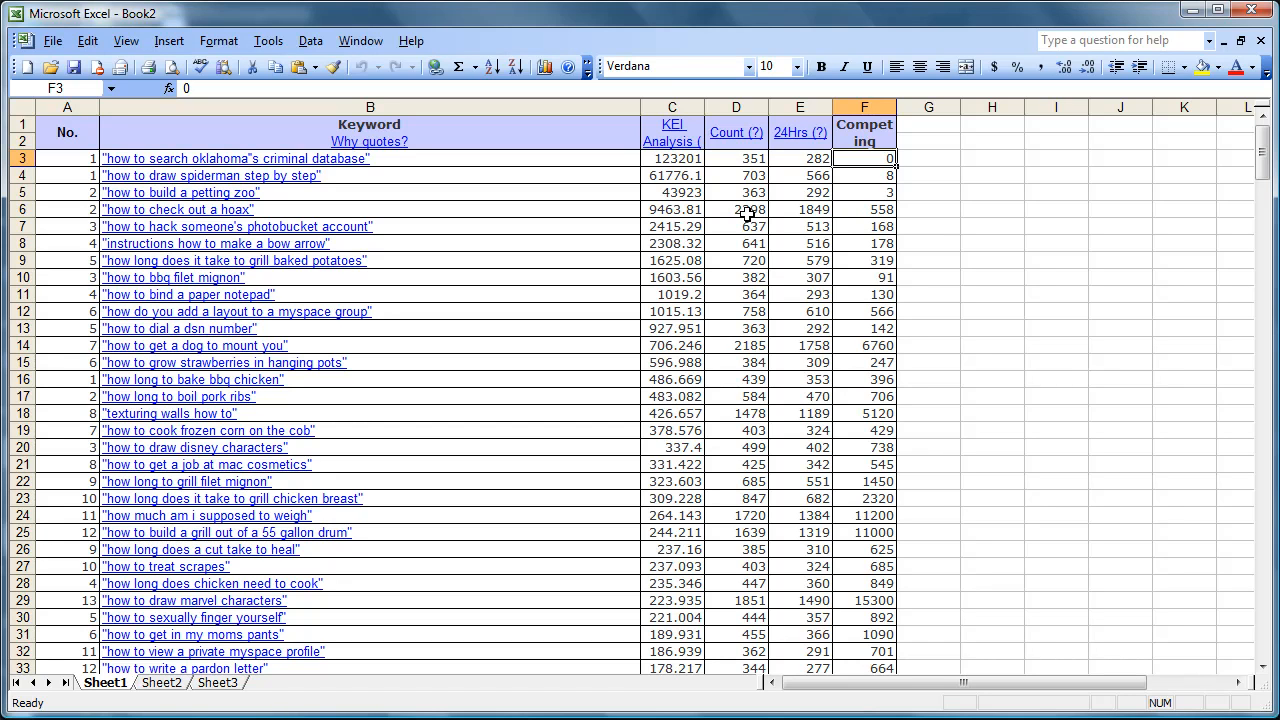
{"action": "mouse_move", "coordinate": [887, 210]}
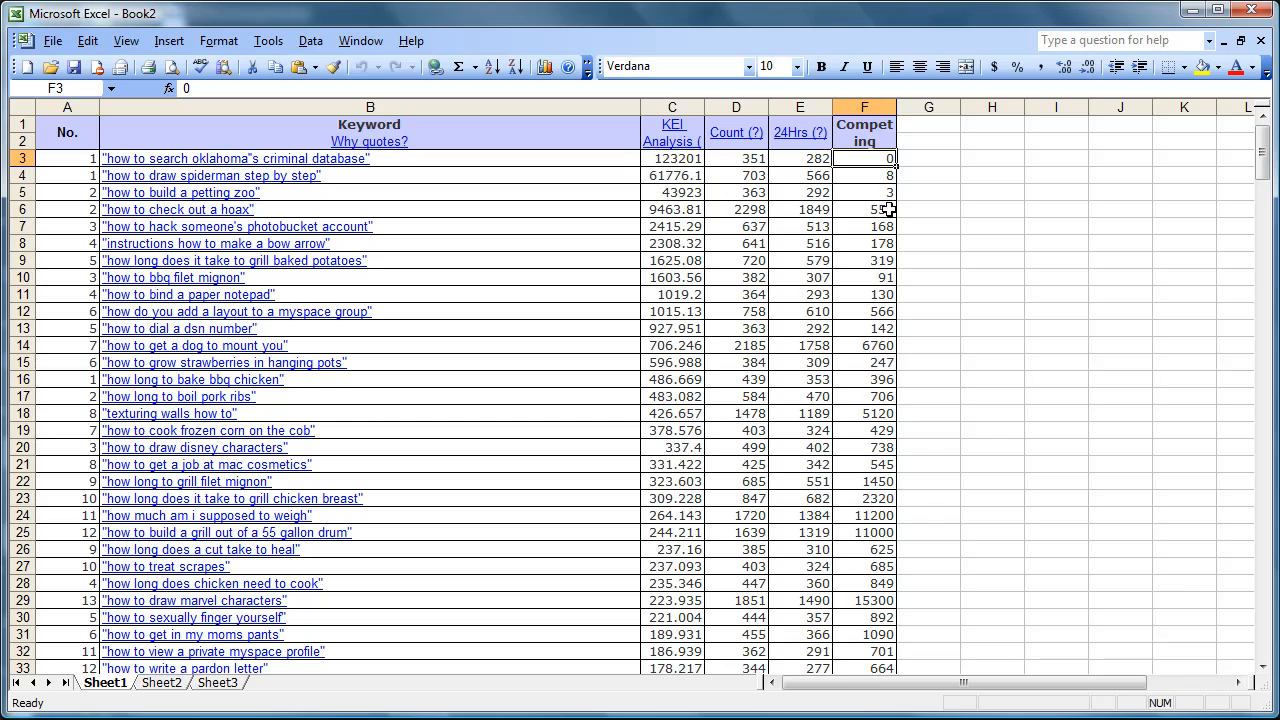
{"action": "mouse_move", "coordinate": [1006, 253]}
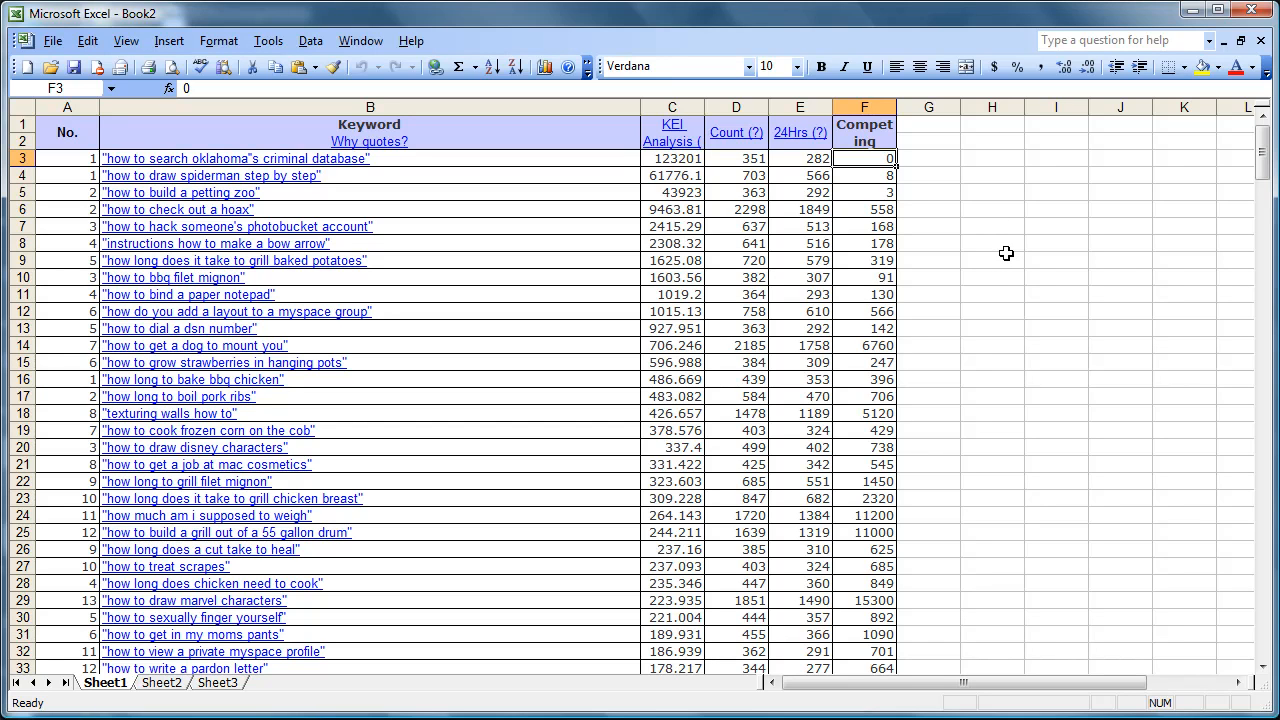